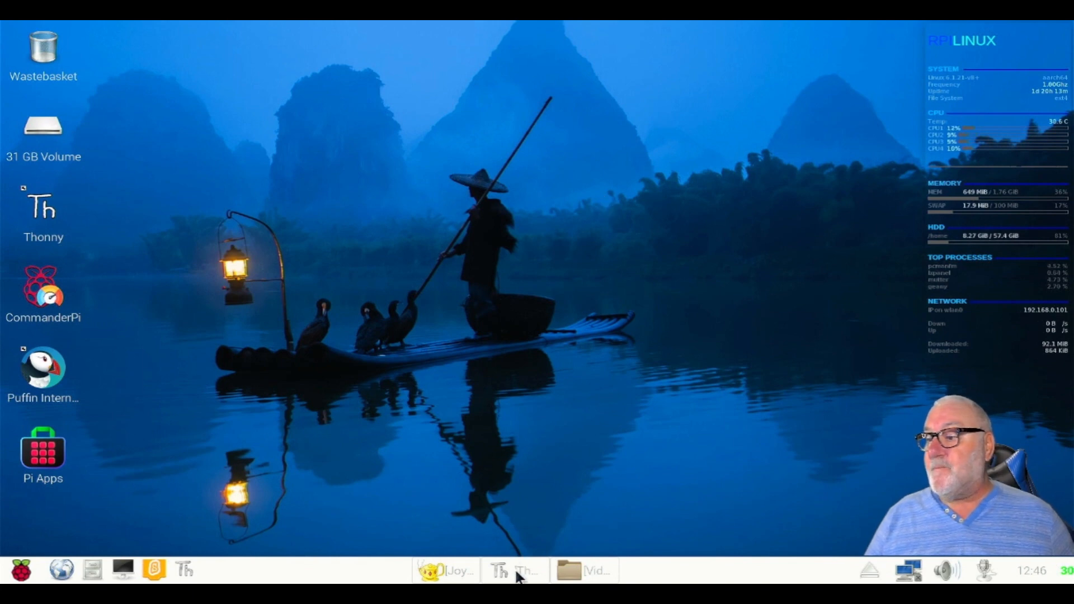
Bring Thonny forward and open templatea.py in a new tab beside thermo.py.
left_click(513, 570)
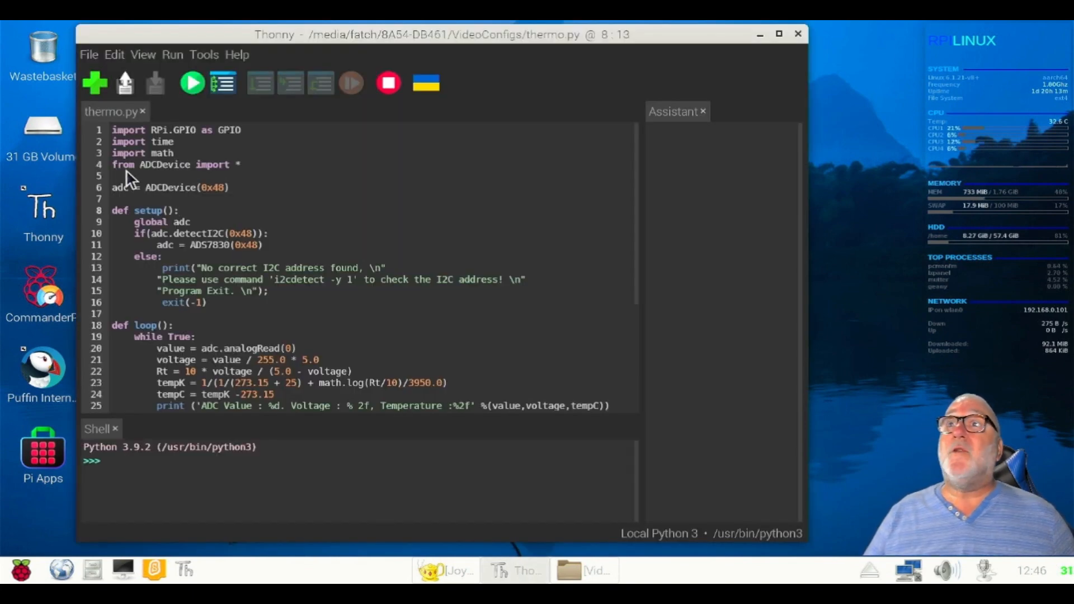
mouse_move(94, 82)
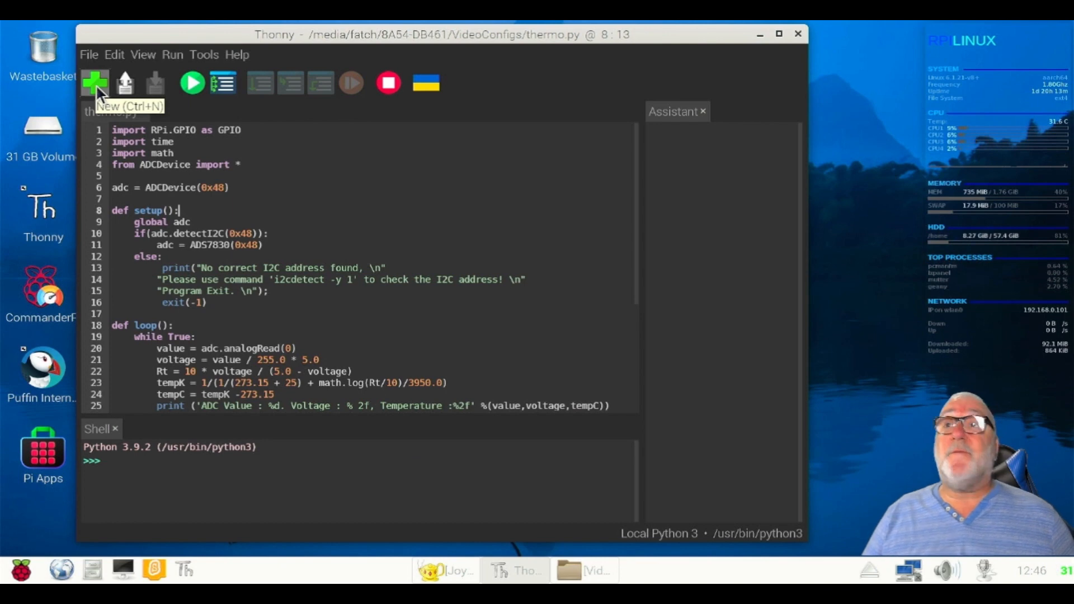
left_click(87, 55)
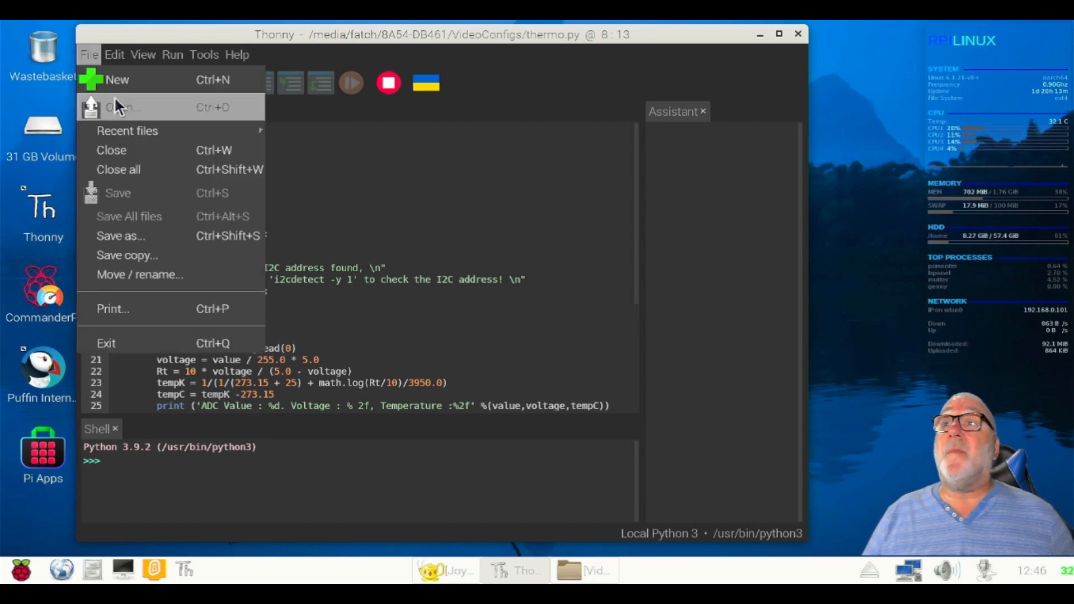
left_click(122, 107)
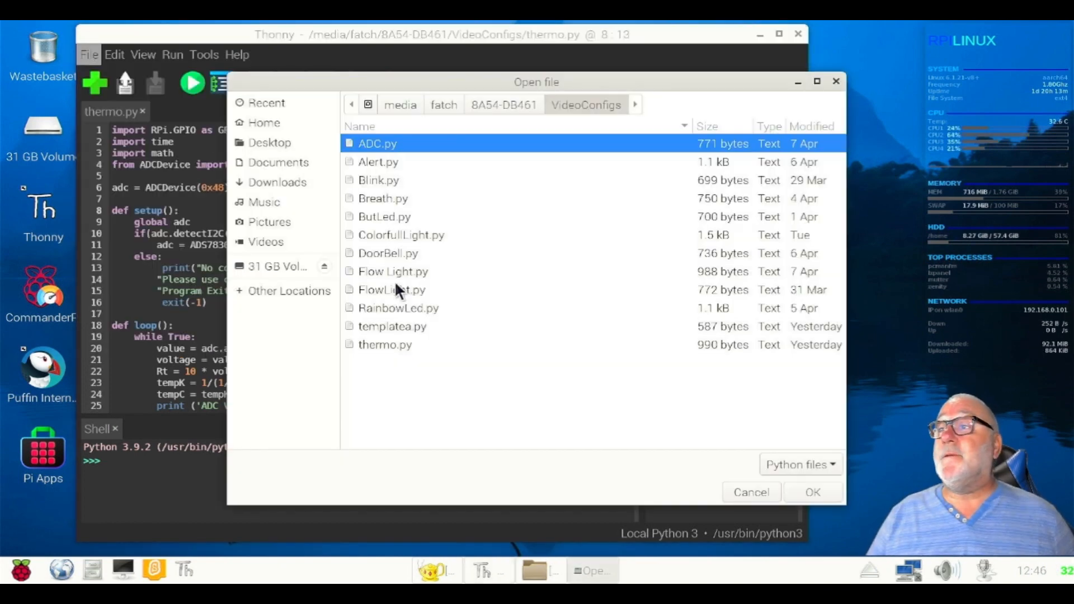
left_click(392, 325)
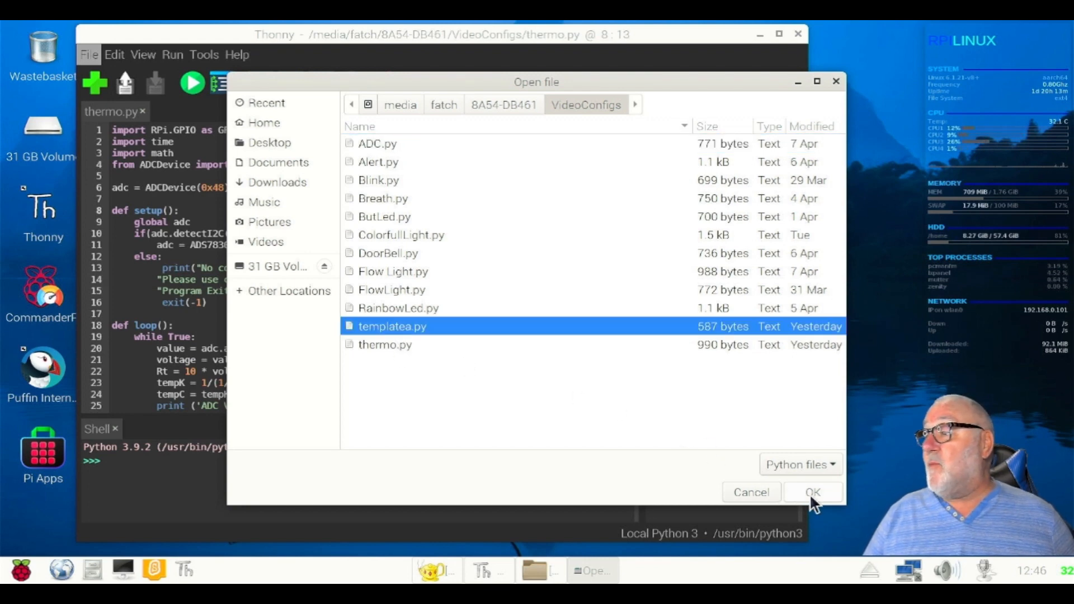
left_click(813, 492)
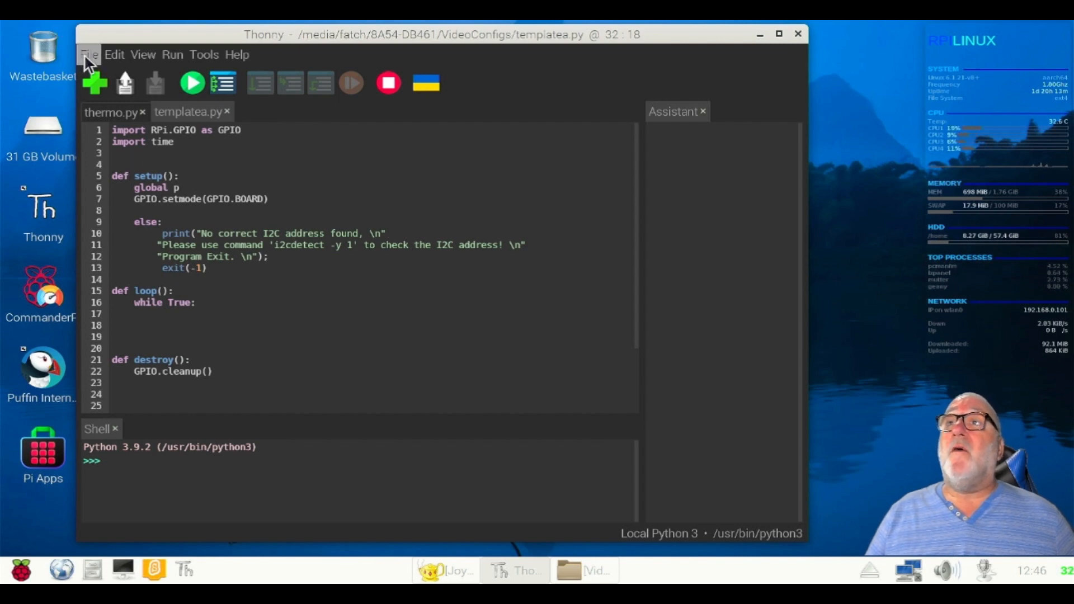
Save the template under the new name Joy.py in the same folder.
left_click(89, 54)
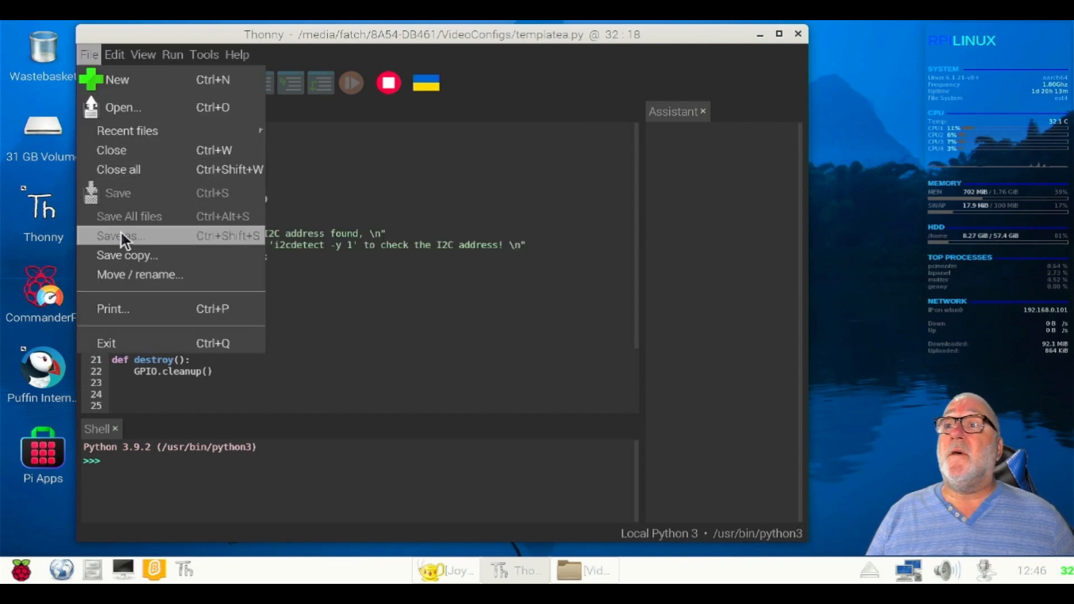
left_click(120, 235)
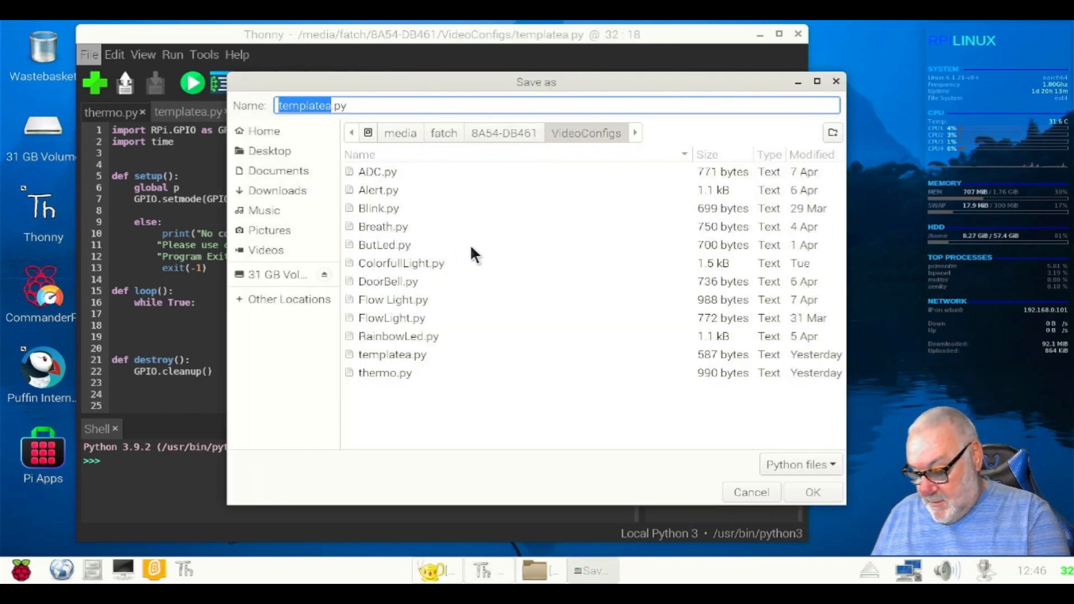
type("joy")
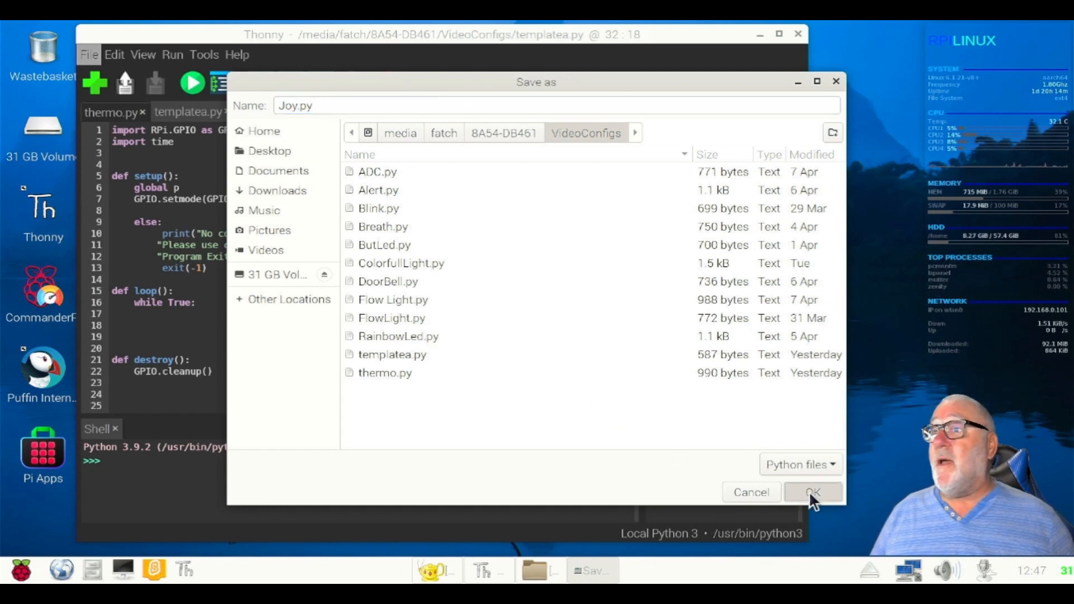
left_click(812, 493)
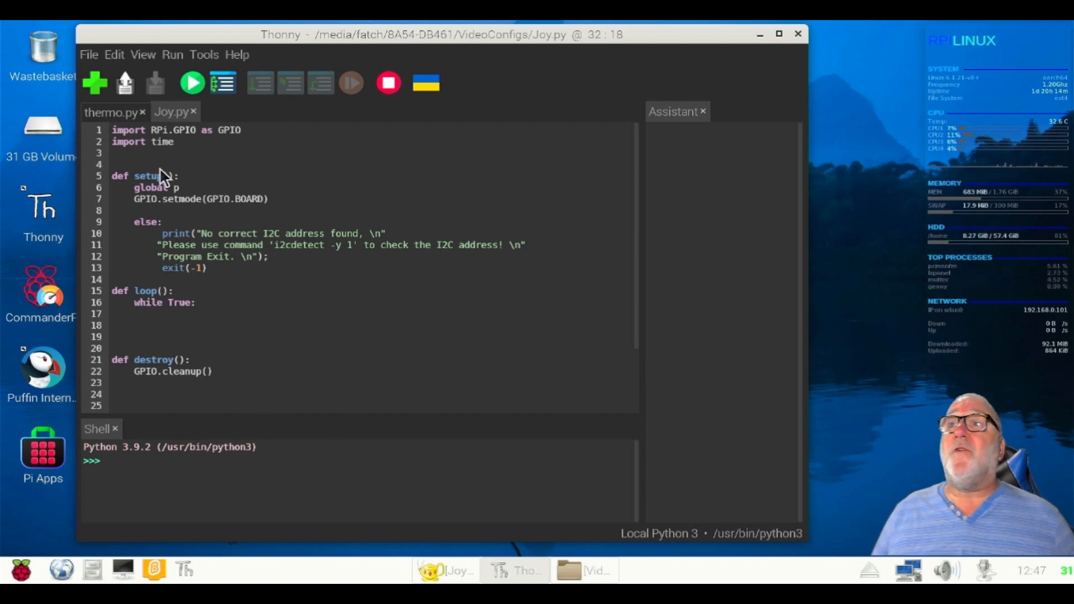
mouse_move(154, 142)
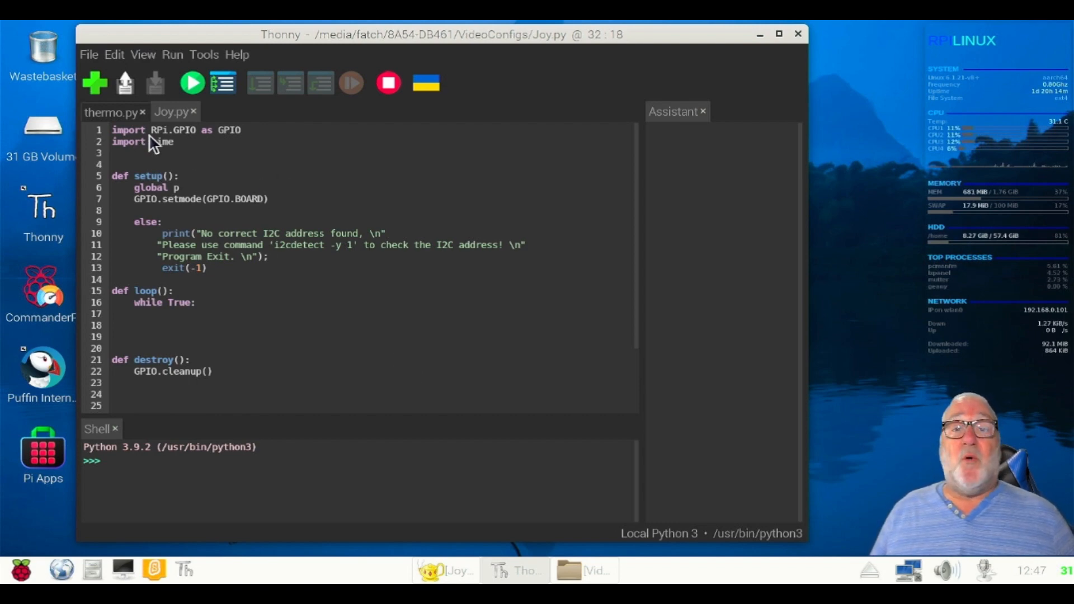
mouse_move(199, 141)
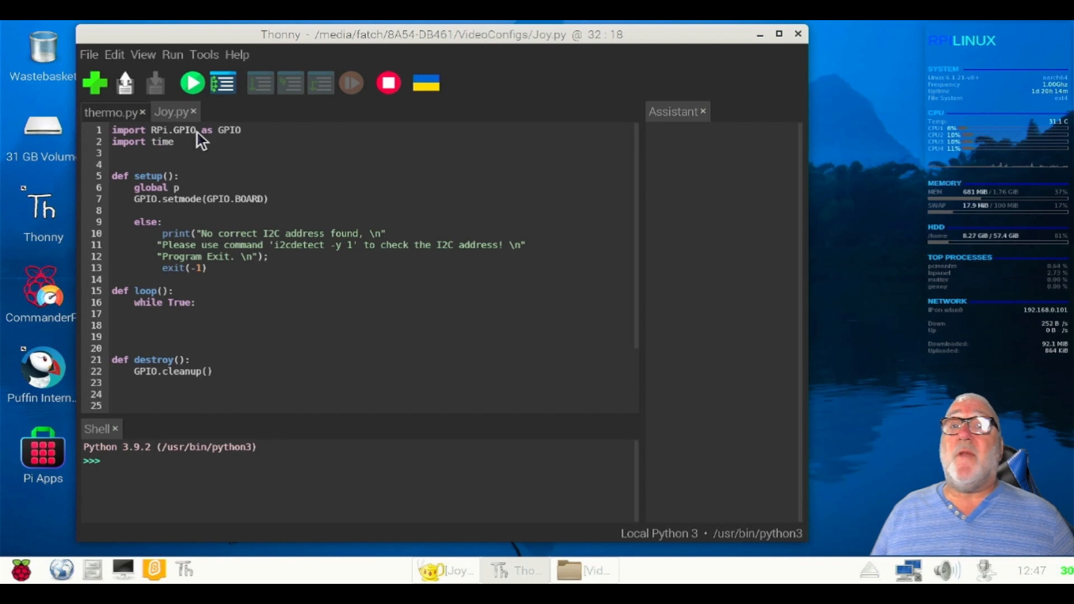
mouse_move(122, 163)
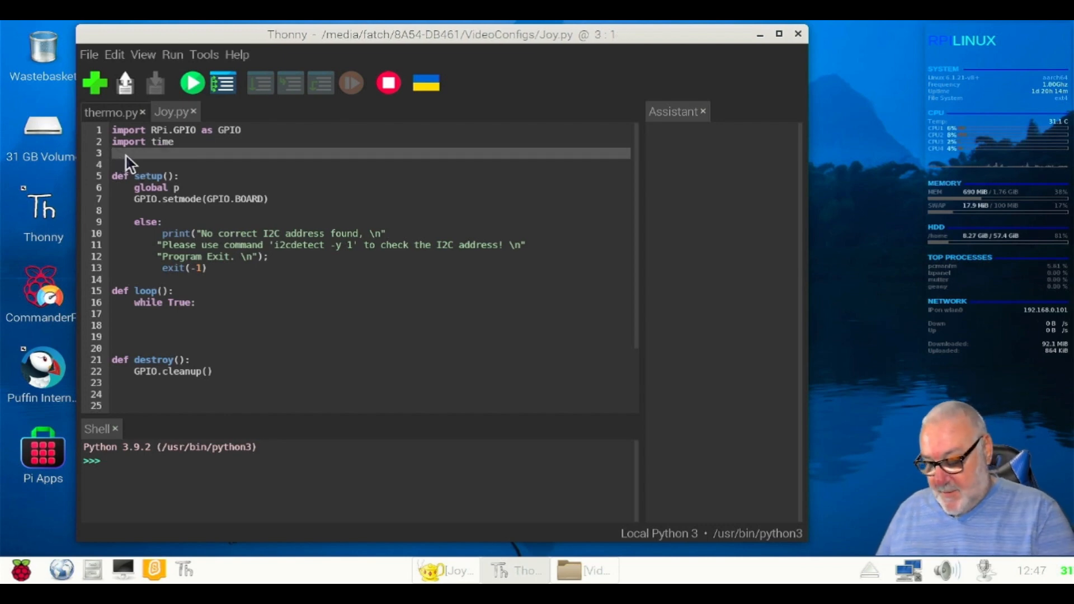
Add the line 'from ADCDevice import *' below the existing imports.
type("from")
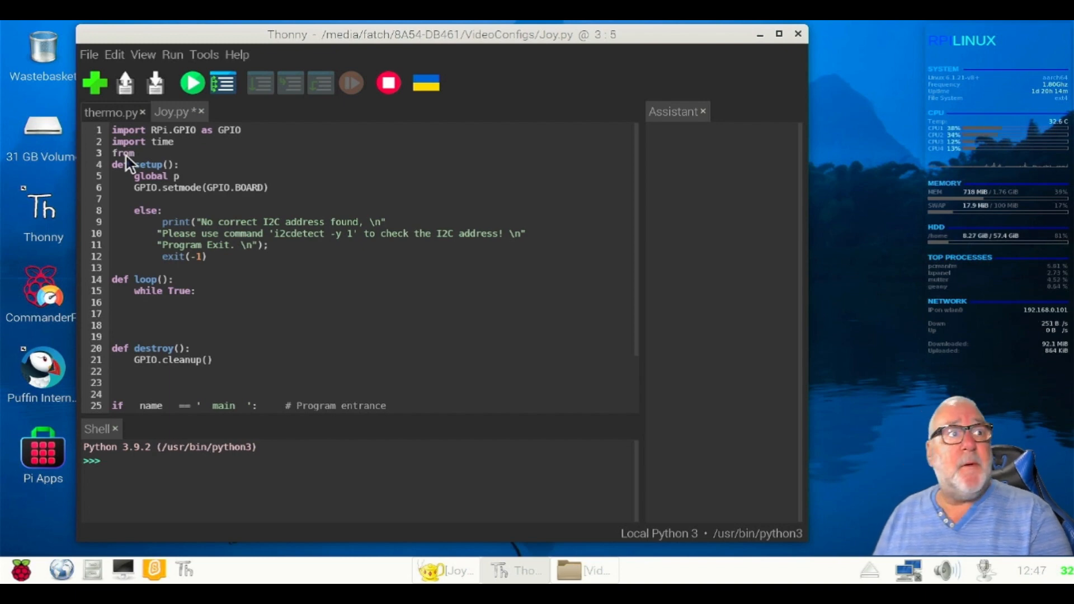
type("A")
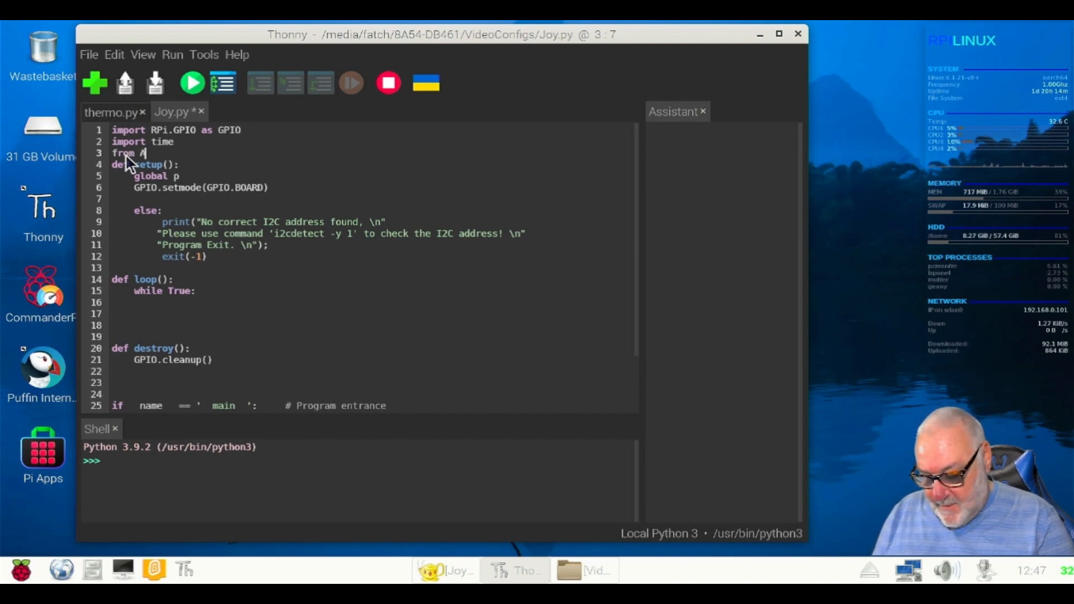
type("DCDe")
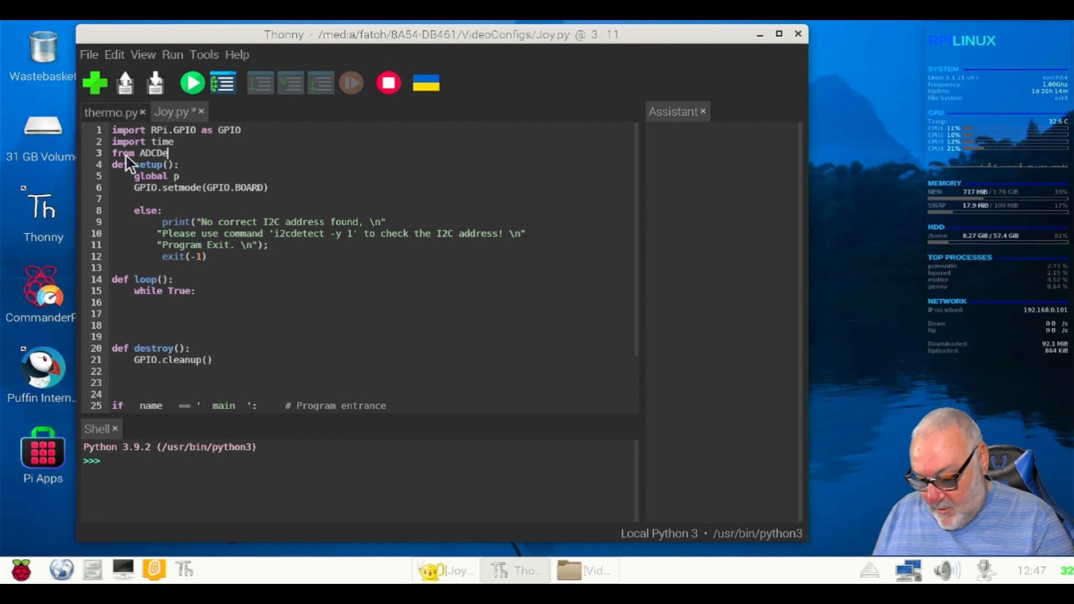
type("vice")
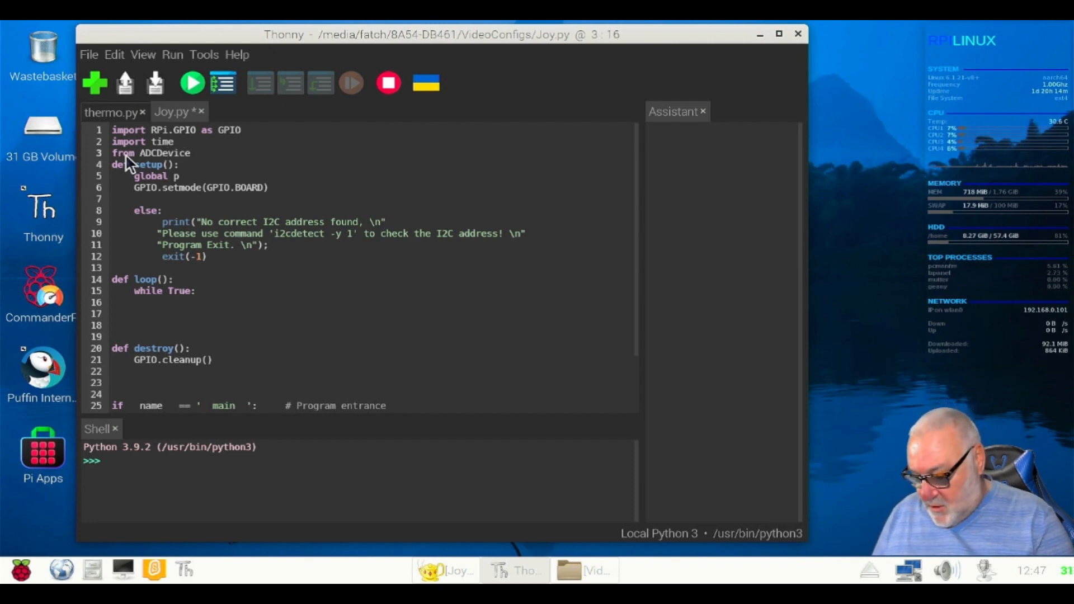
type("import")
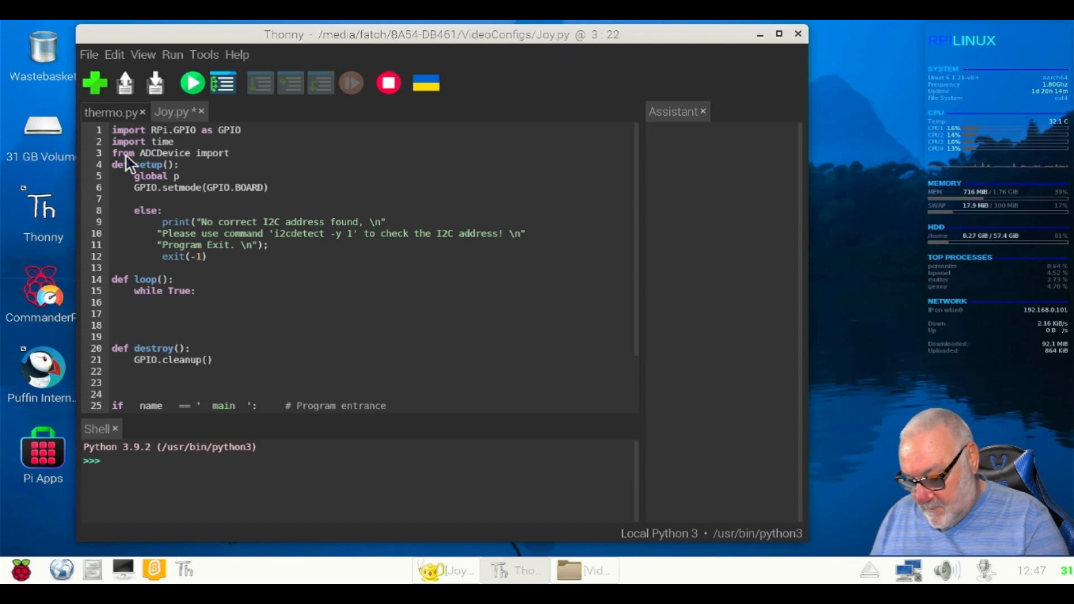
type("*")
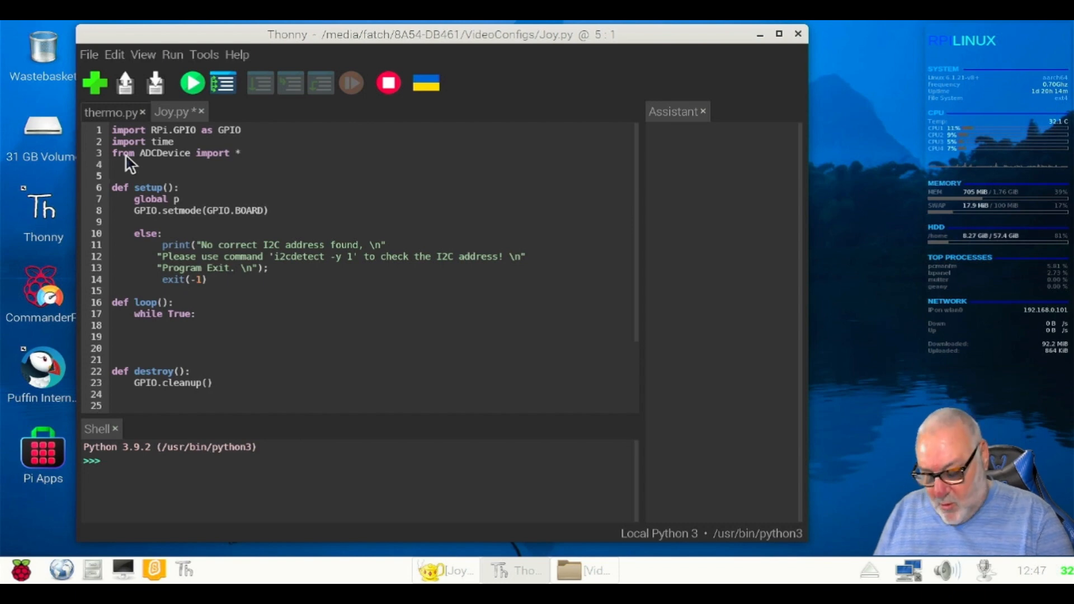
Define Z_Pin = 26 below the imports.
type("Z_")
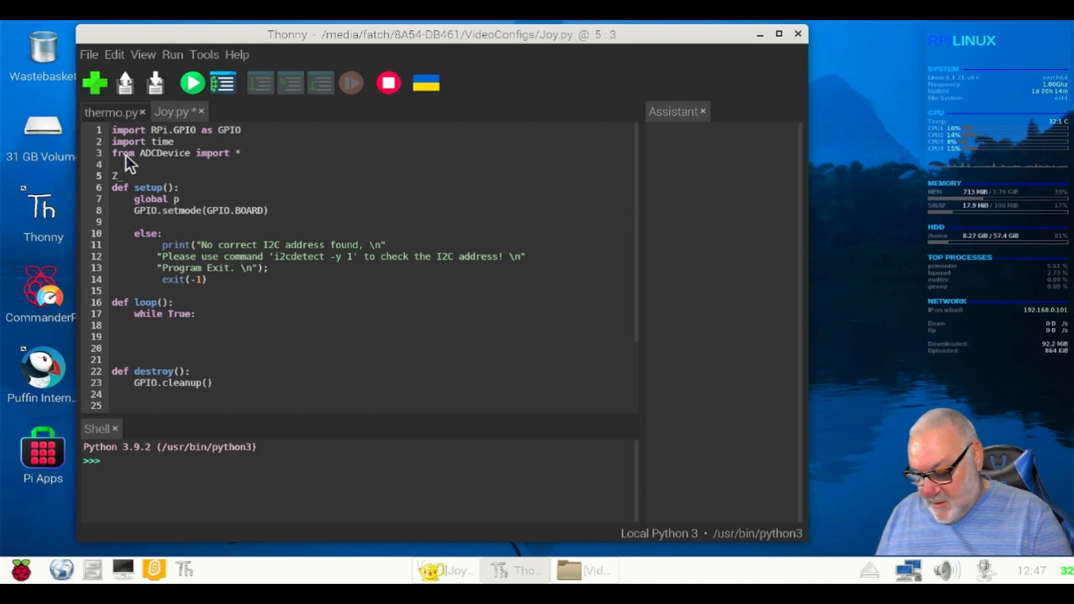
type("Pin")
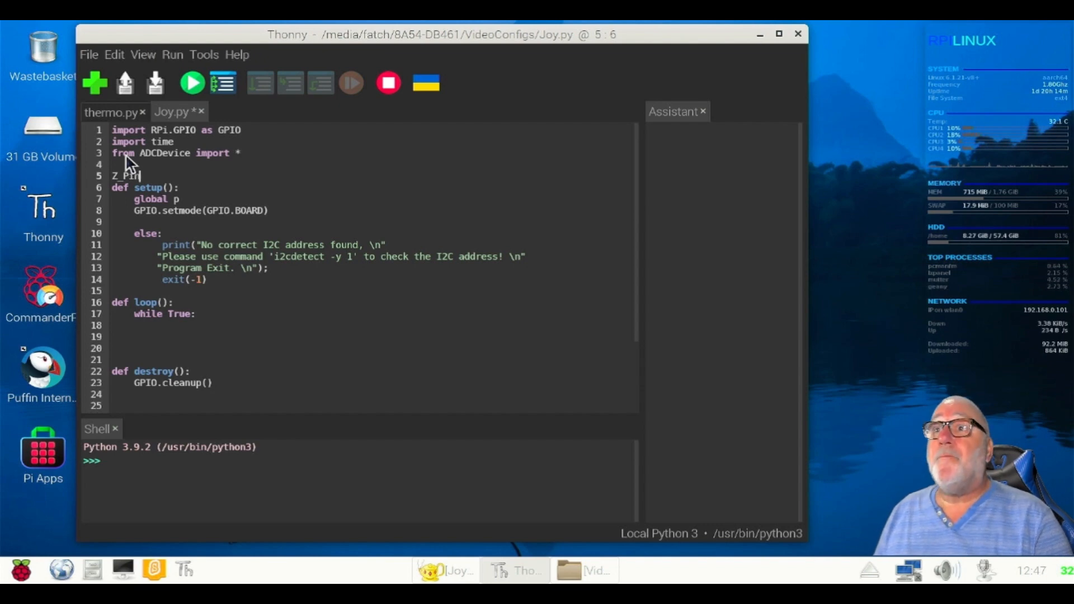
type("=")
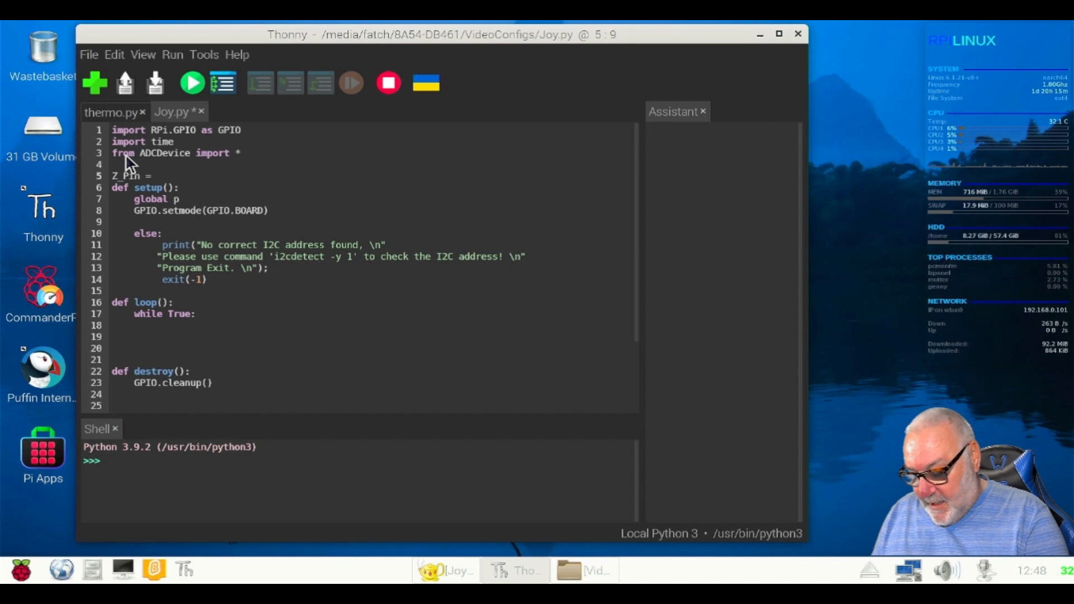
type("26")
type("a")
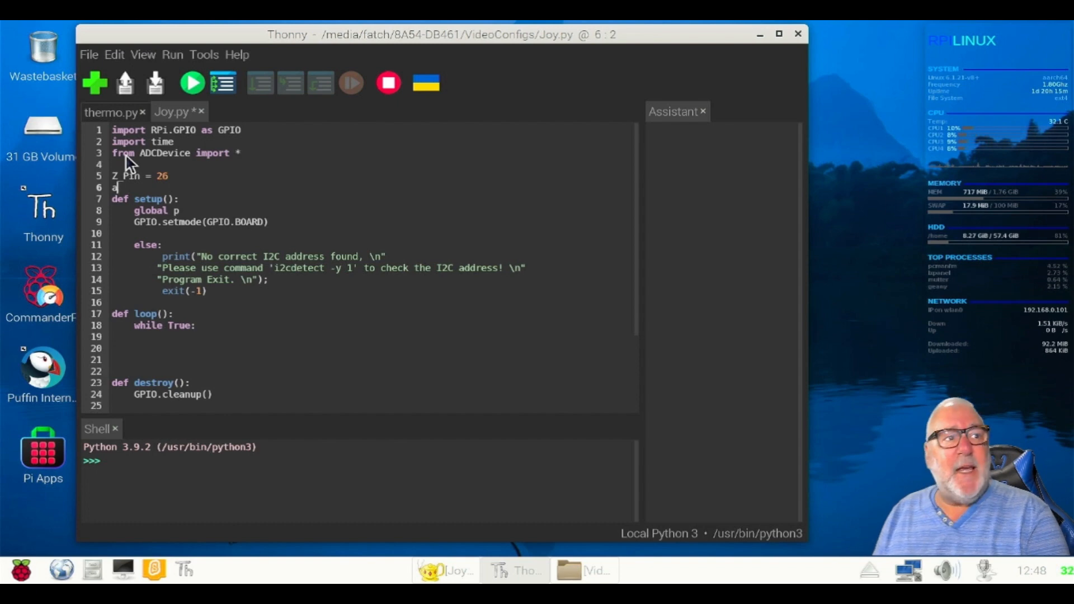
Create the ADC object with adc = ADCDevice(0x48).
type("dc")
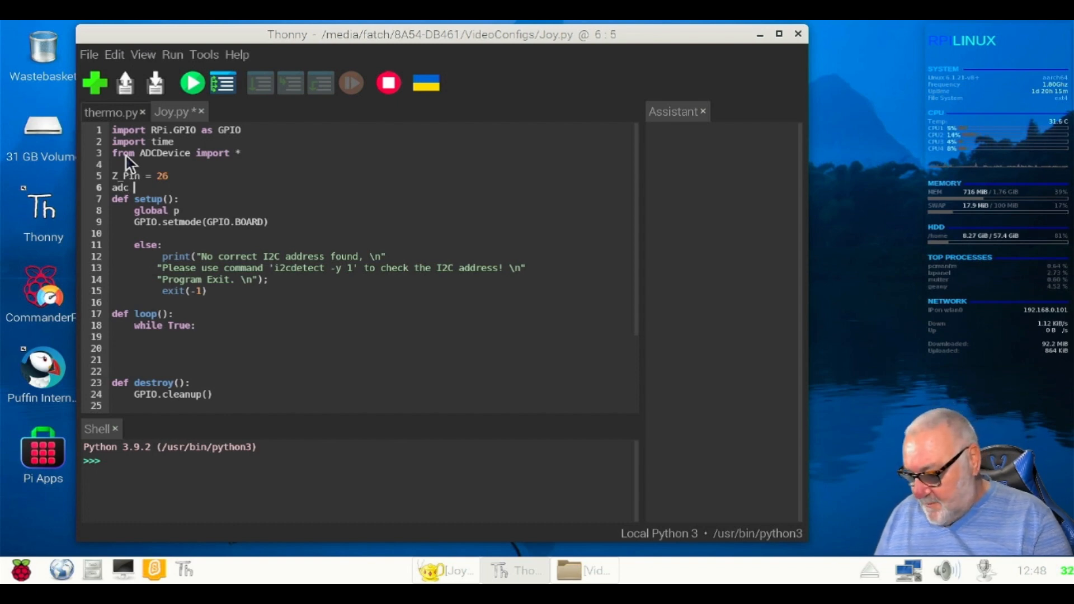
type("=")
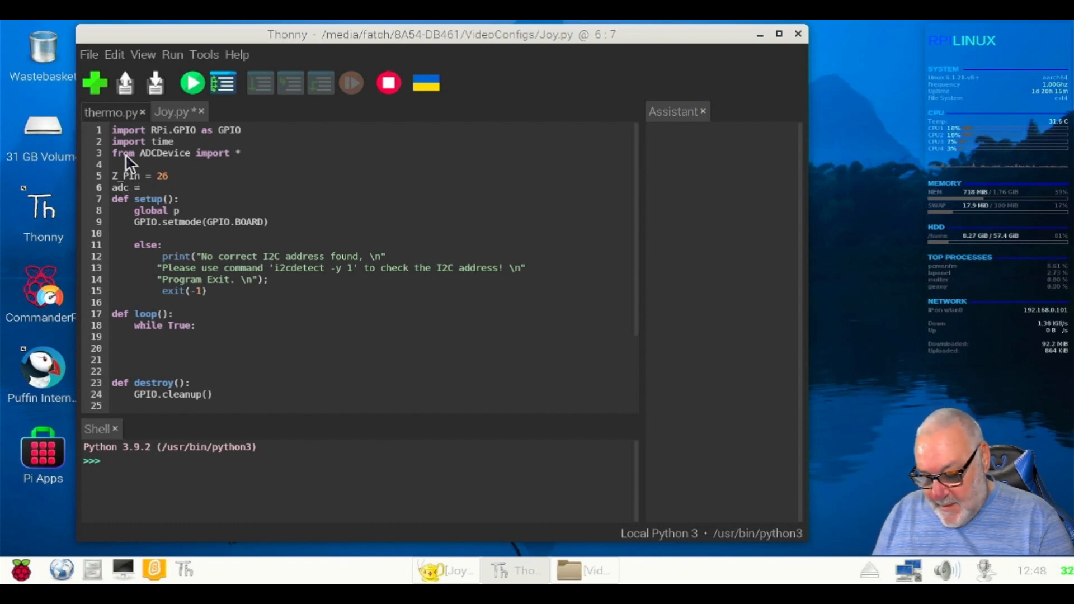
type("ADCDevice")
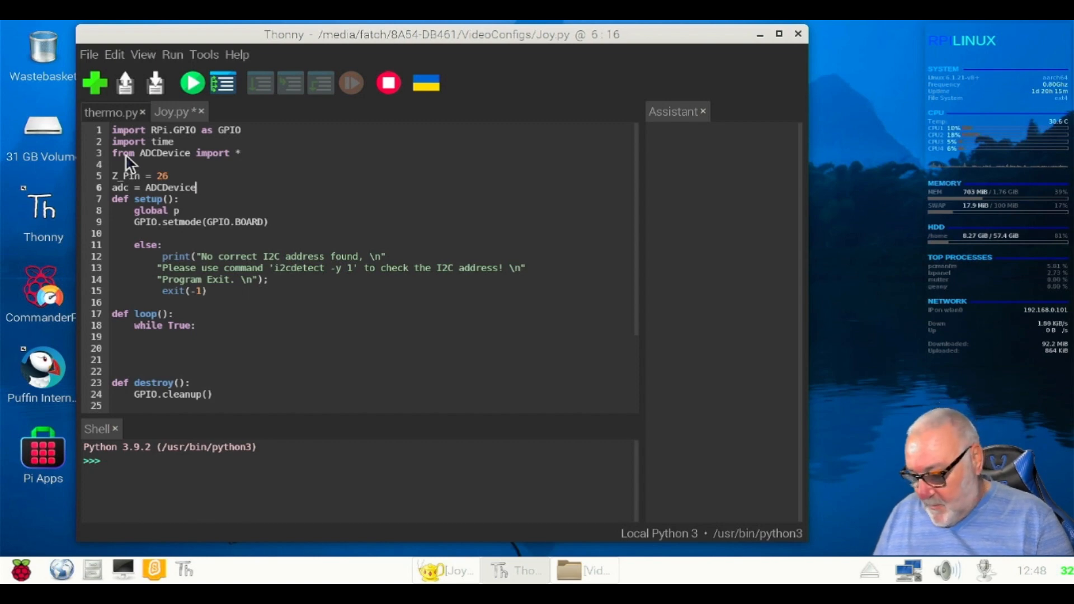
type("(0x")
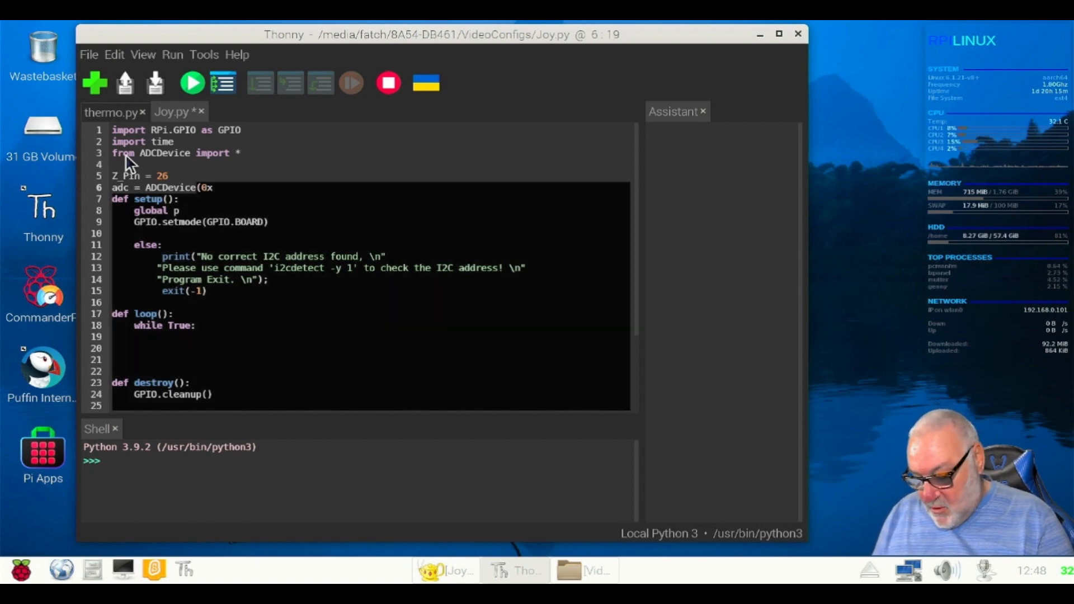
type("48")
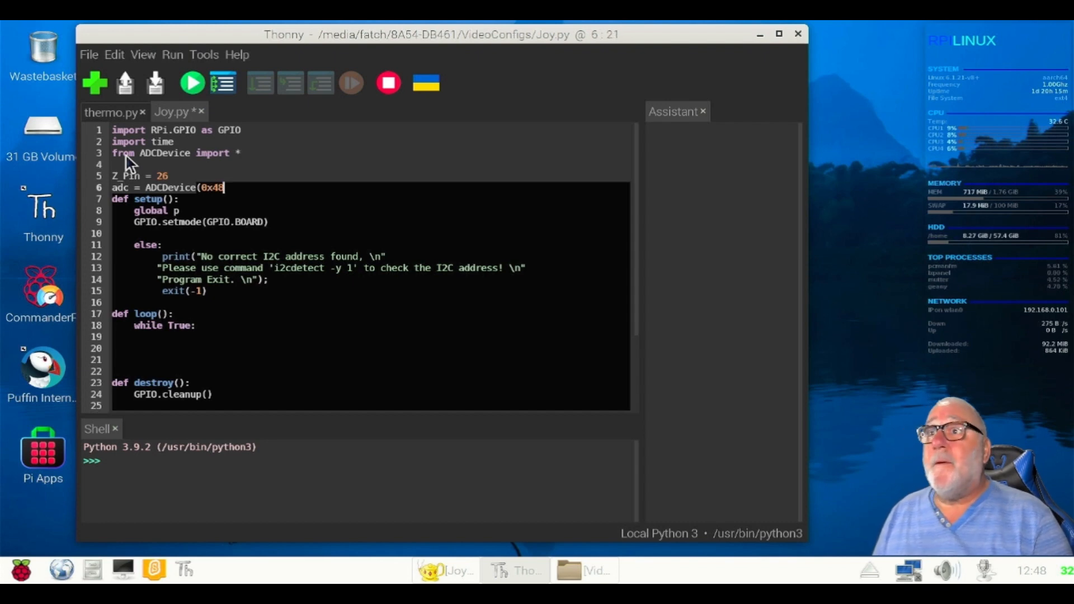
type(")")
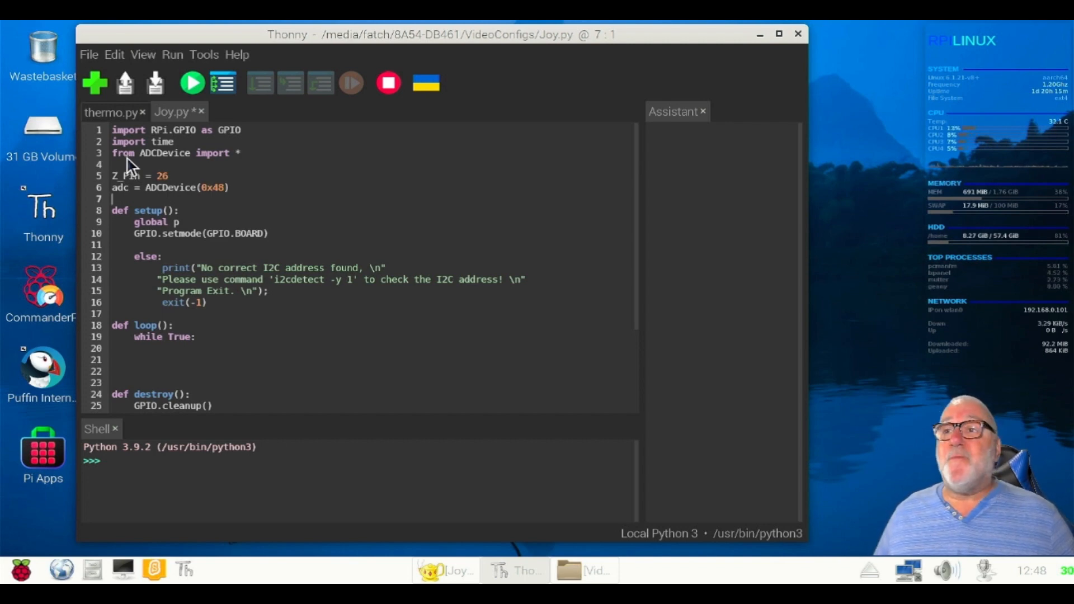
mouse_move(188, 236)
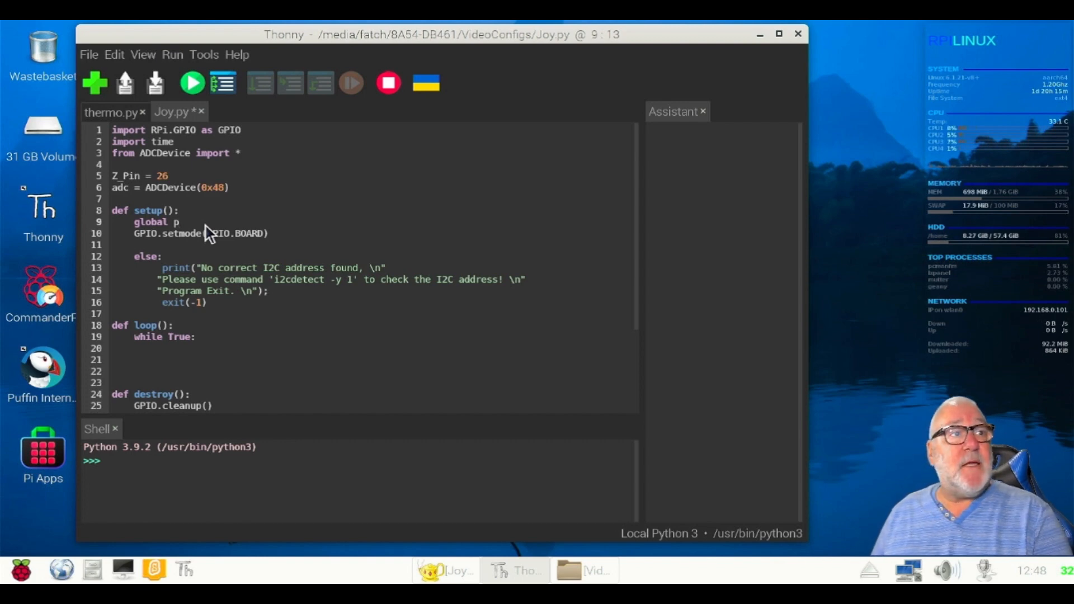
Change setup's 'global p' to 'global adc'.
key("Backspace")
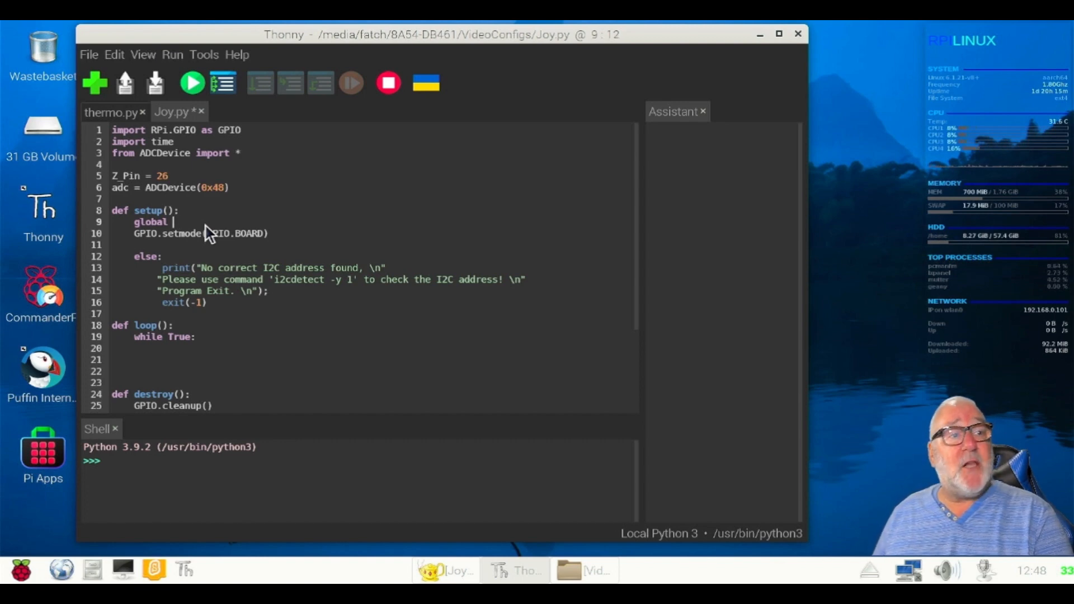
type("adc")
type("if")
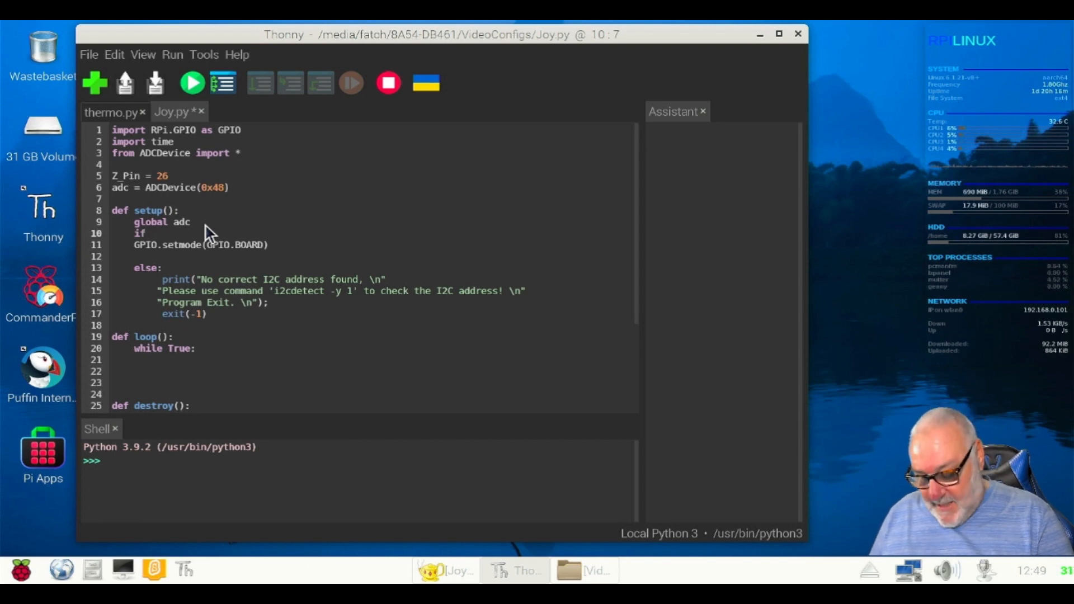
Begin the condition 'if(adc.detectI2C(' on the next line, fixing the detect typo.
type("(ad")
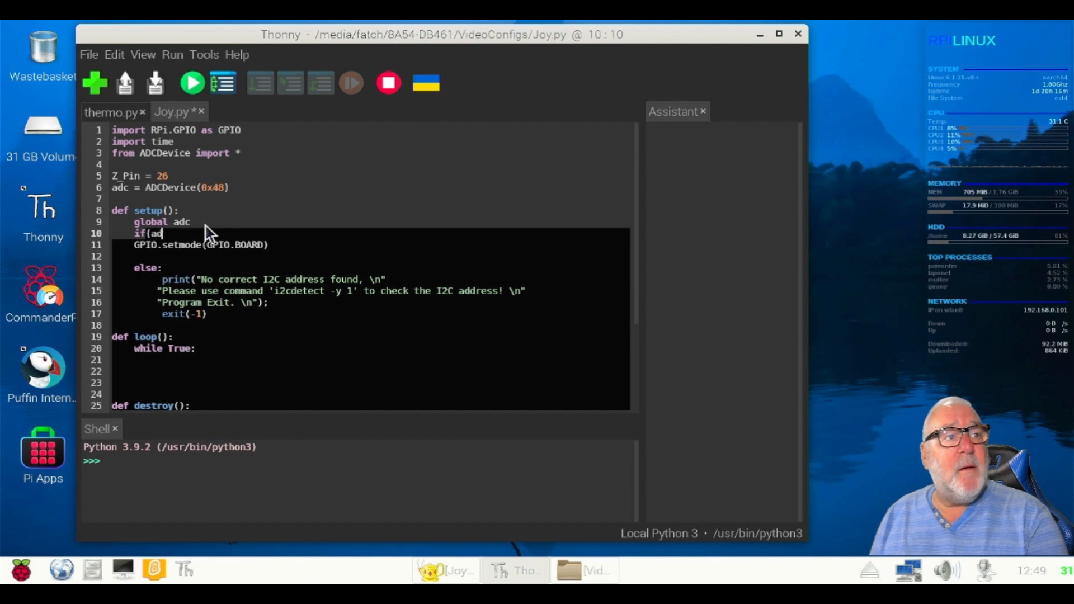
type("c.")
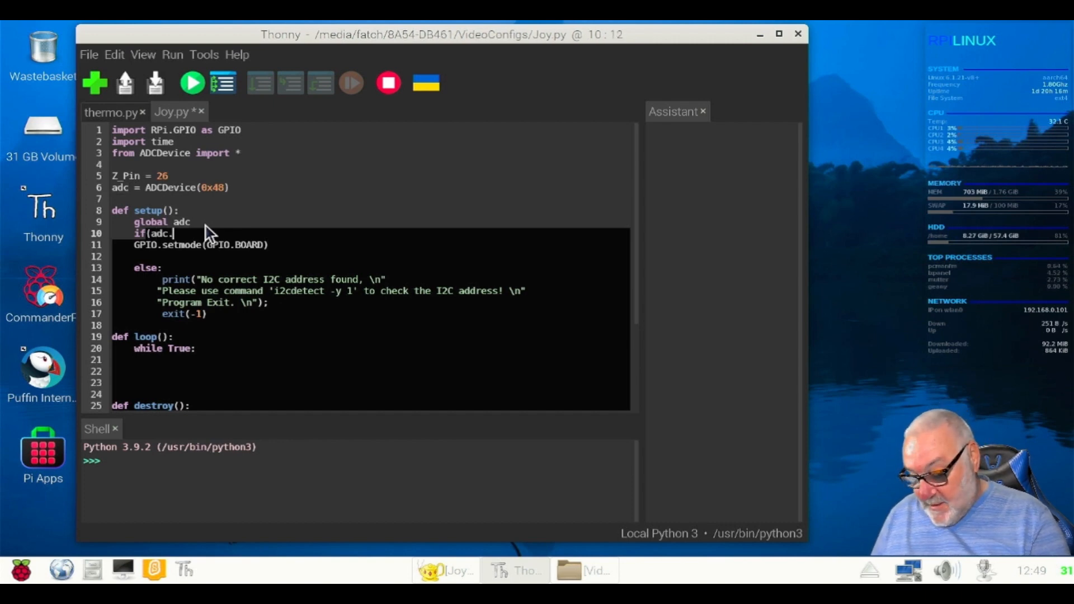
type("dect")
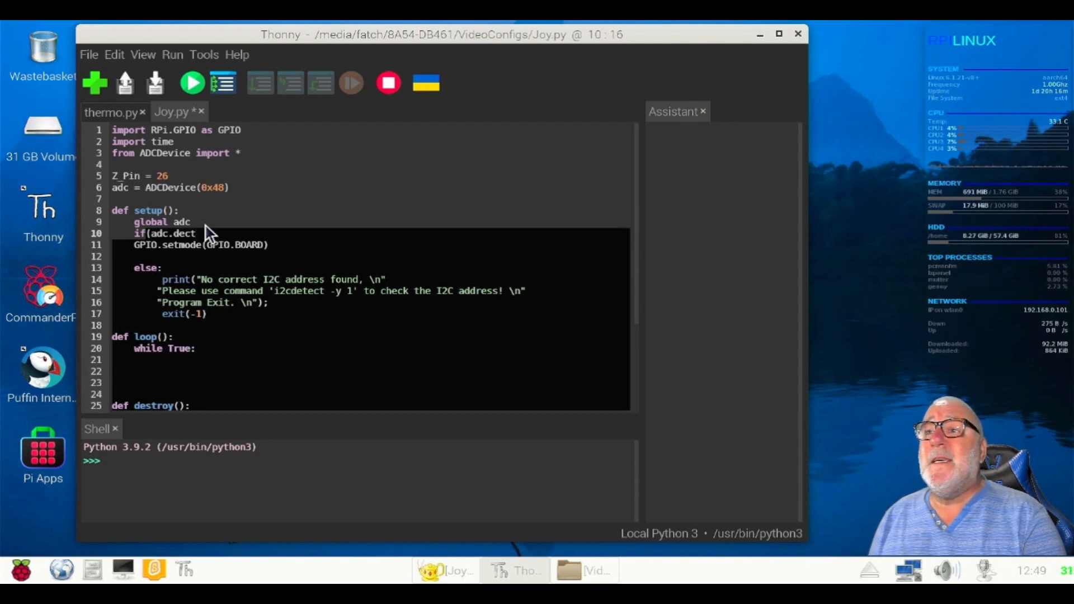
key("Backspace")
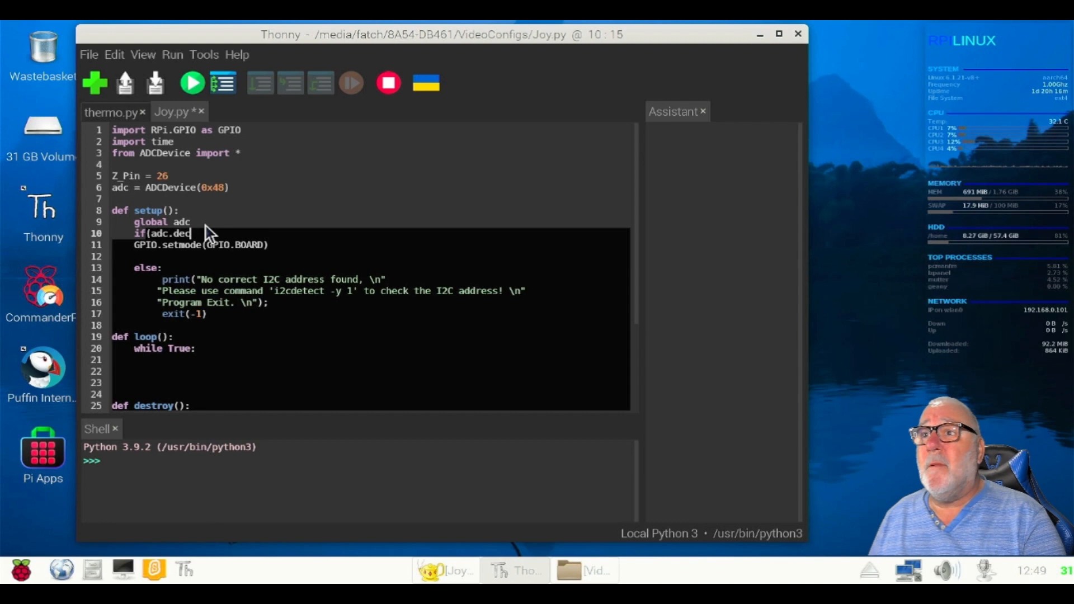
type("te")
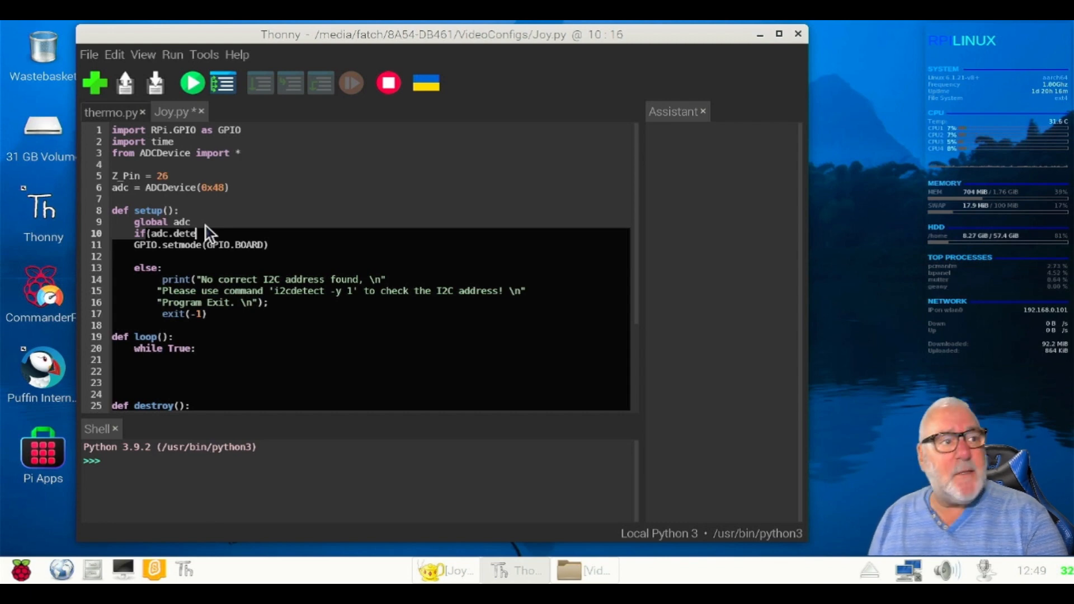
type("ctI2C(0x")
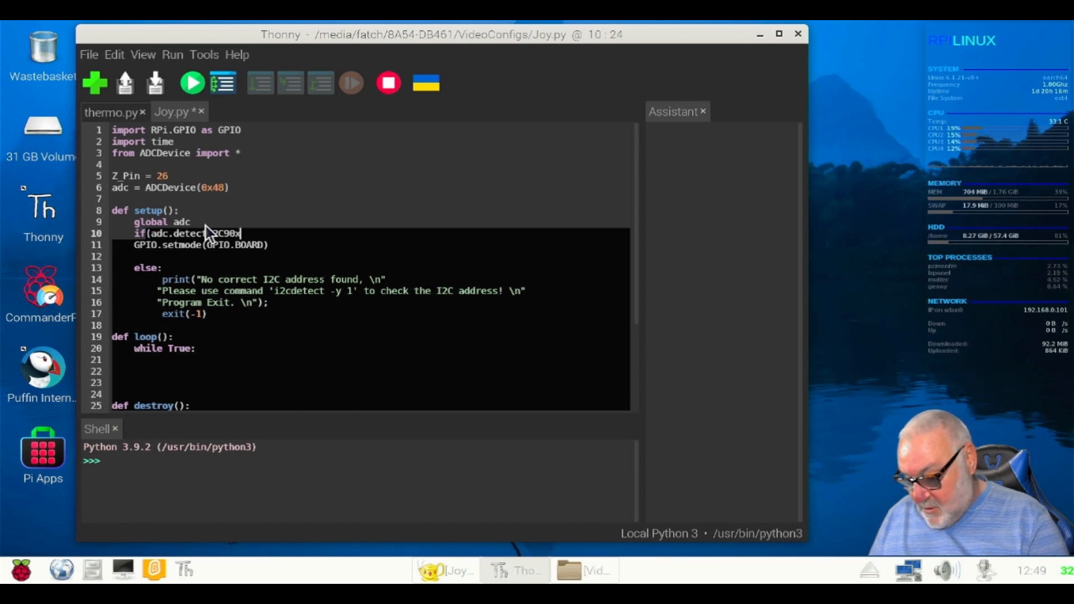
Complete the condition as if(adc.detectI2C(0x48)).
type("48))")
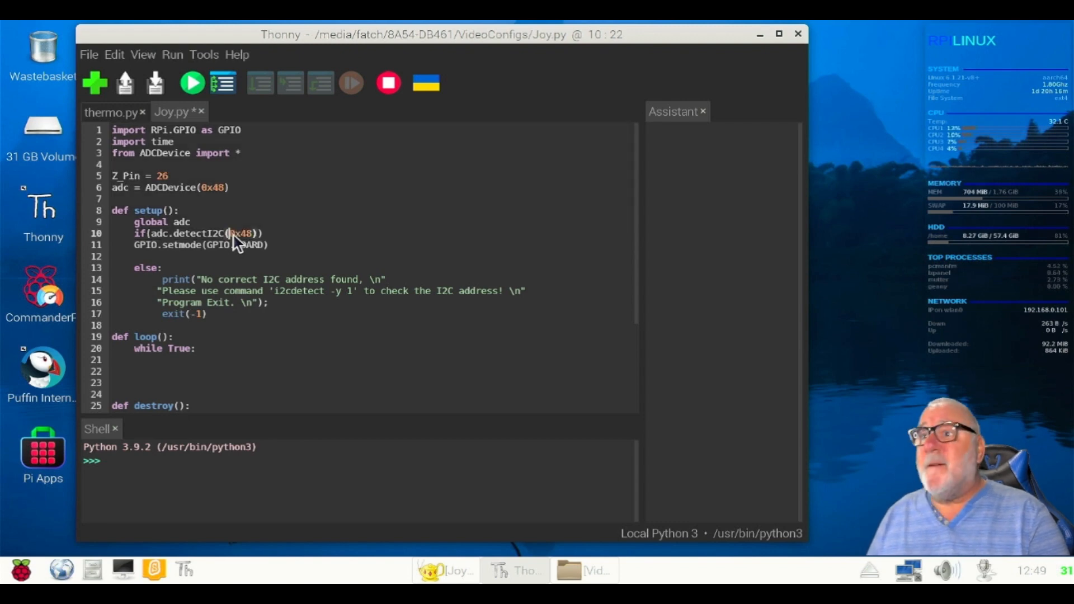
mouse_move(274, 239)
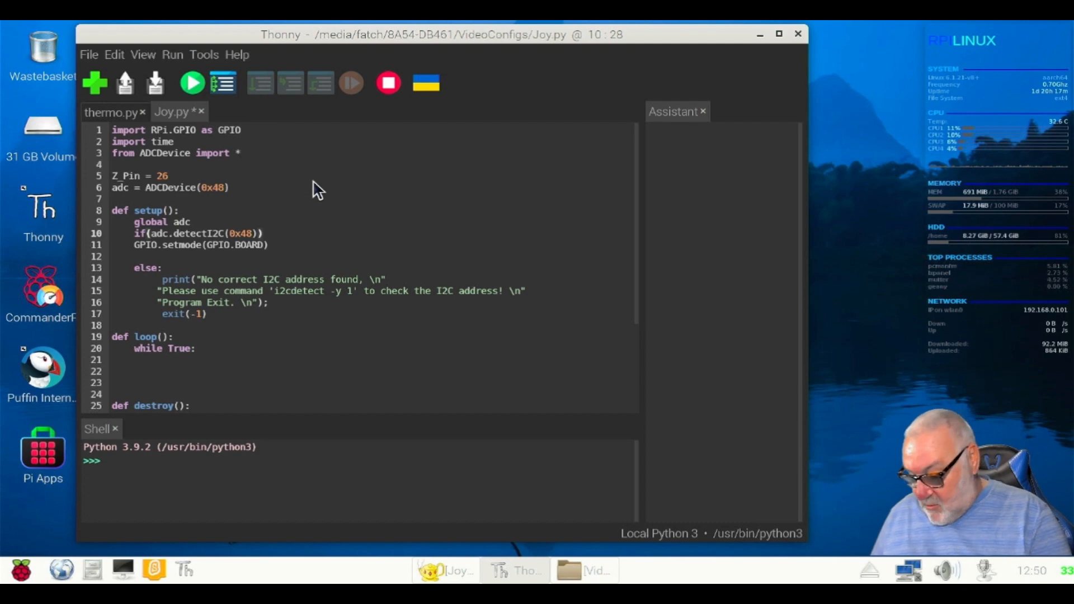
End the if with a colon and assign adc = ADS7830(0x48) inside it.
type(":")
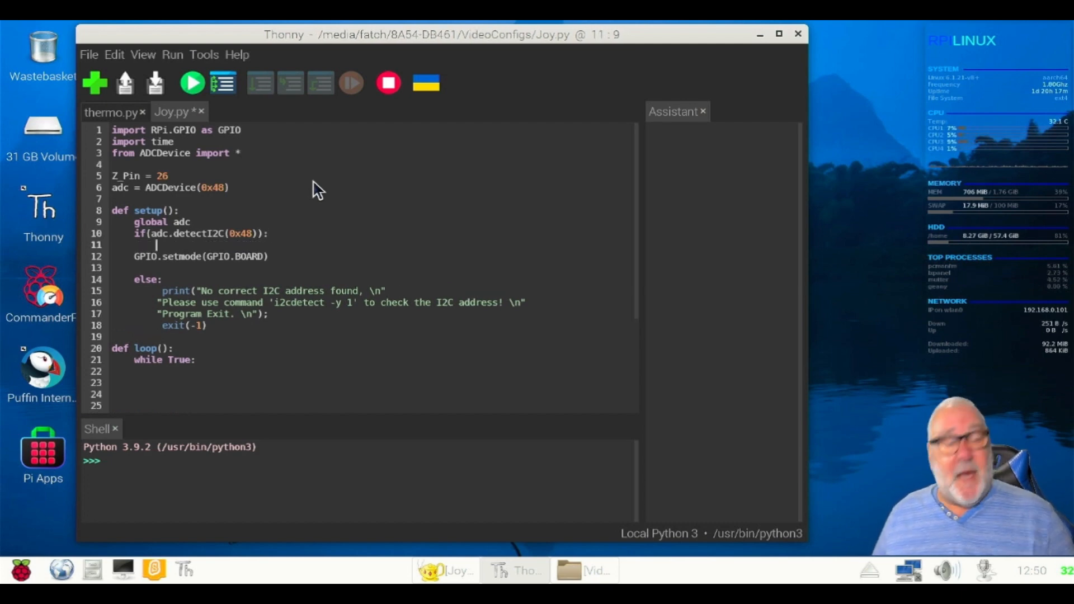
type("adc =")
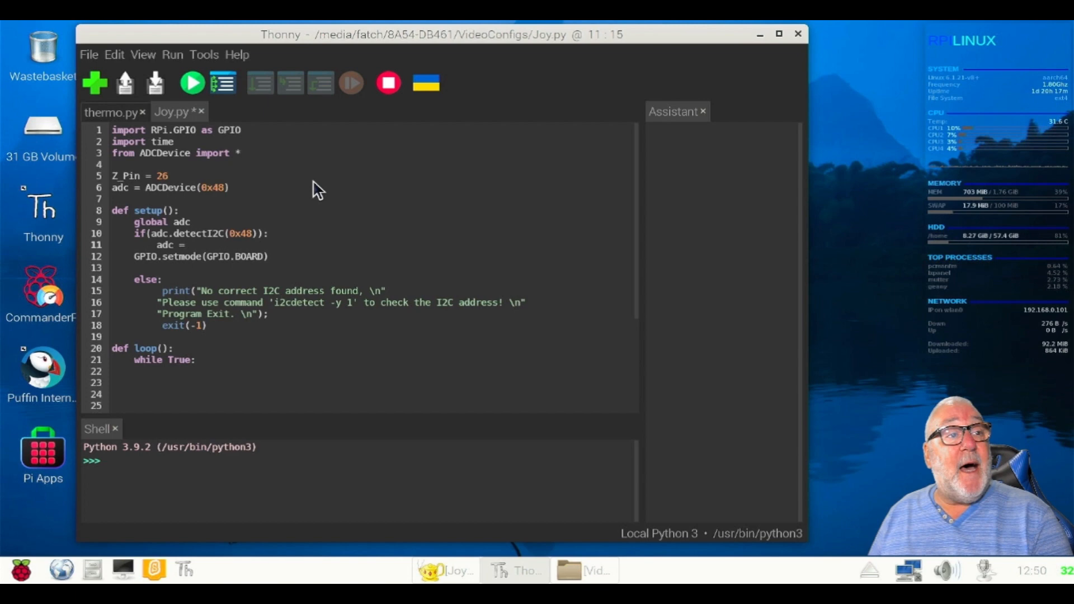
type("AD")
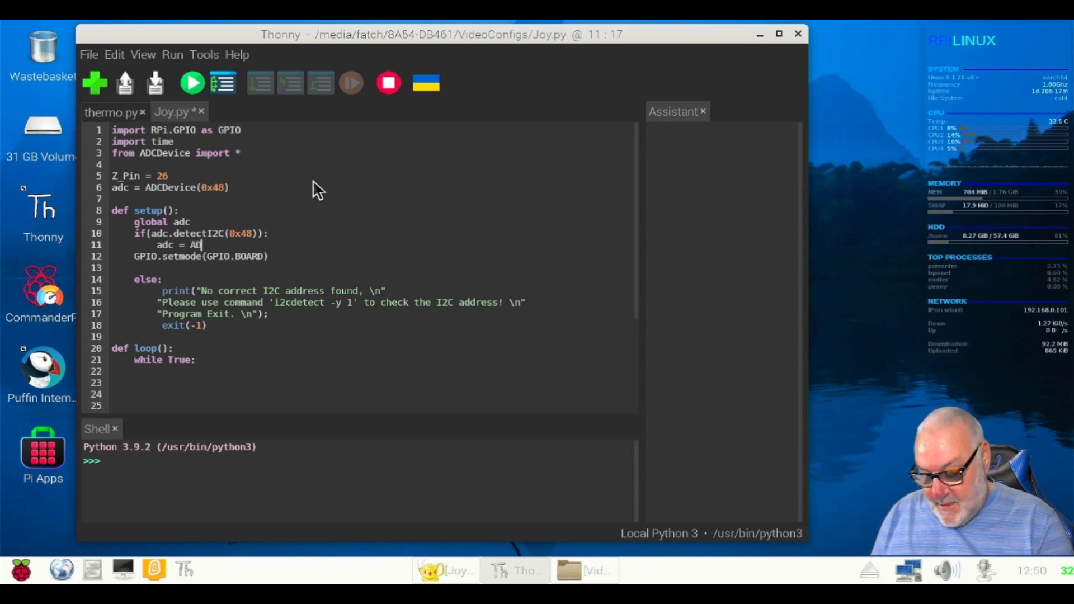
type("S")
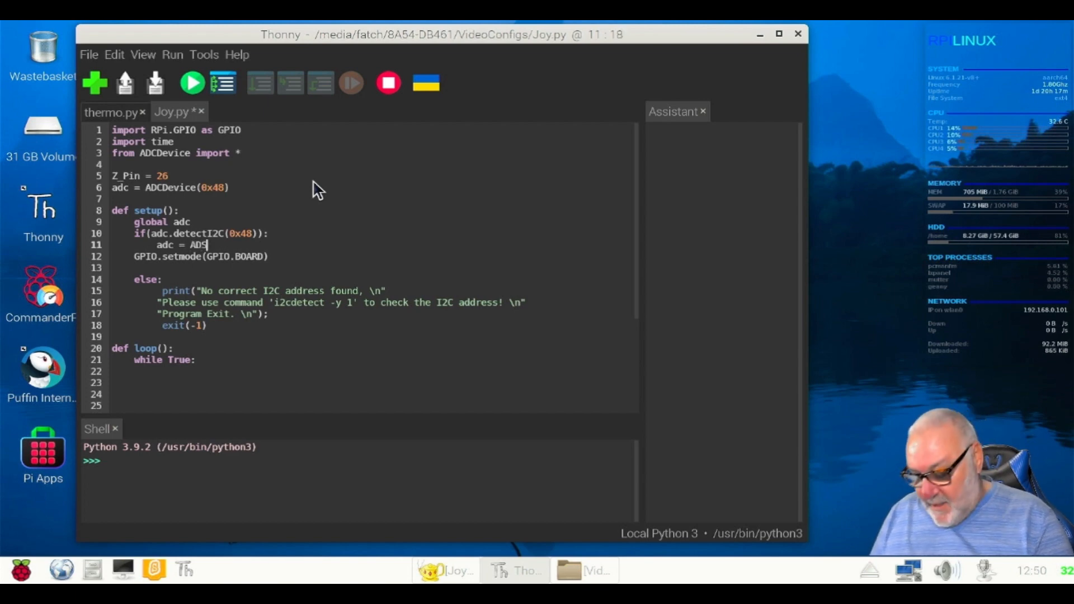
type("78")
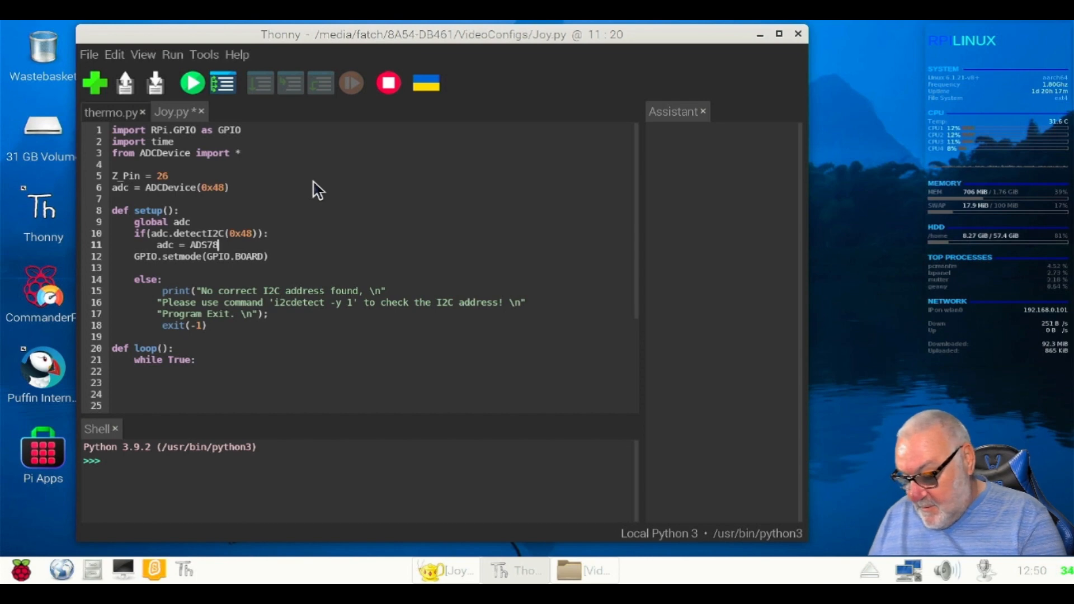
type("30")
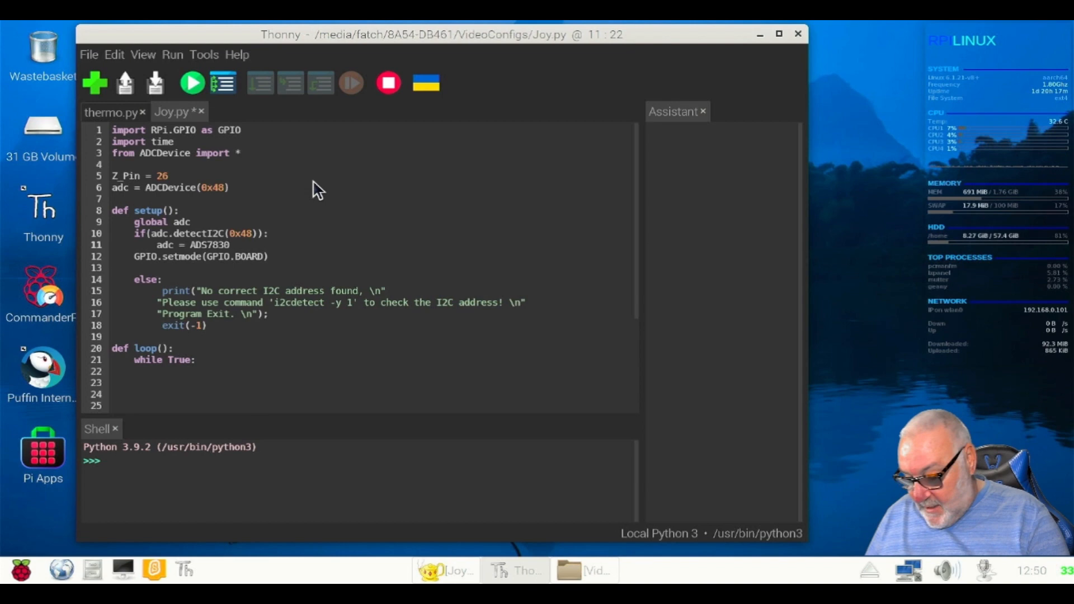
type("(0x48")
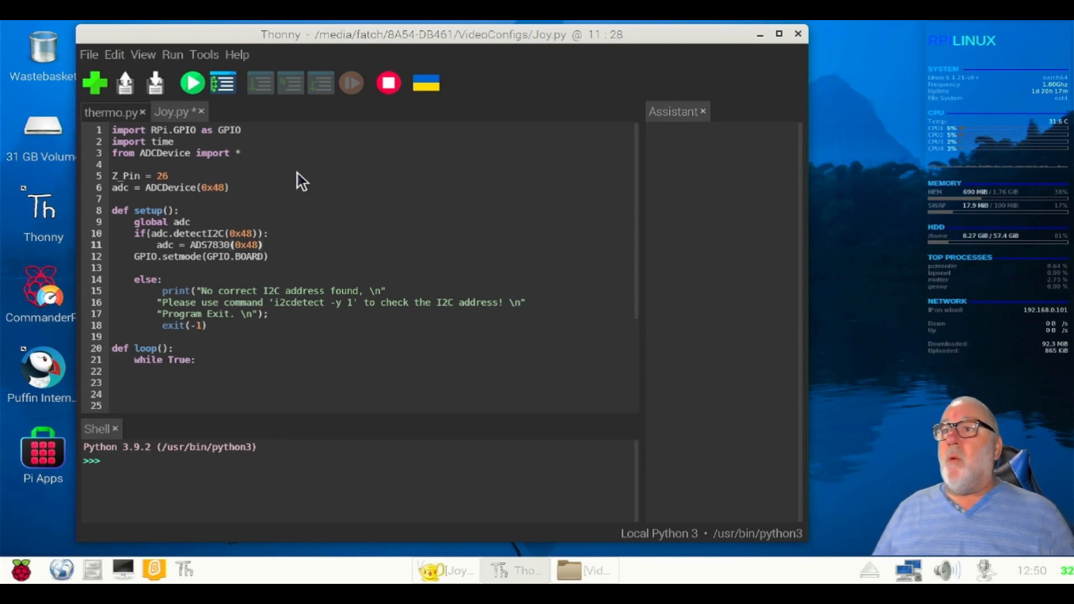
mouse_move(284, 264)
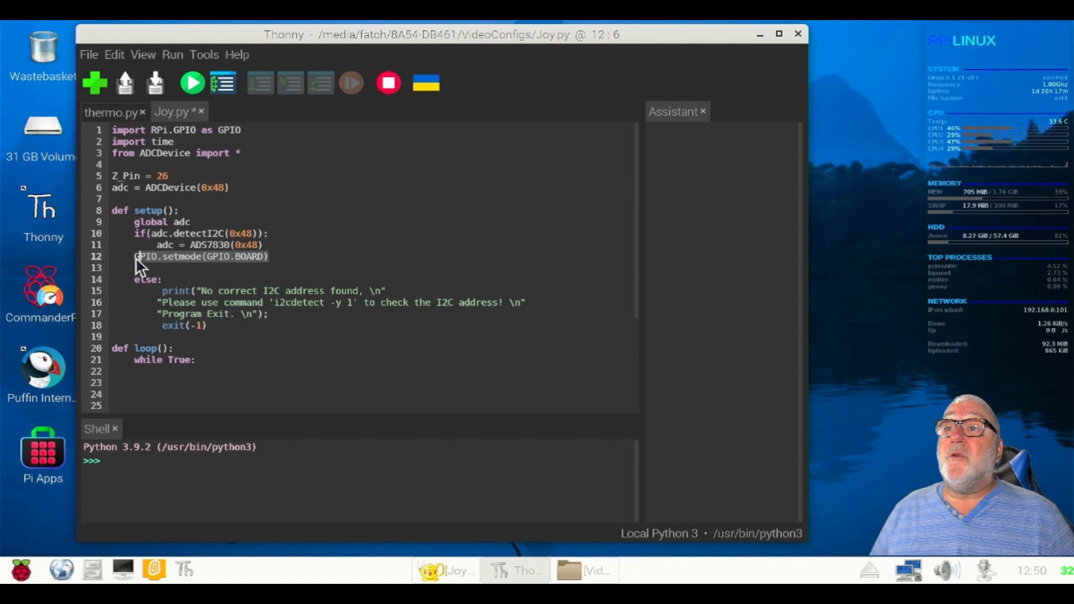
Cut GPIO.setmode(GPIO.BOARD) from the if block and retype it after the else block.
right_click(141, 264)
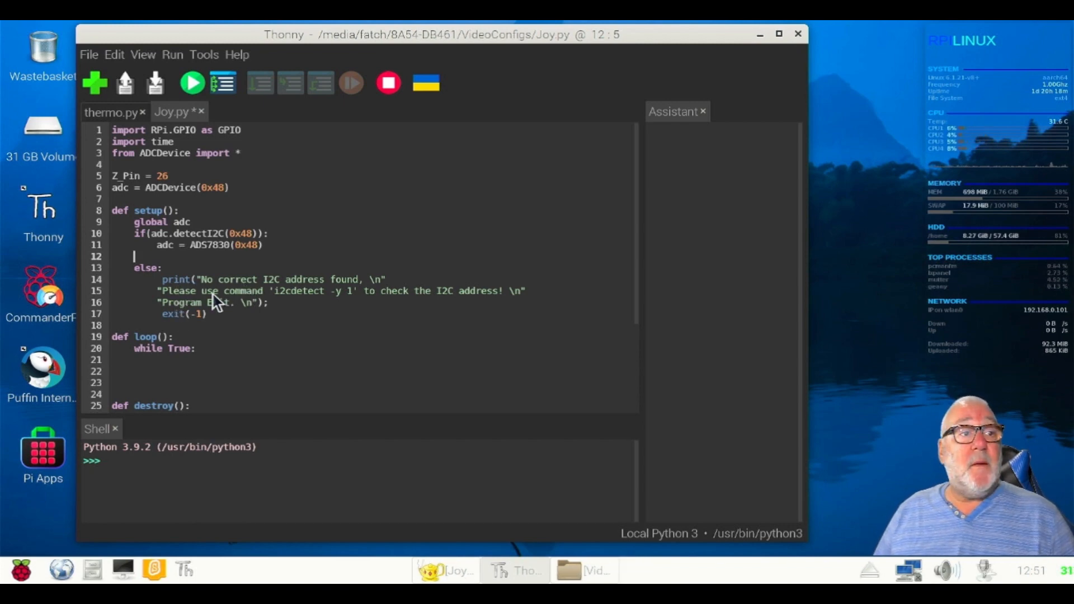
mouse_move(245, 332)
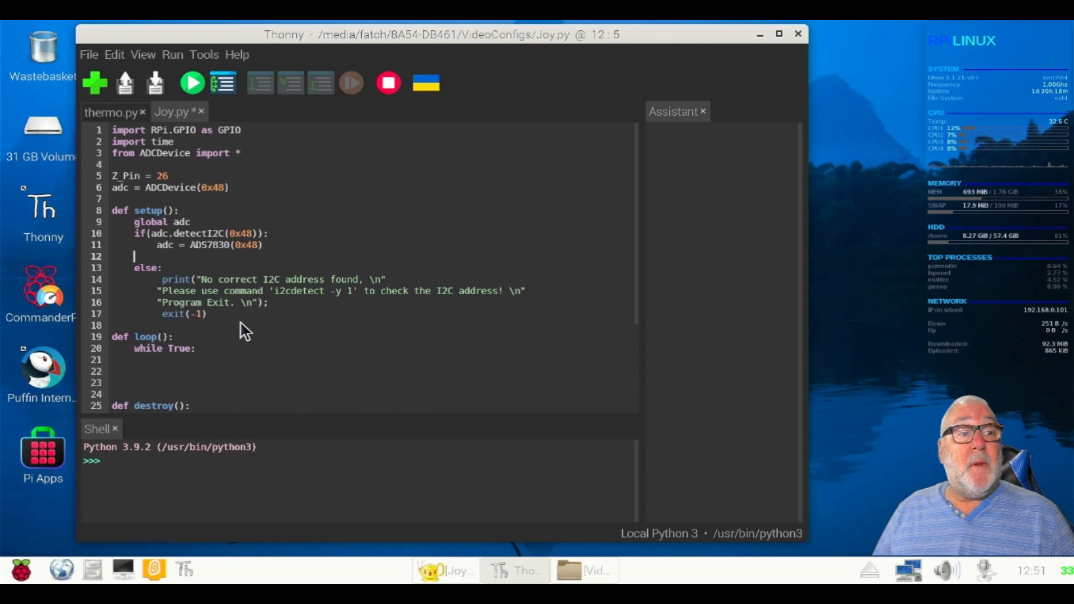
mouse_move(258, 296)
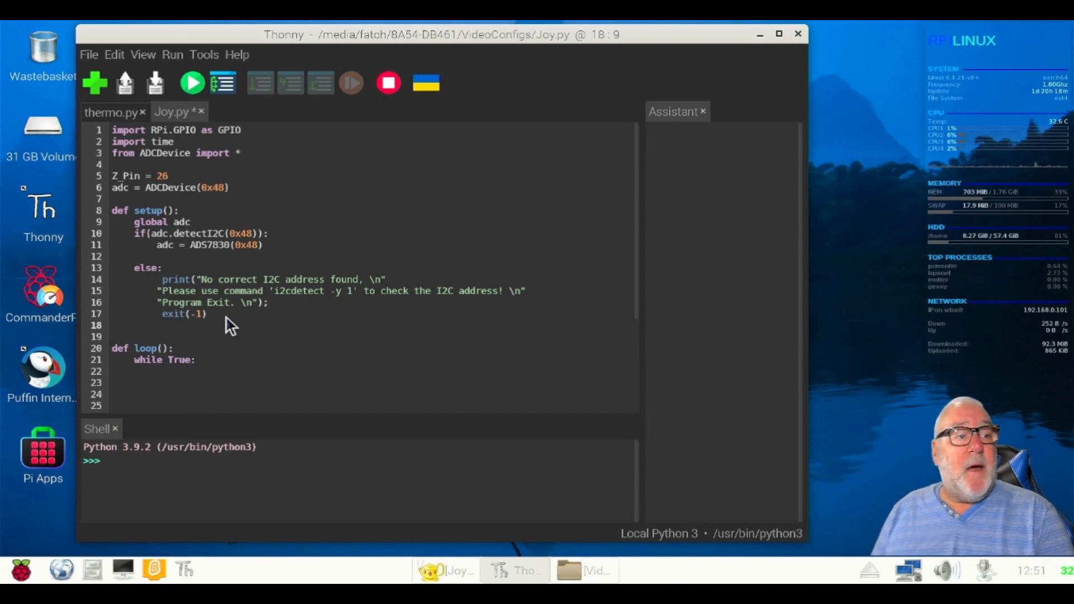
type("GPIO.setmode(GPIO.BOARD)")
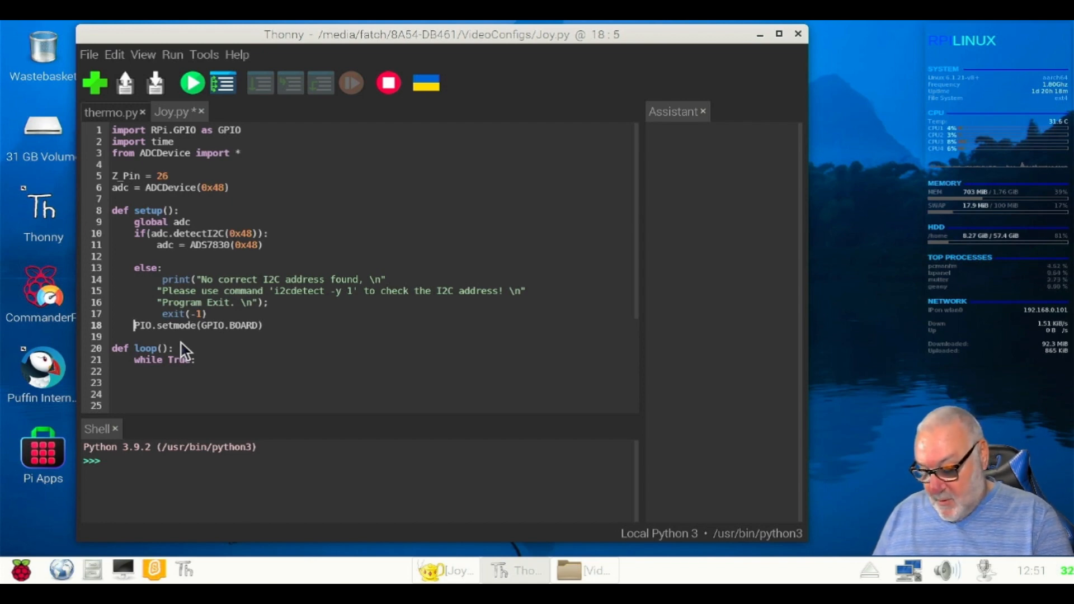
type("G")
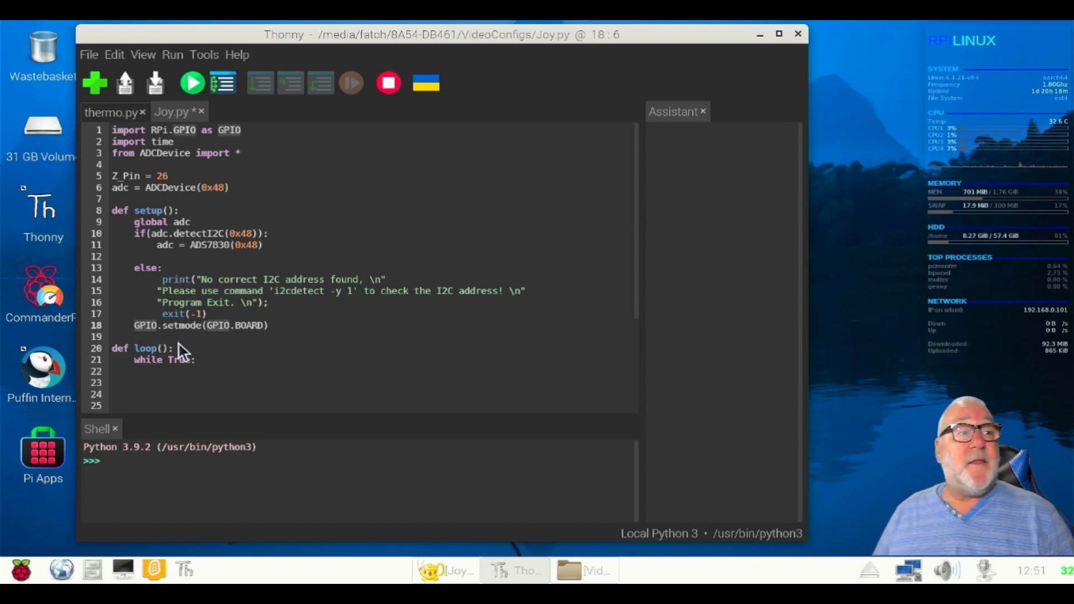
mouse_move(220, 336)
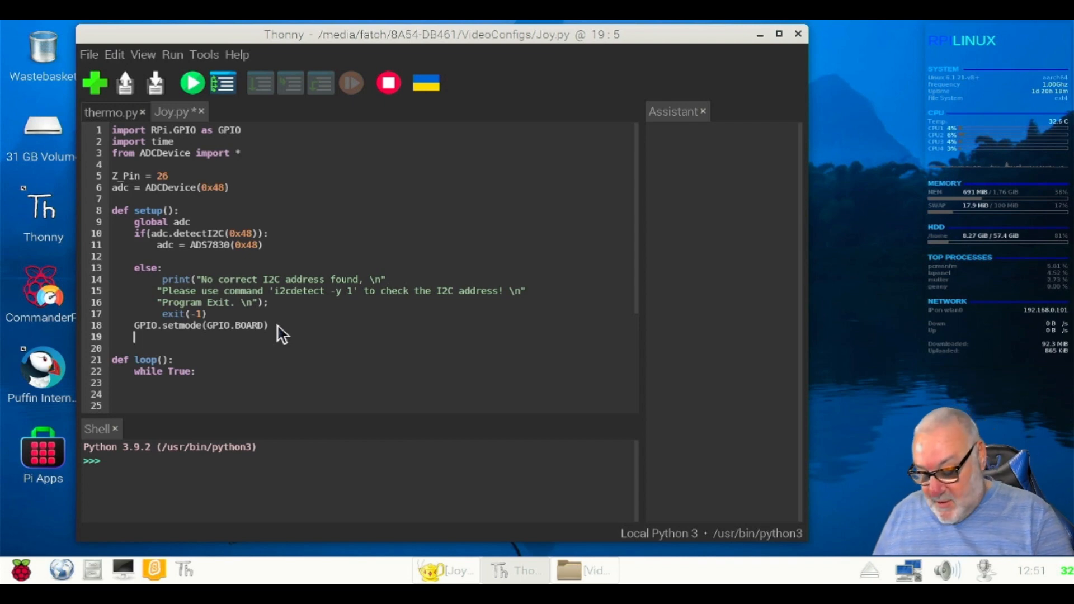
Write GPIO.setup(Z_Pin,GPIO.IN, fixing the mistyped characters after GPIO.IN.
type("GP")
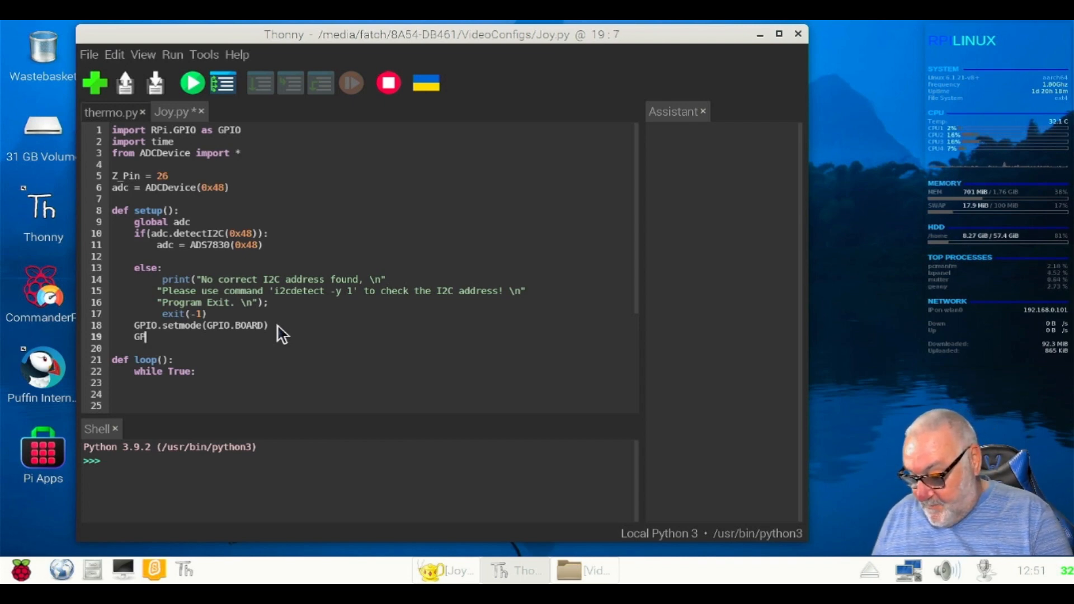
type("PIO.")
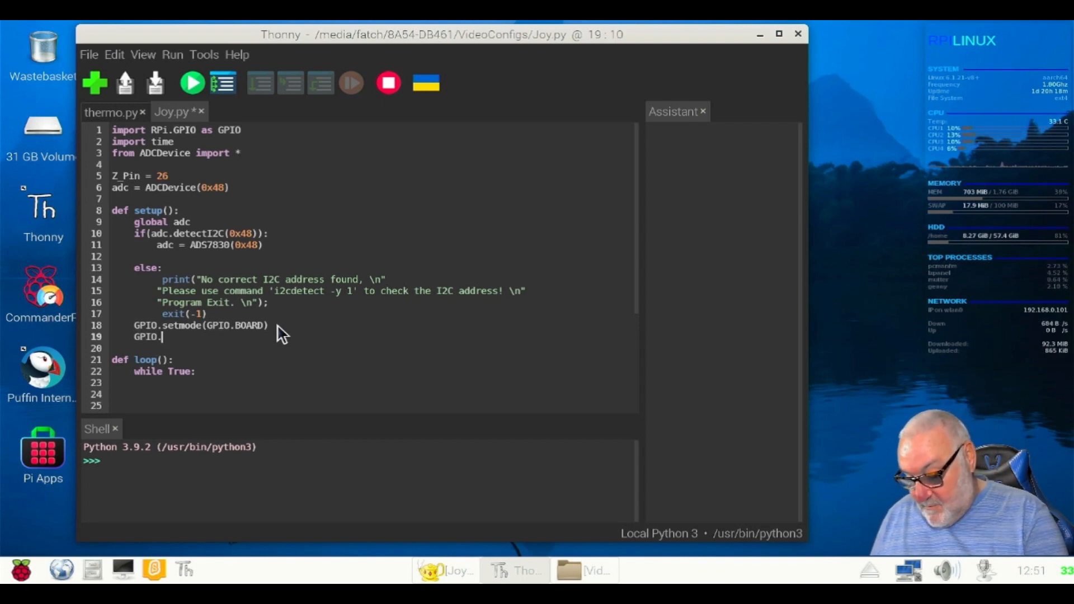
type("set")
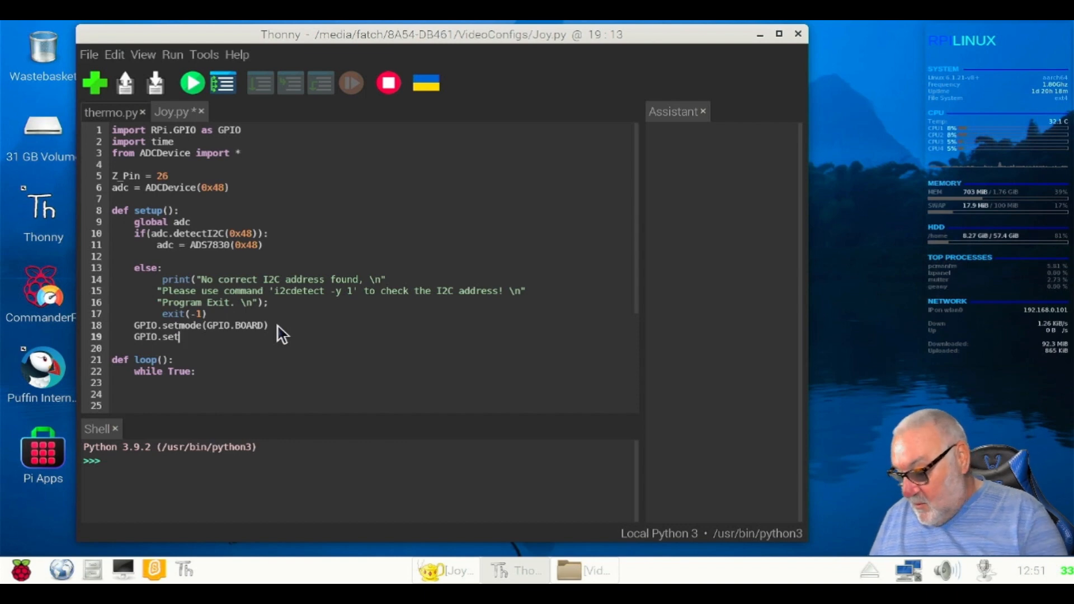
type("u")
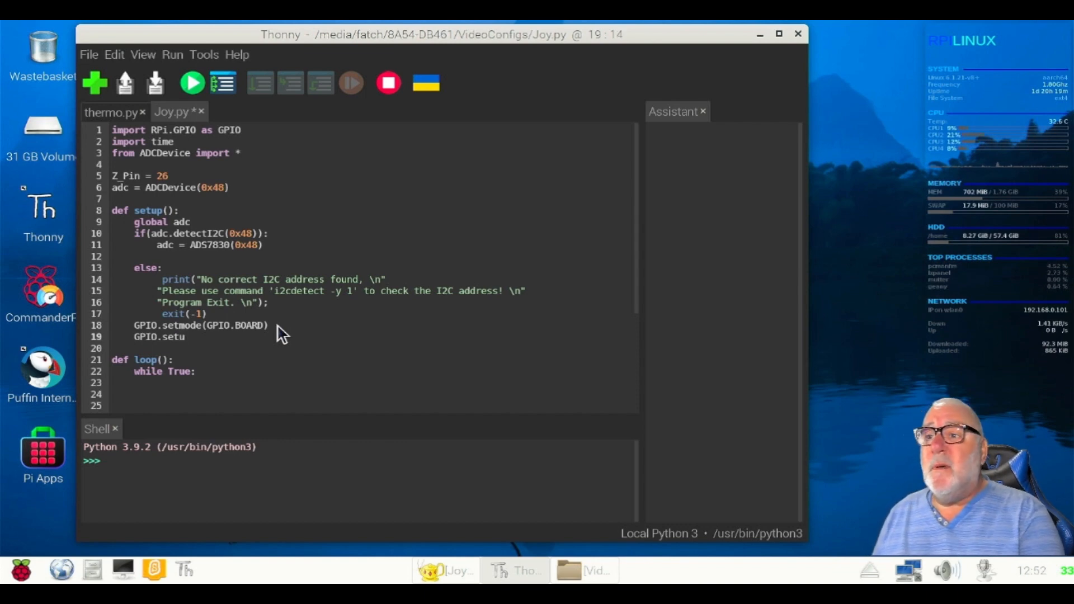
type("p")
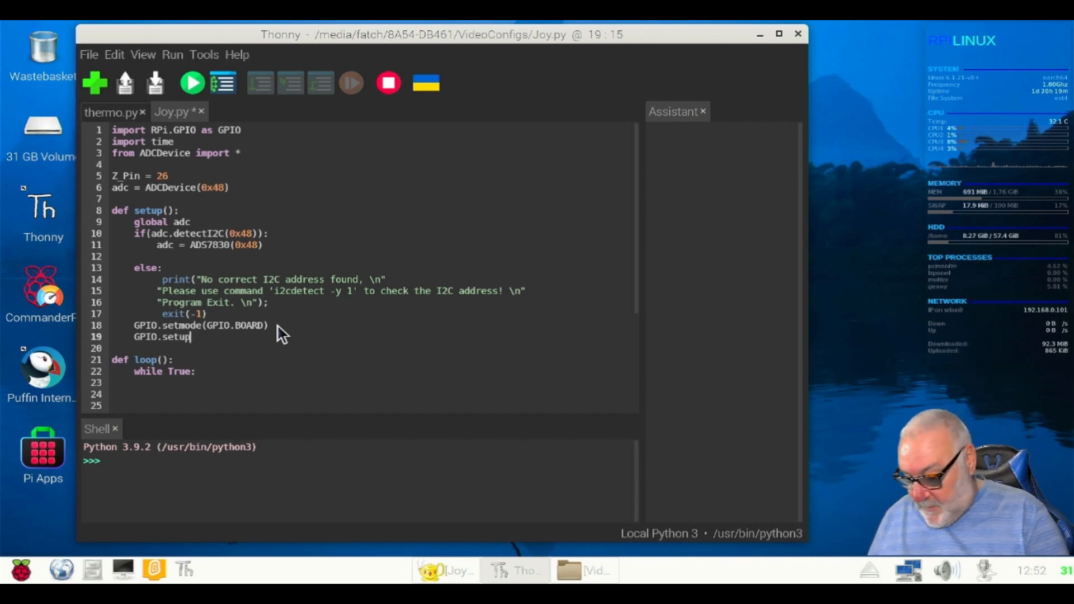
type("(Z_P")
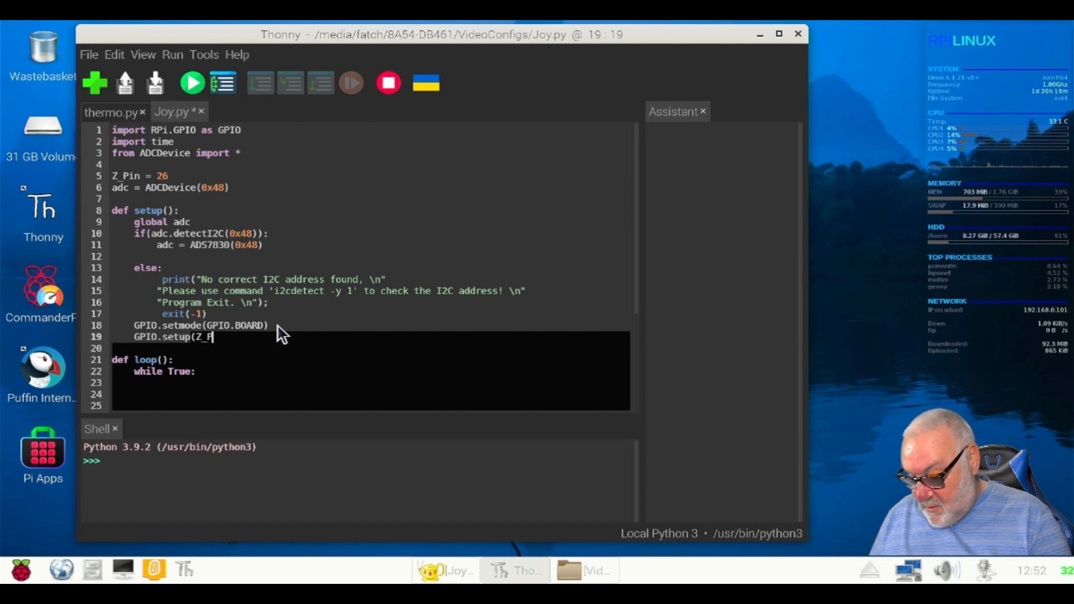
type("in")
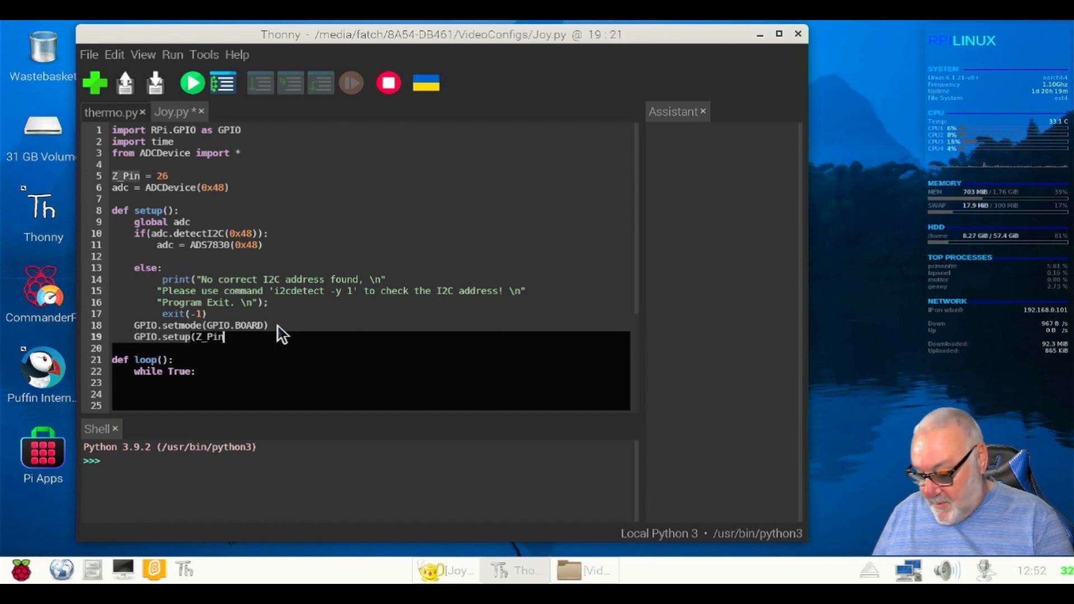
type(",G")
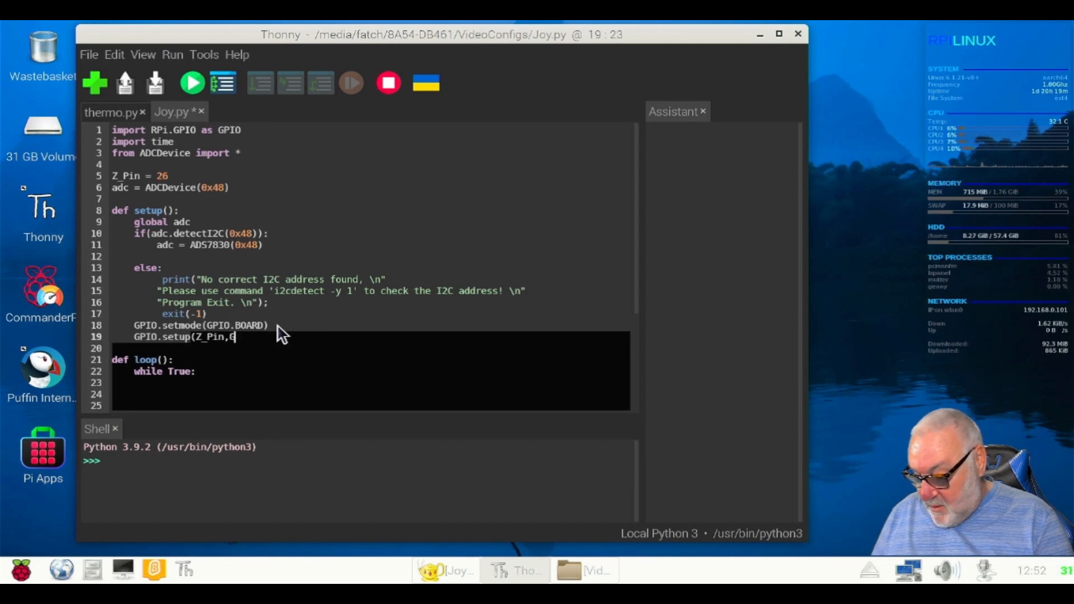
type("PIO")
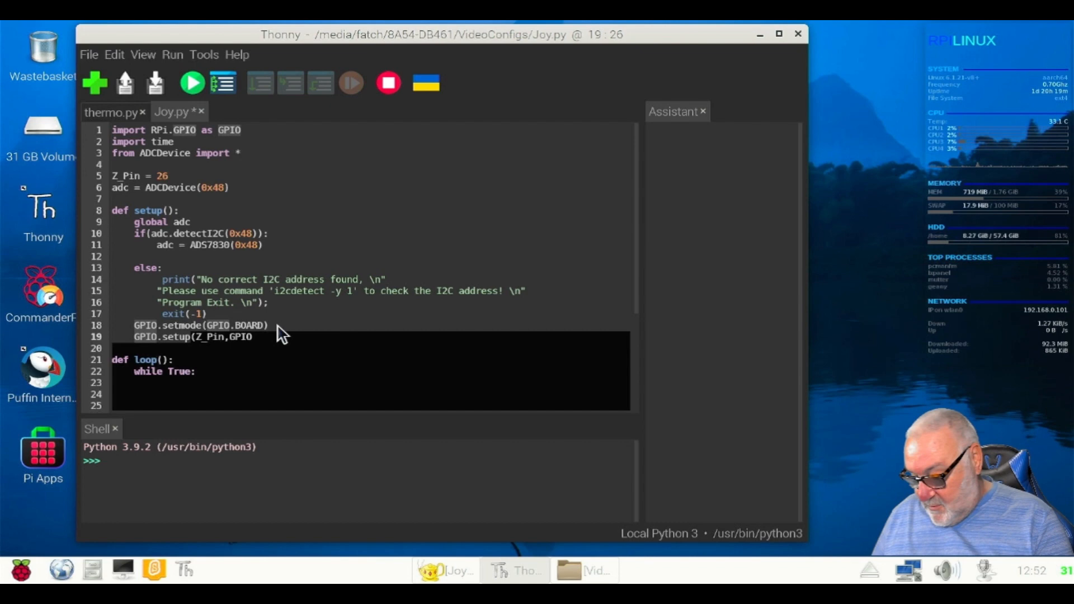
type(".")
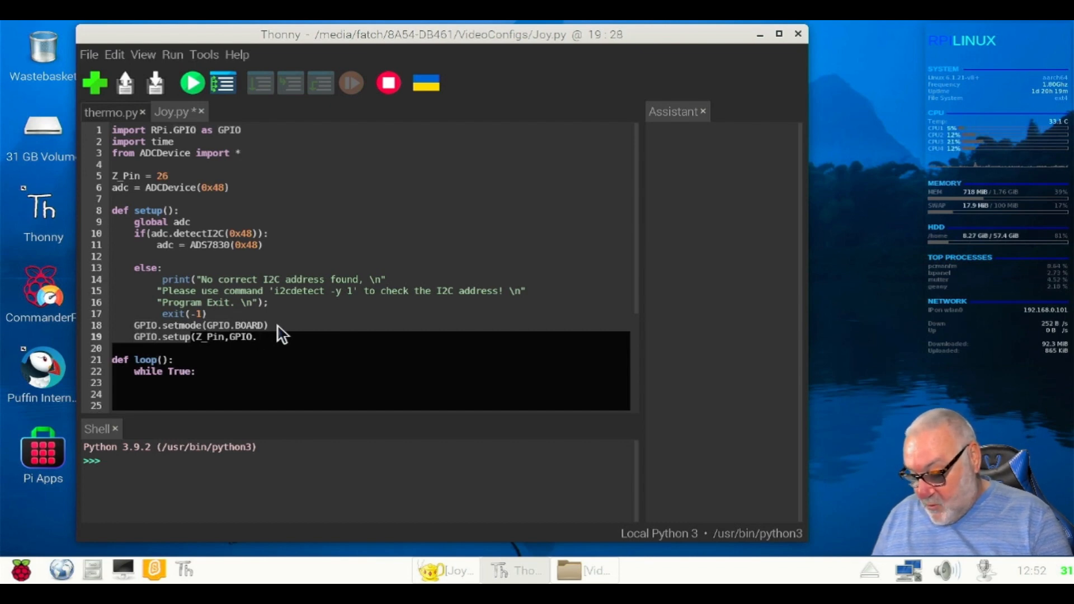
type("IN")
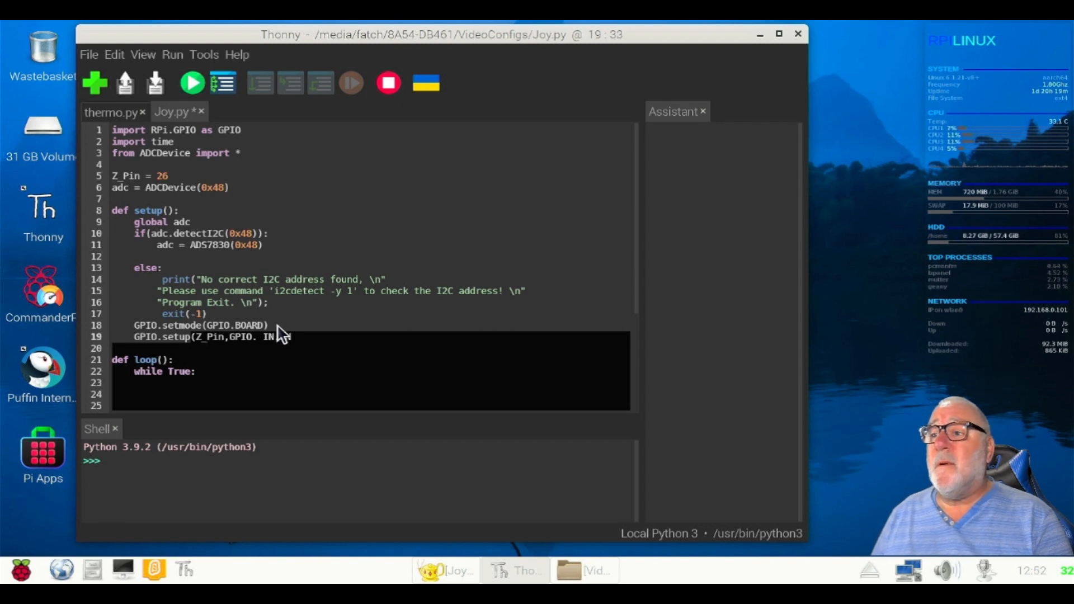
type(".IN")
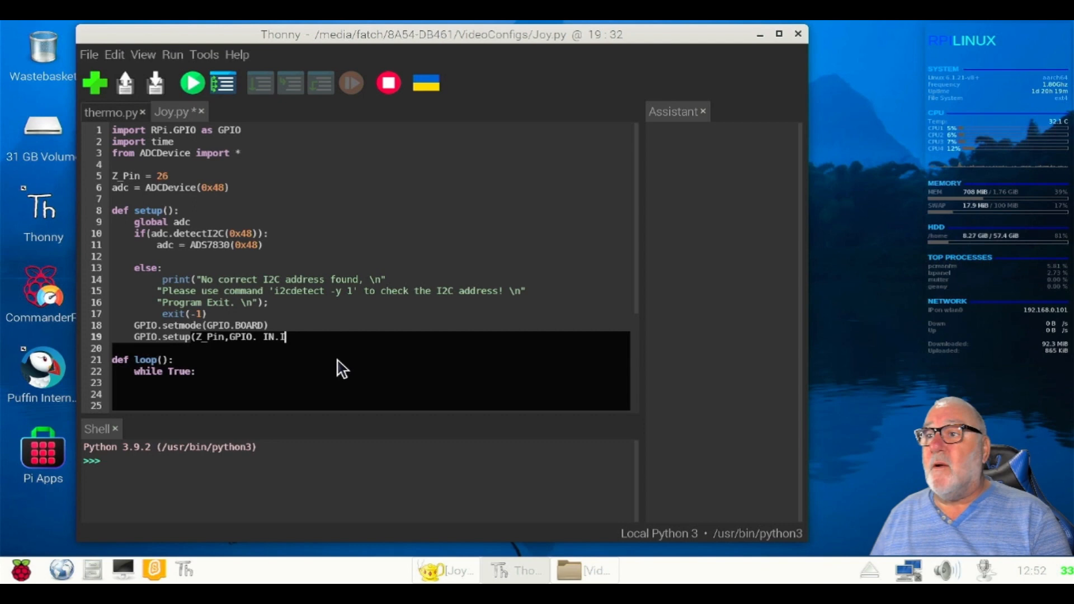
key("BackSpace")
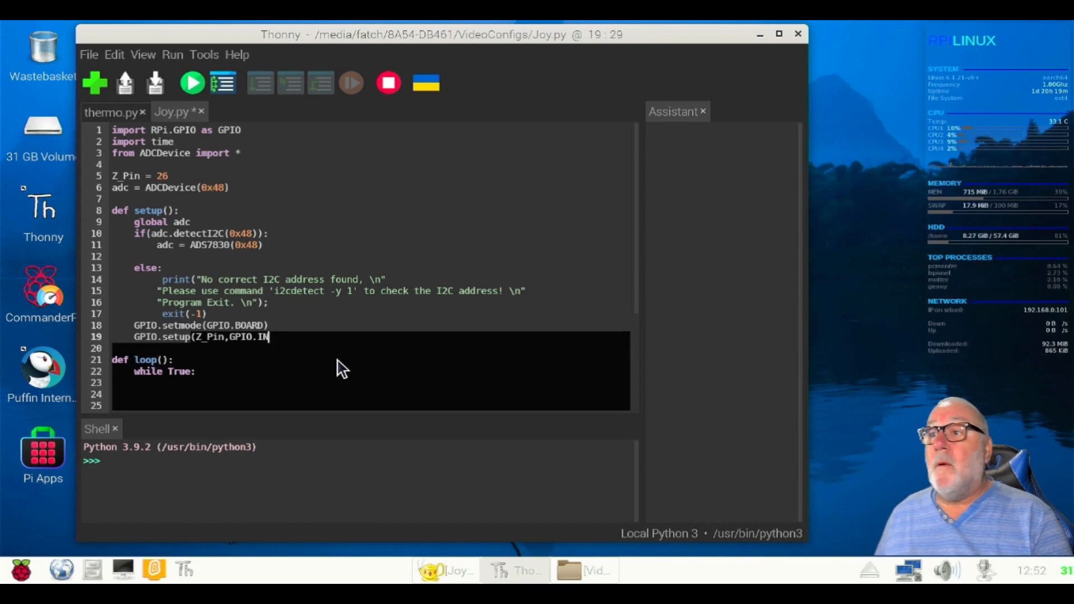
Finish the call with ,GPIO.PUD_UP) so Z_Pin is a pulled-up input.
type(",")
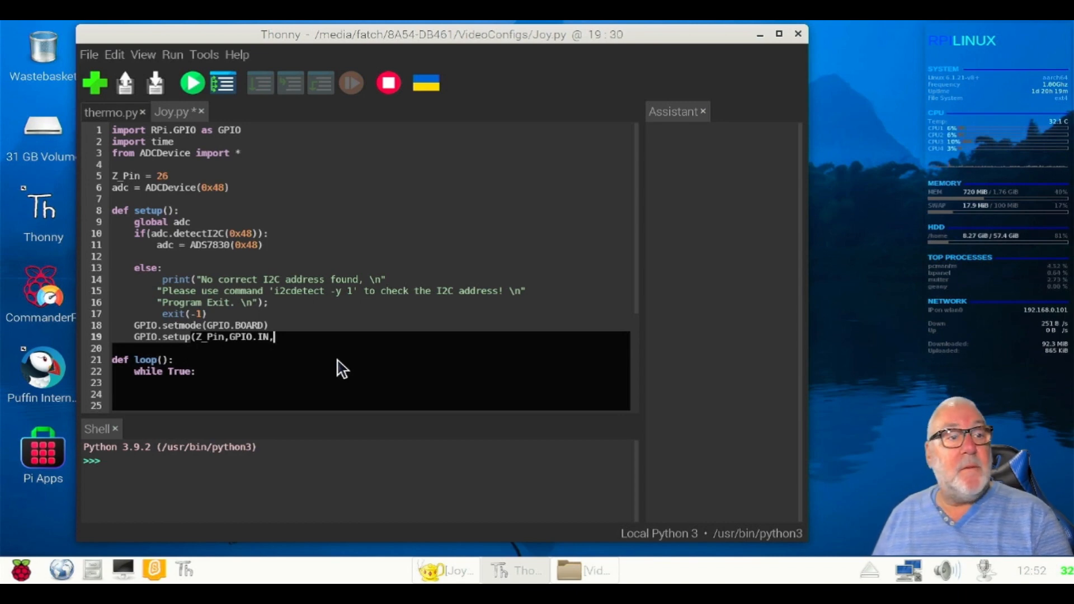
type("G")
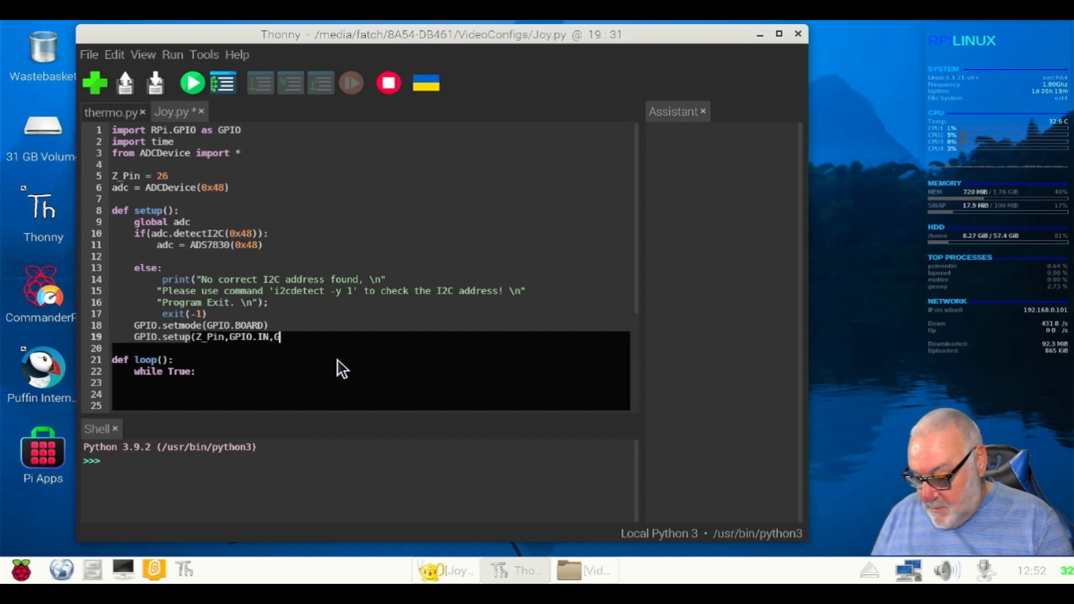
type("PIO")
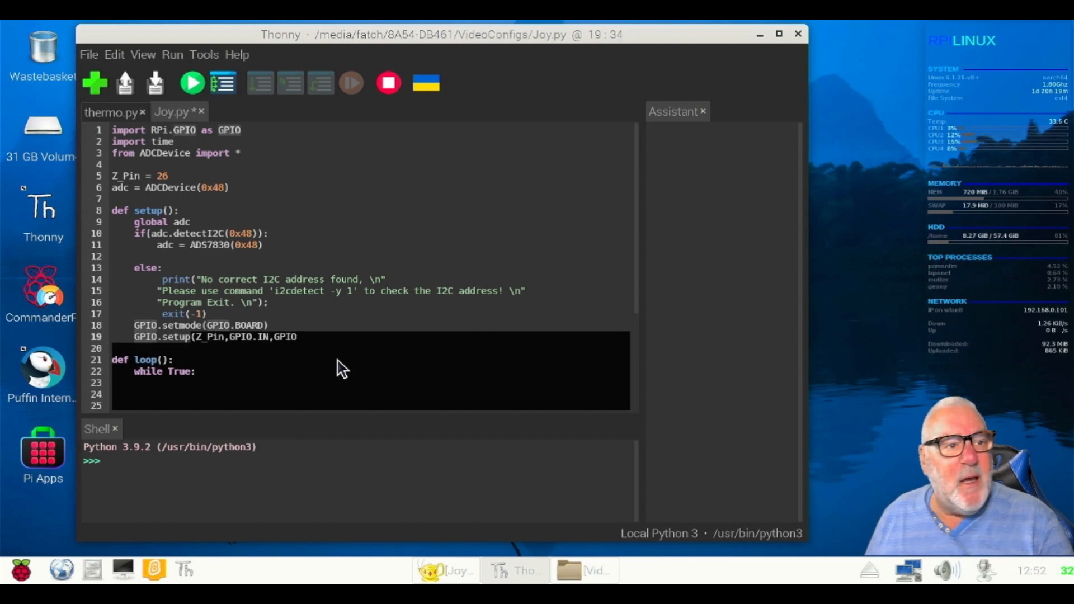
type(".")
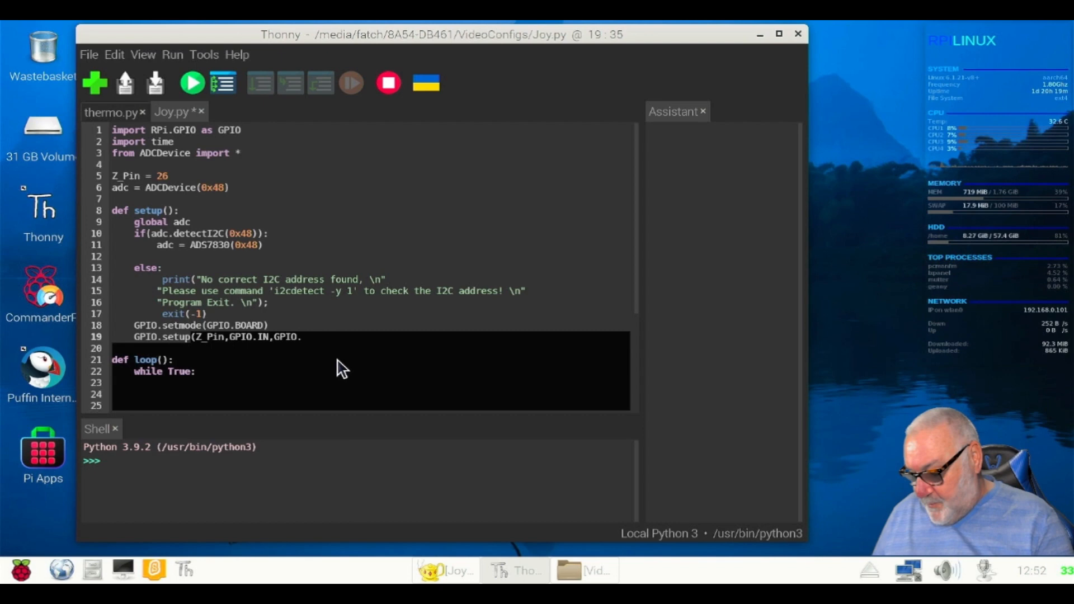
type("PUD")
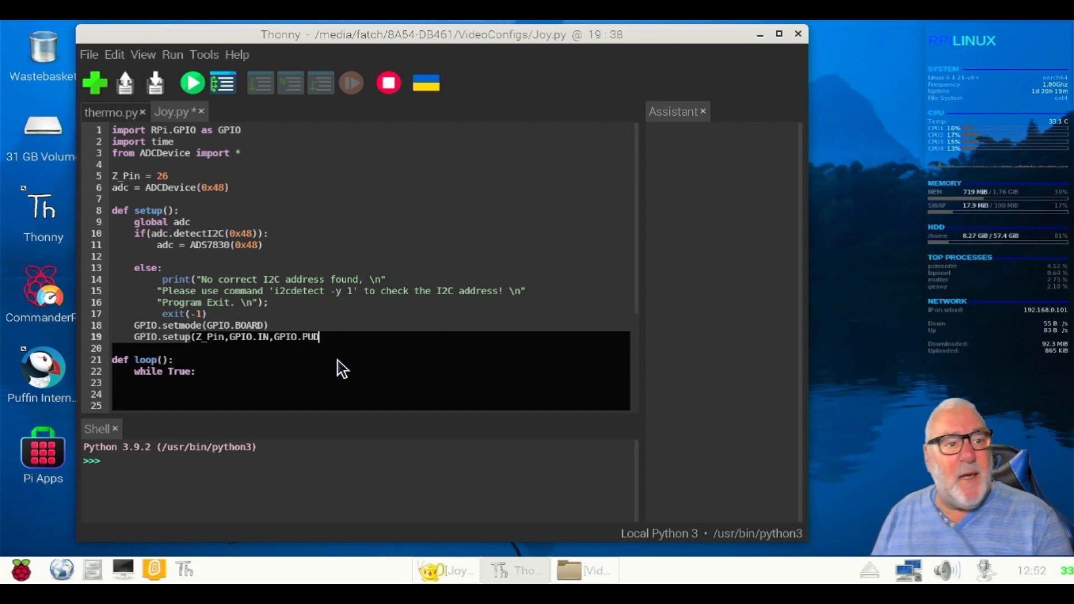
type("_")
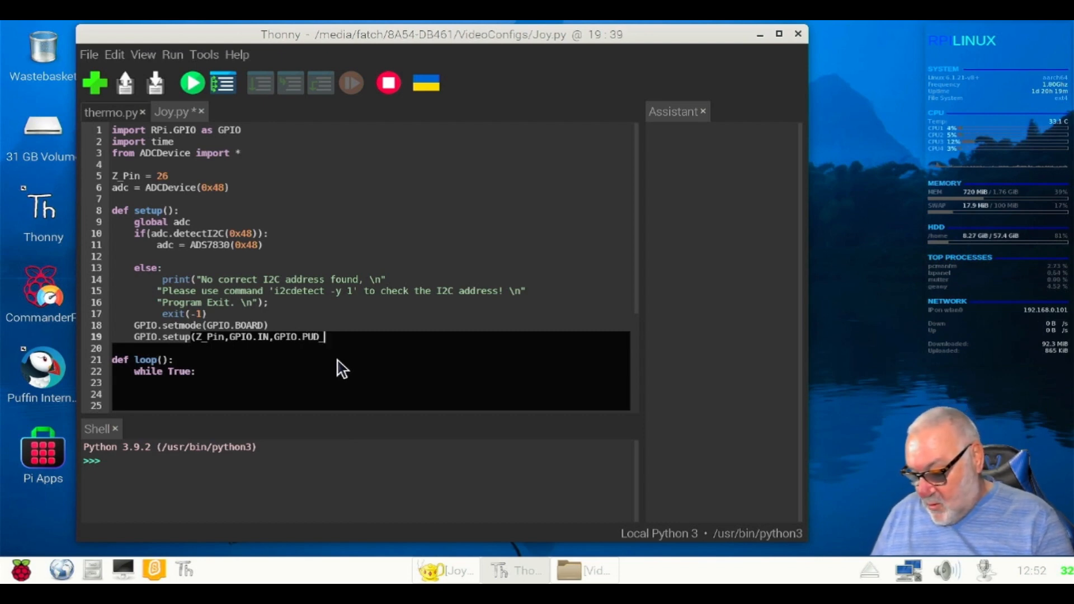
type("UP")
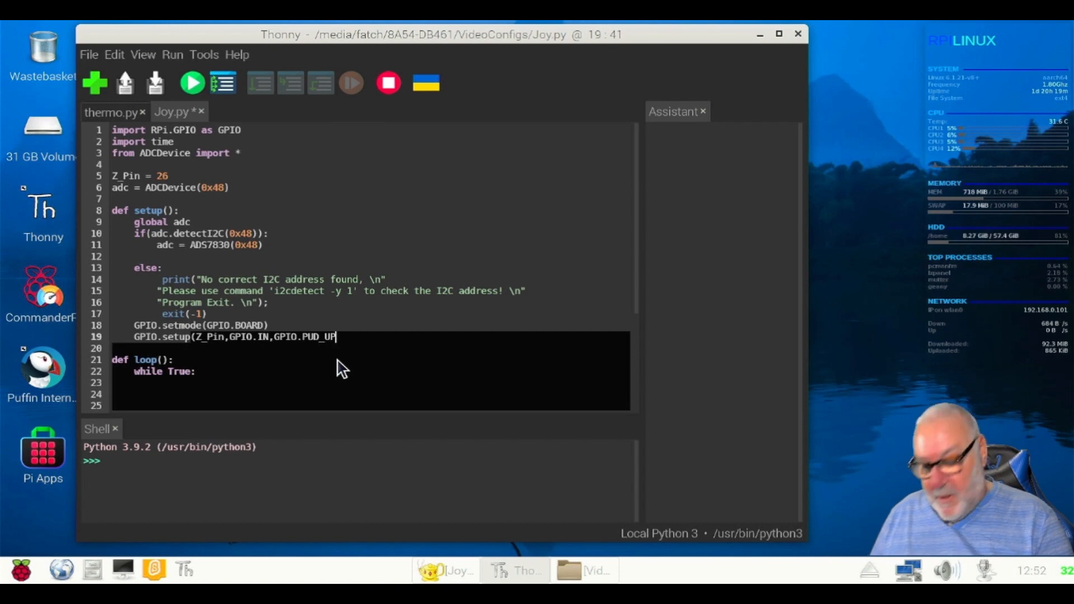
type(")")
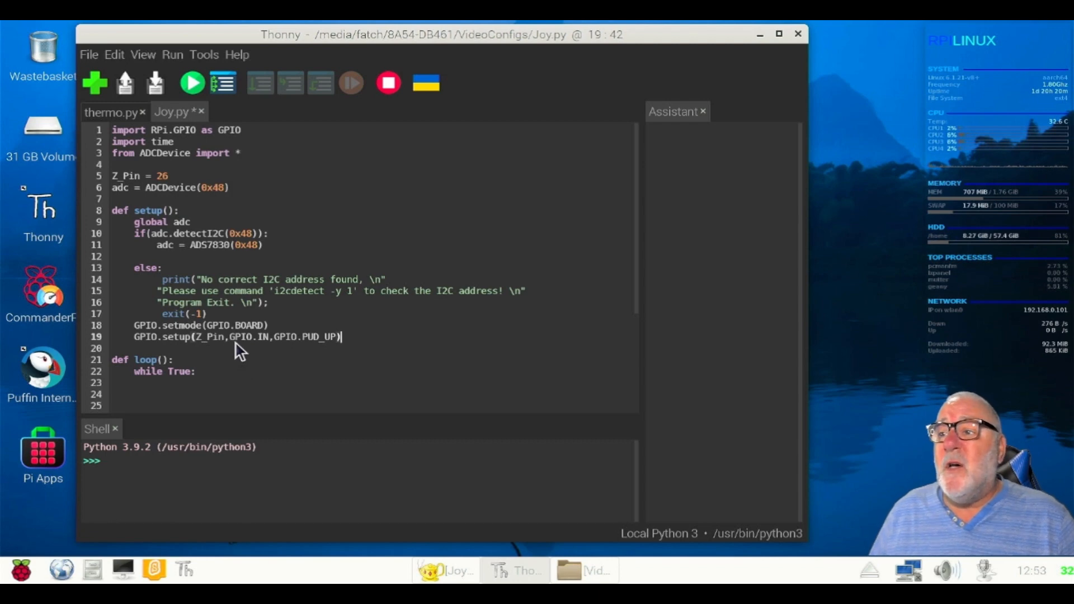
mouse_move(268, 352)
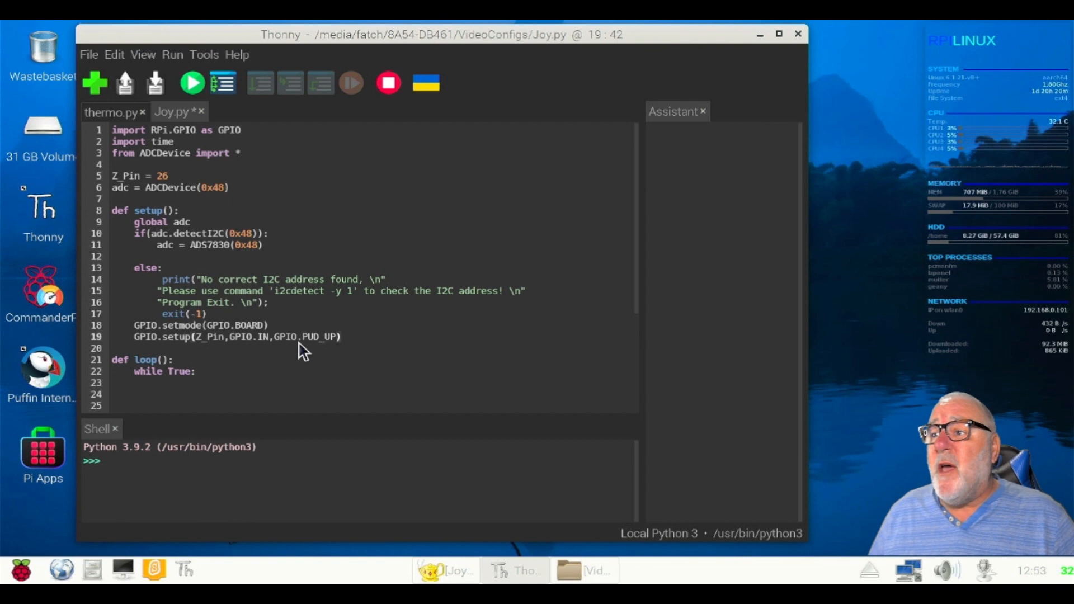
mouse_move(307, 350)
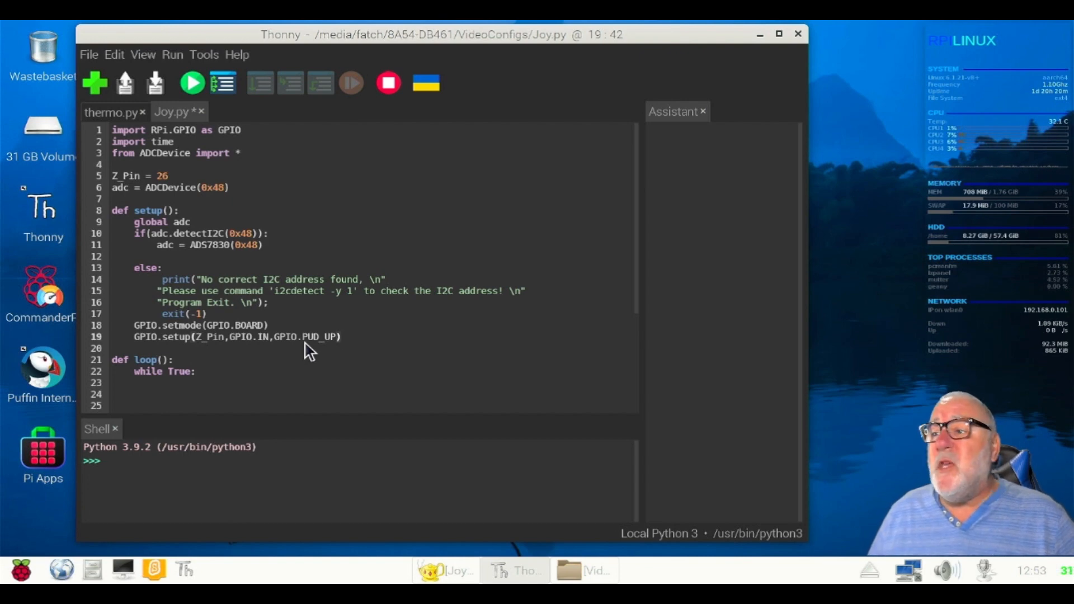
left_click(339, 336)
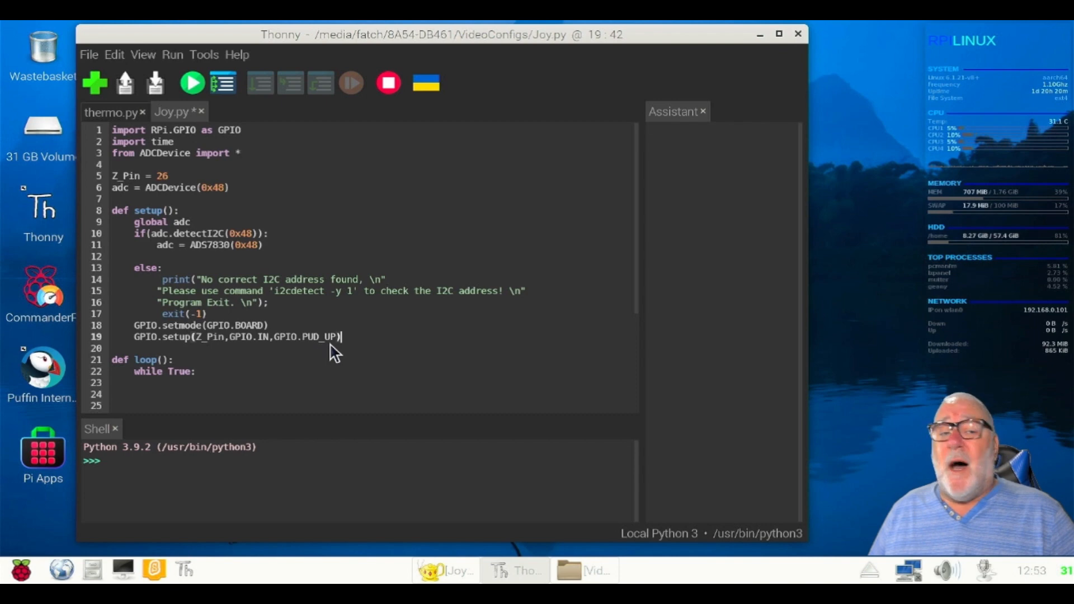
mouse_move(325, 383)
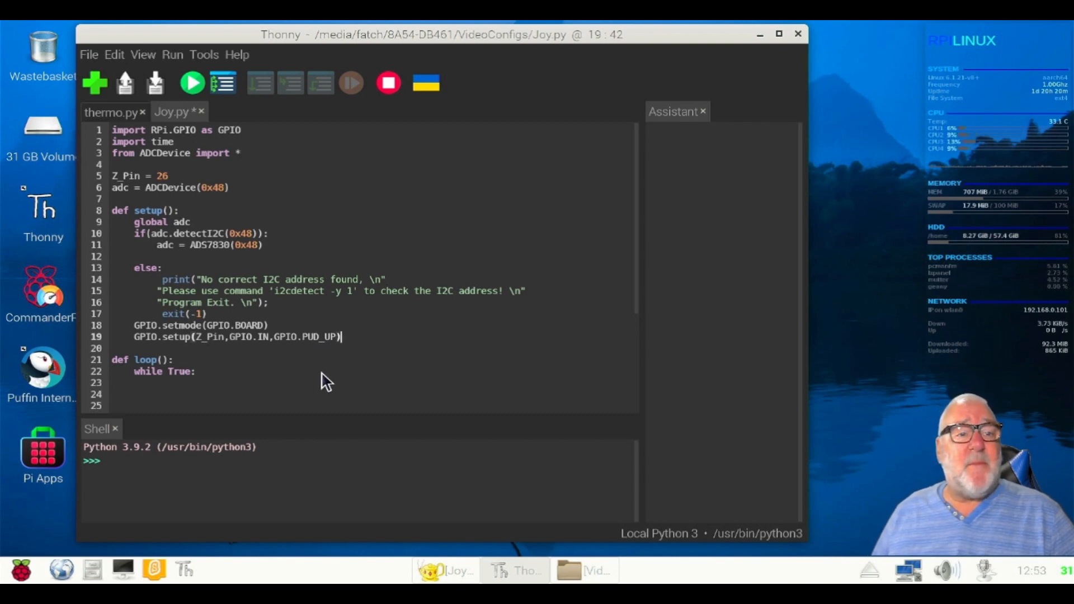
mouse_move(343, 374)
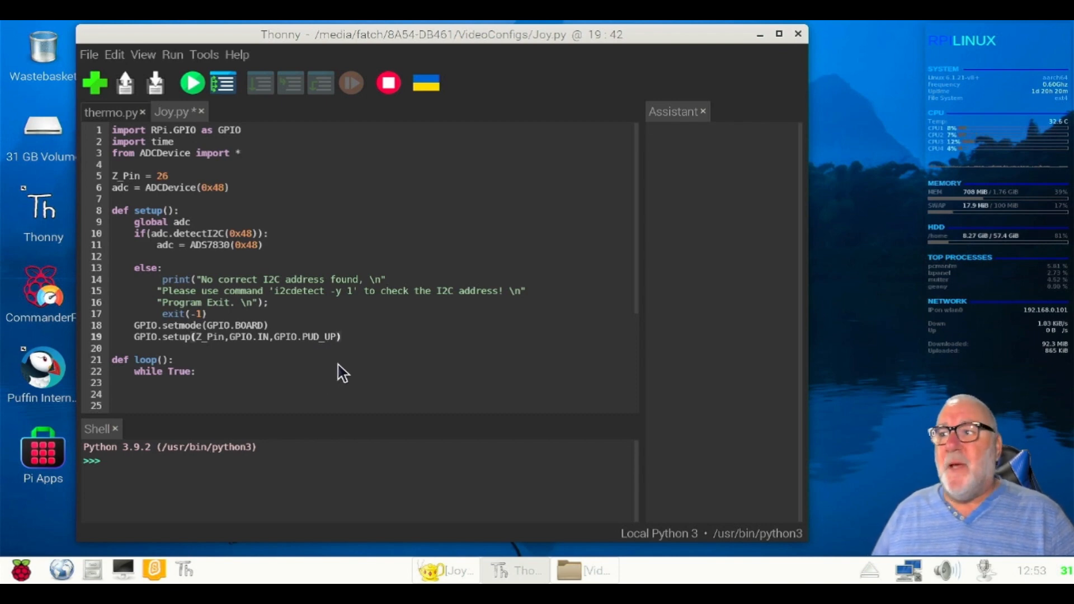
left_click(343, 337)
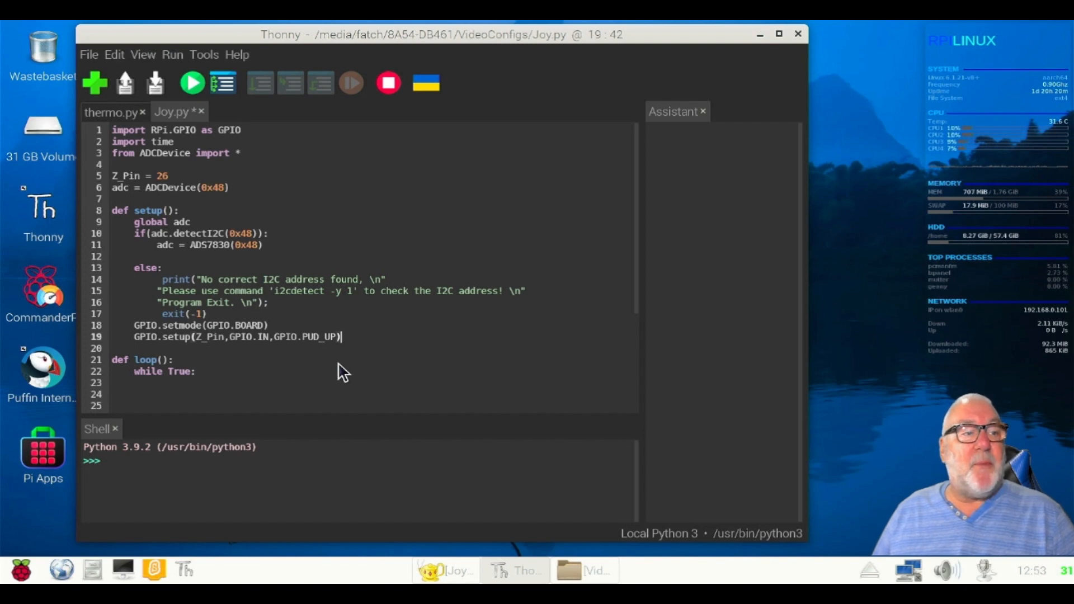
mouse_move(313, 377)
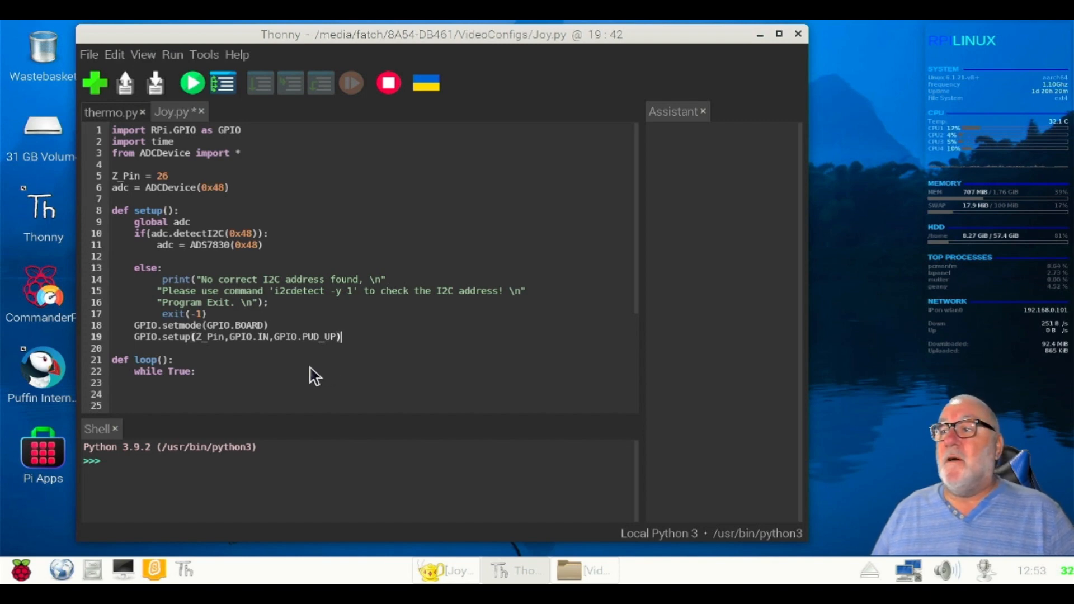
scroll("down", 3)
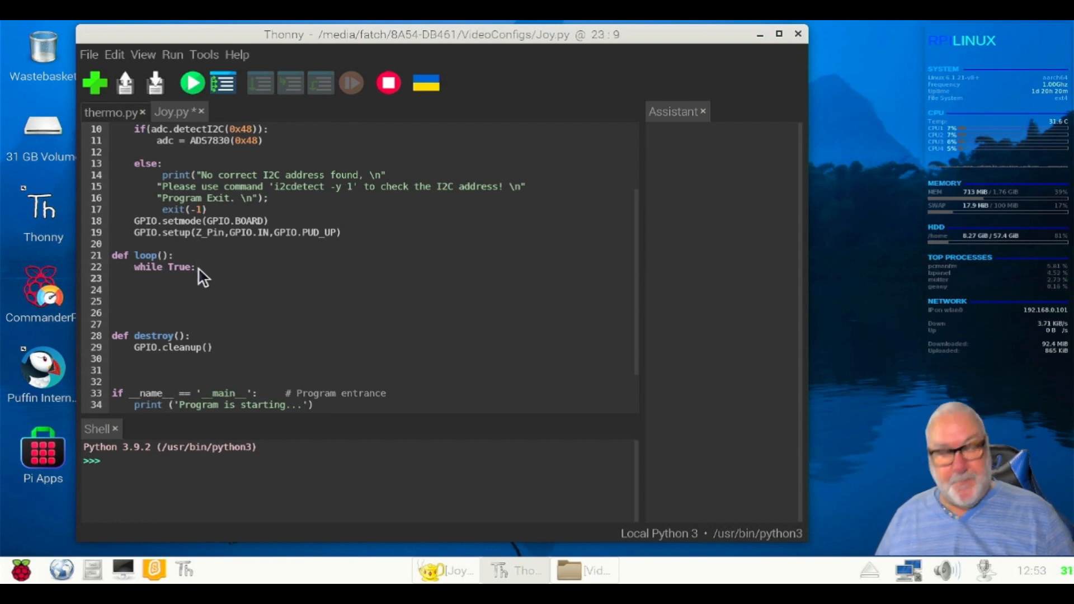
Inside while True add val_Z=GPIO.input(Z_Pin) and begin the next val line.
left_click(158, 278)
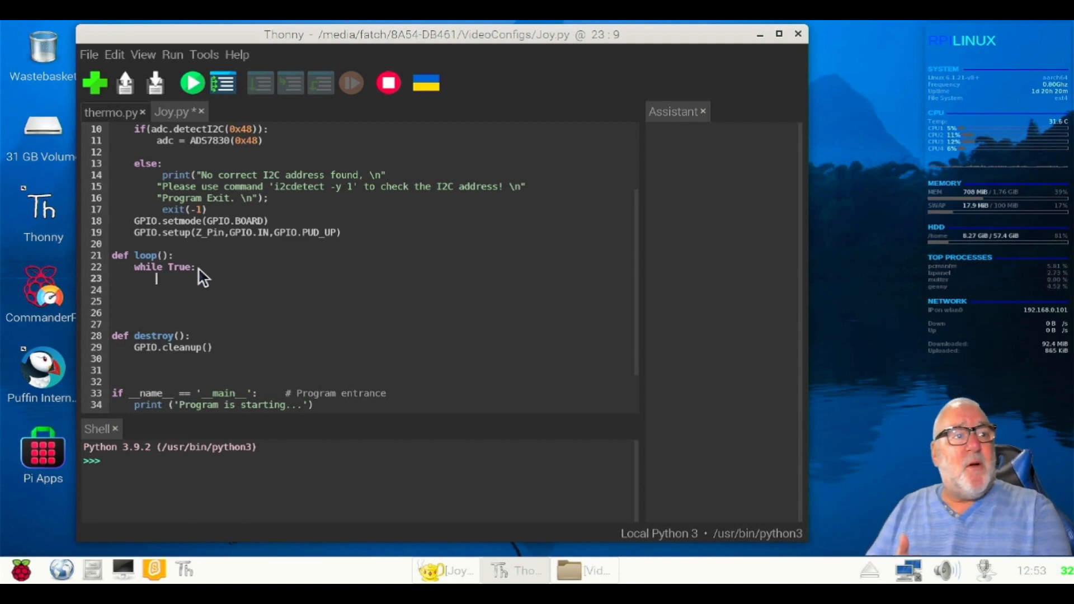
type("va")
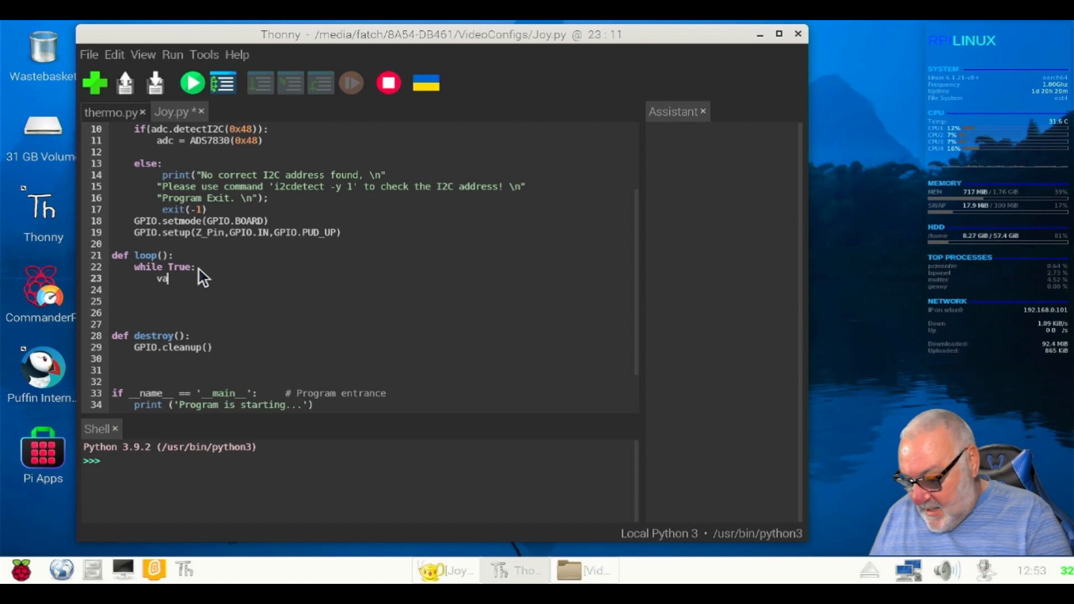
type("l_")
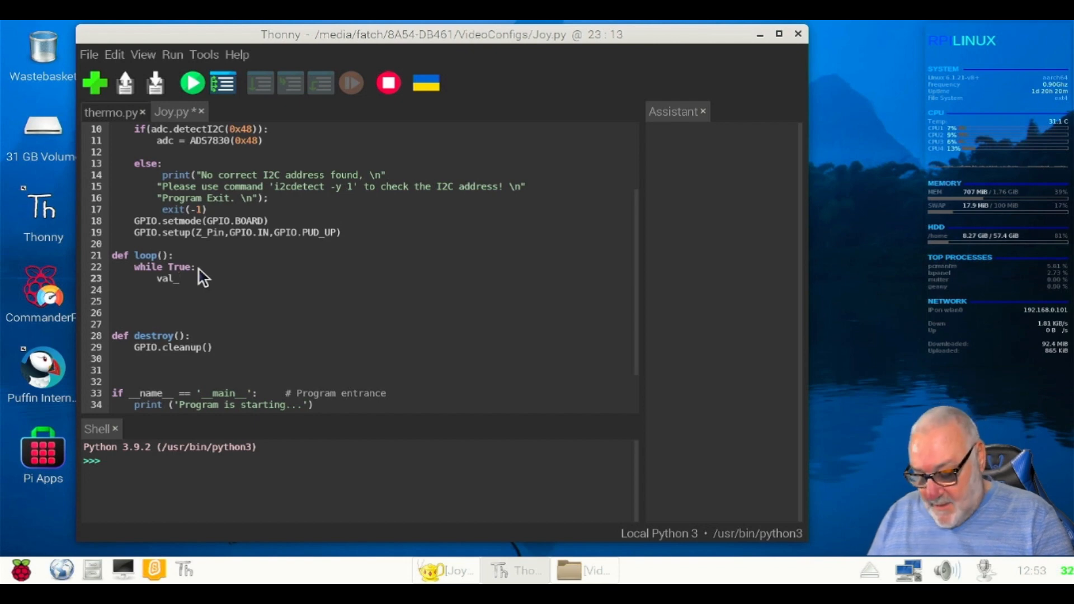
type("2")
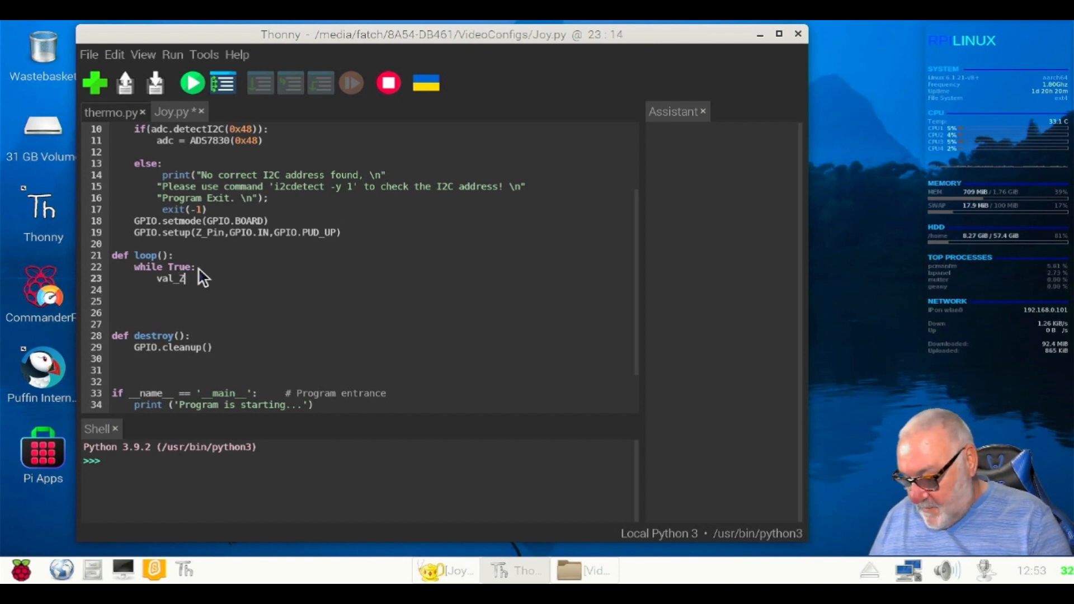
type("=GPIO.")
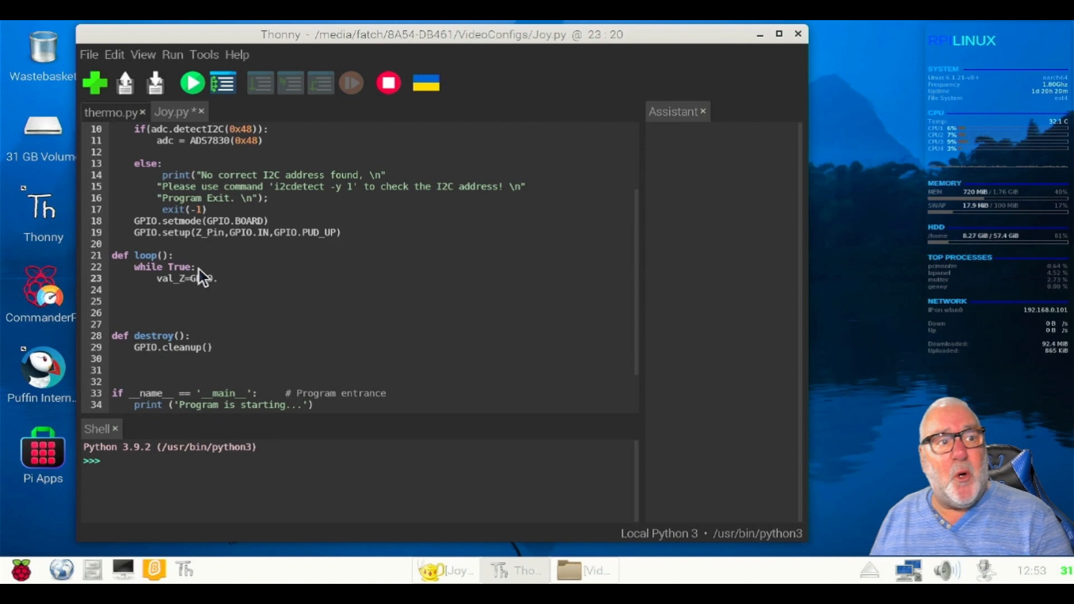
type("i")
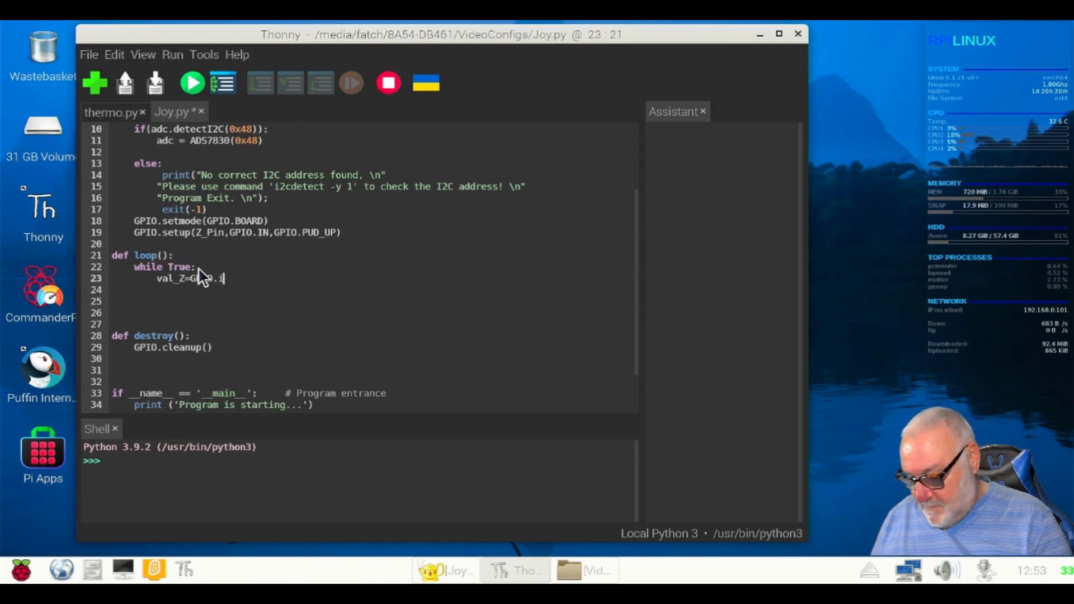
type("nput")
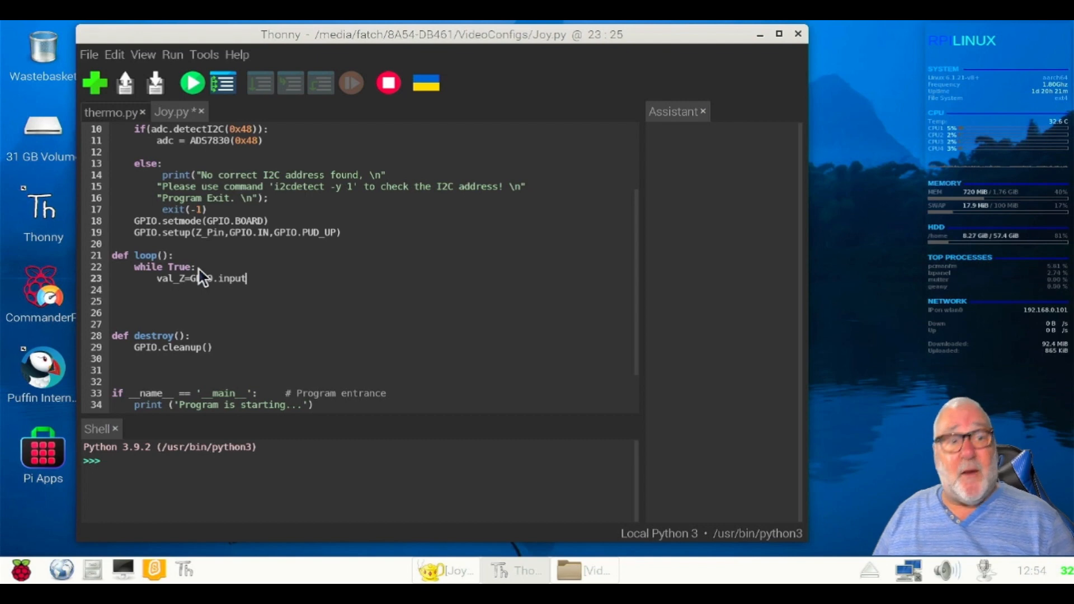
type("(")
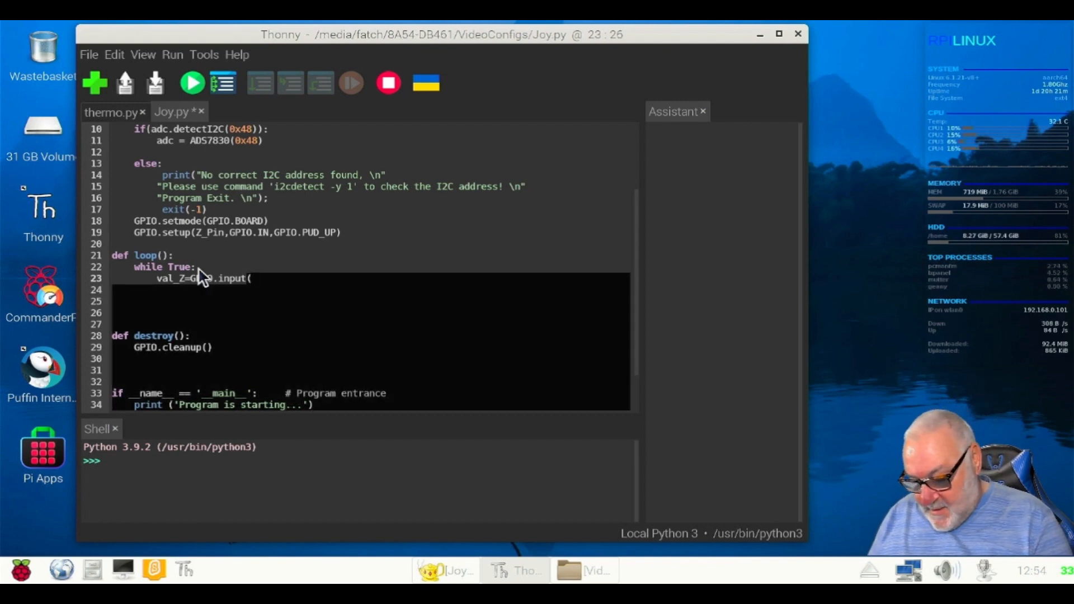
type("Z_")
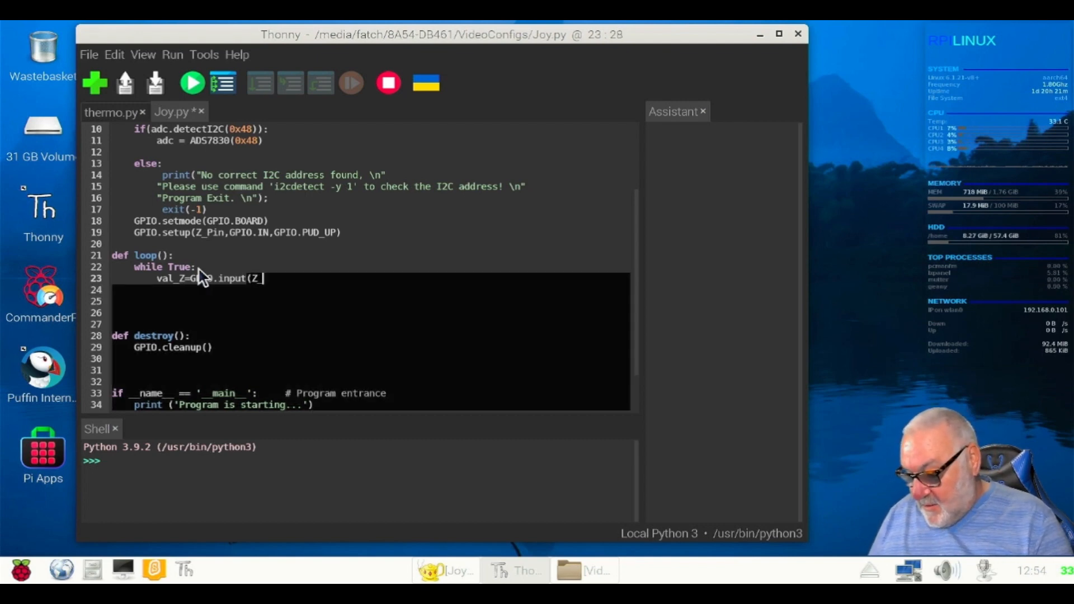
type("Pin")
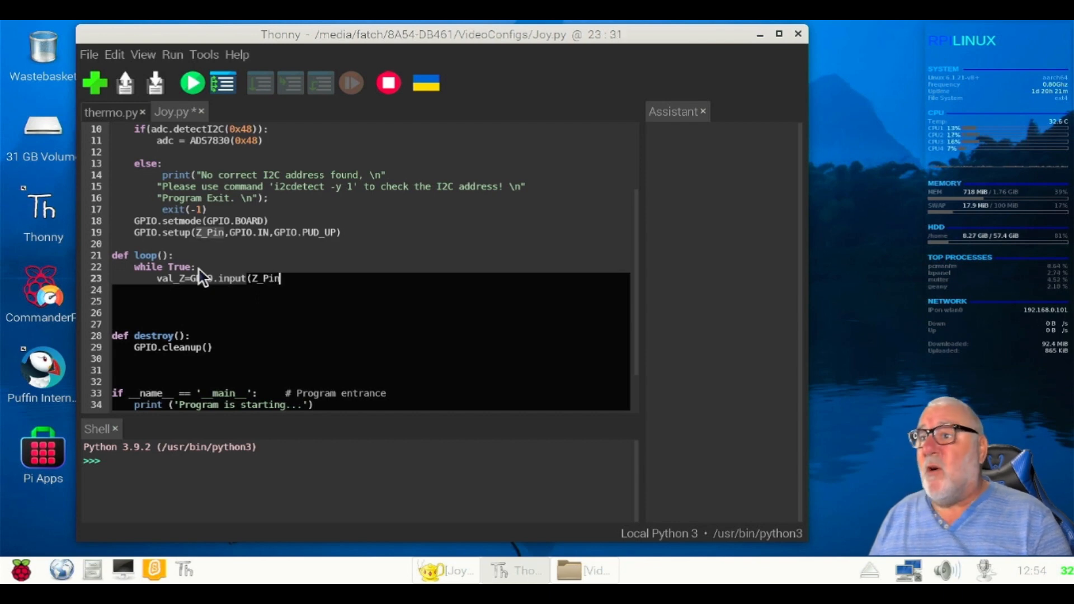
type(")")
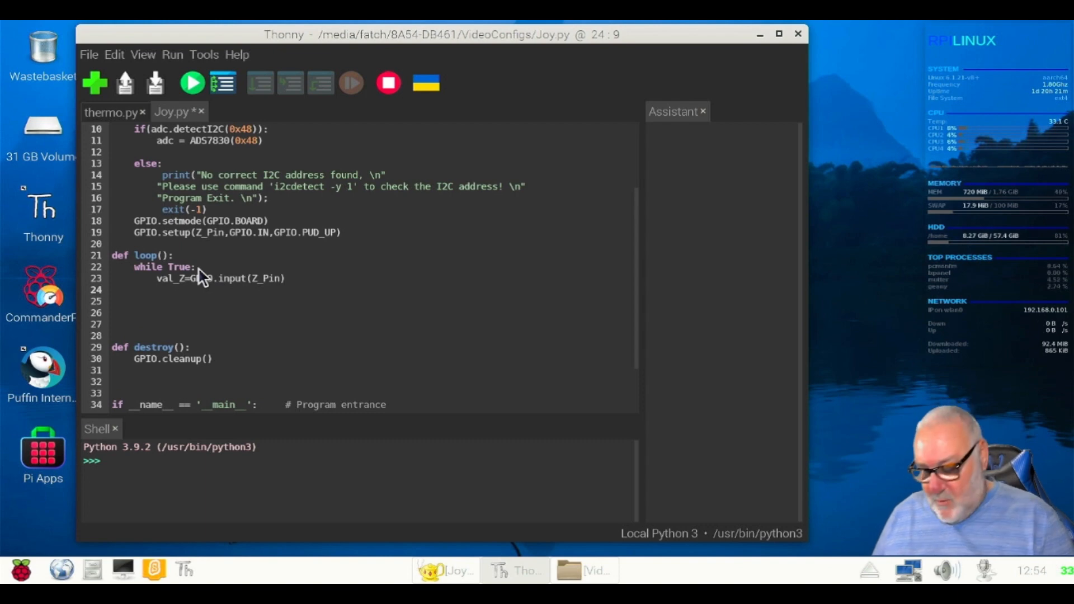
type("val")
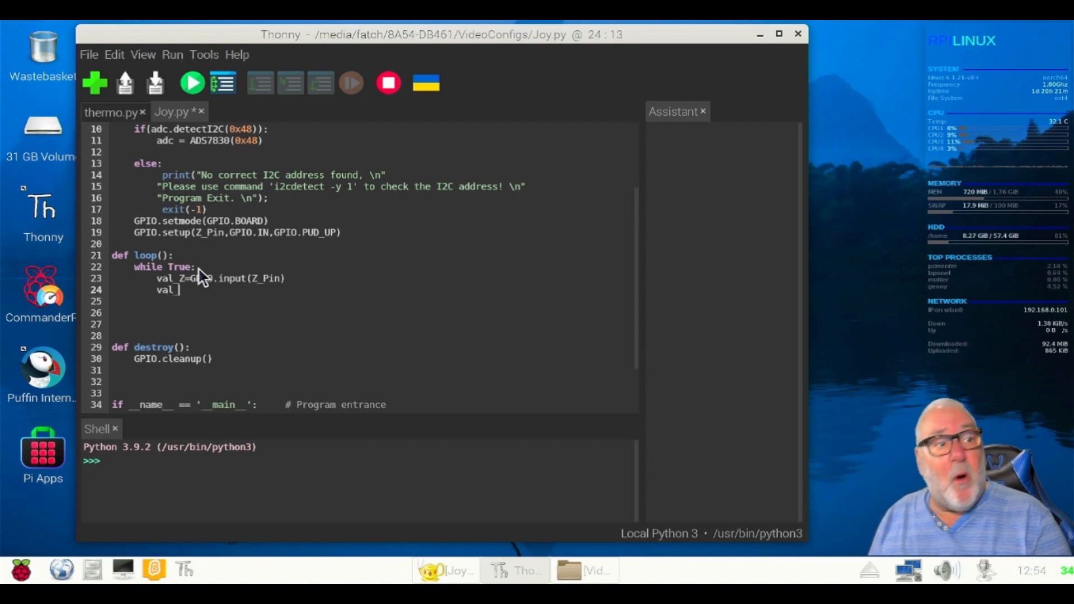
Write val_Y=adc.analogRead(5) in the loop and begin the next val line.
type("_Y=ad")
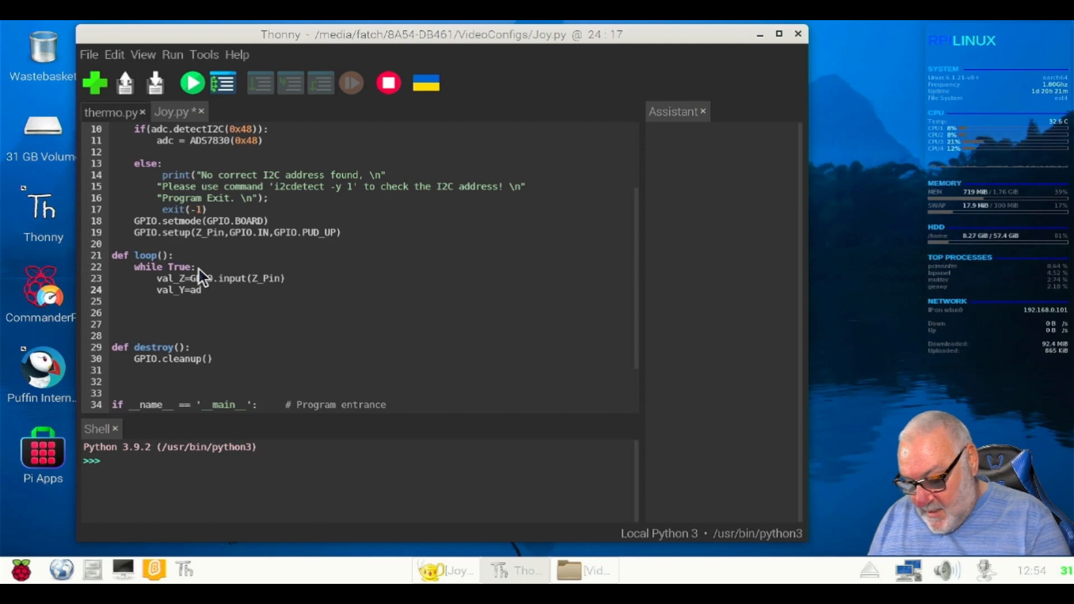
type("c")
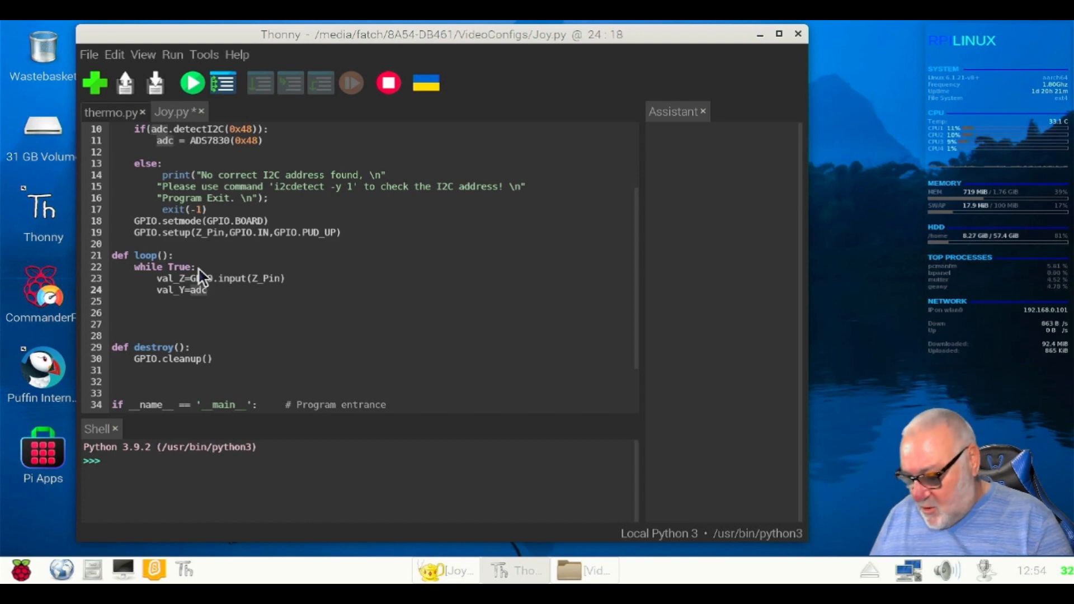
type(".")
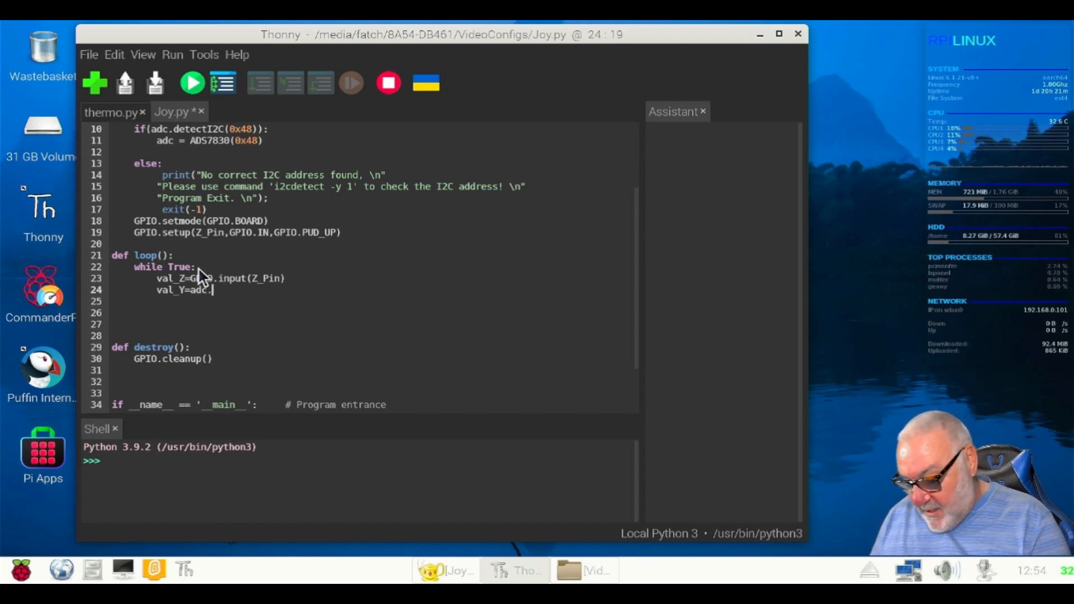
type("analog")
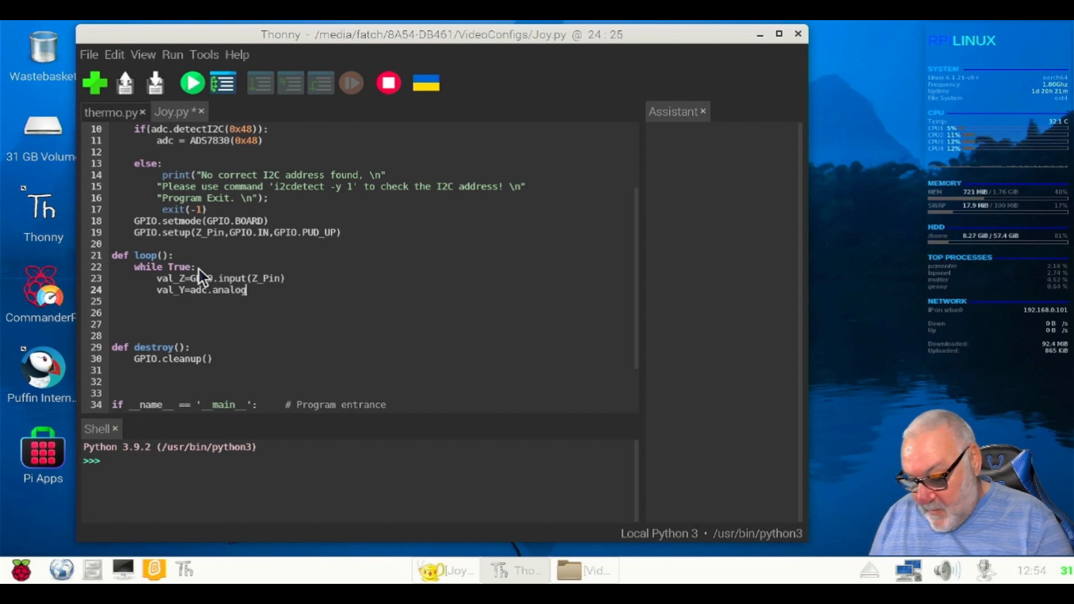
type("Read")
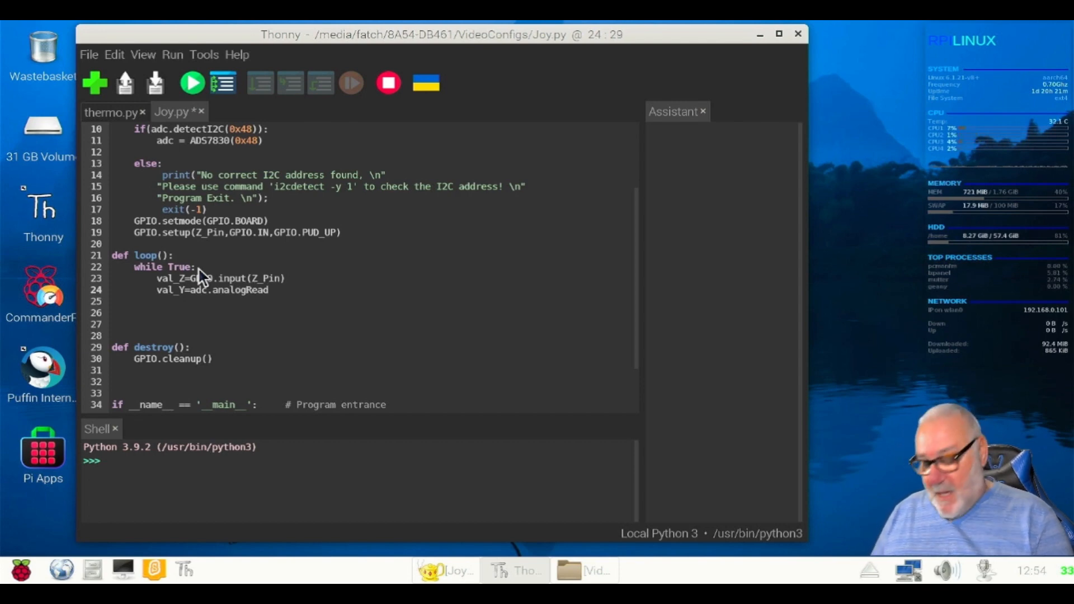
type("(5")
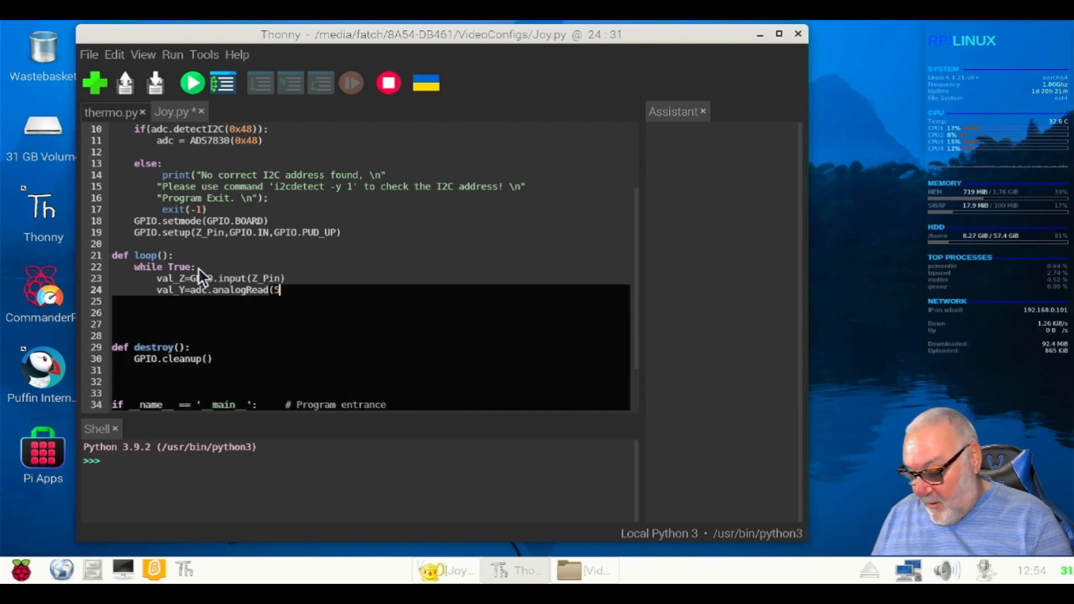
type(")")
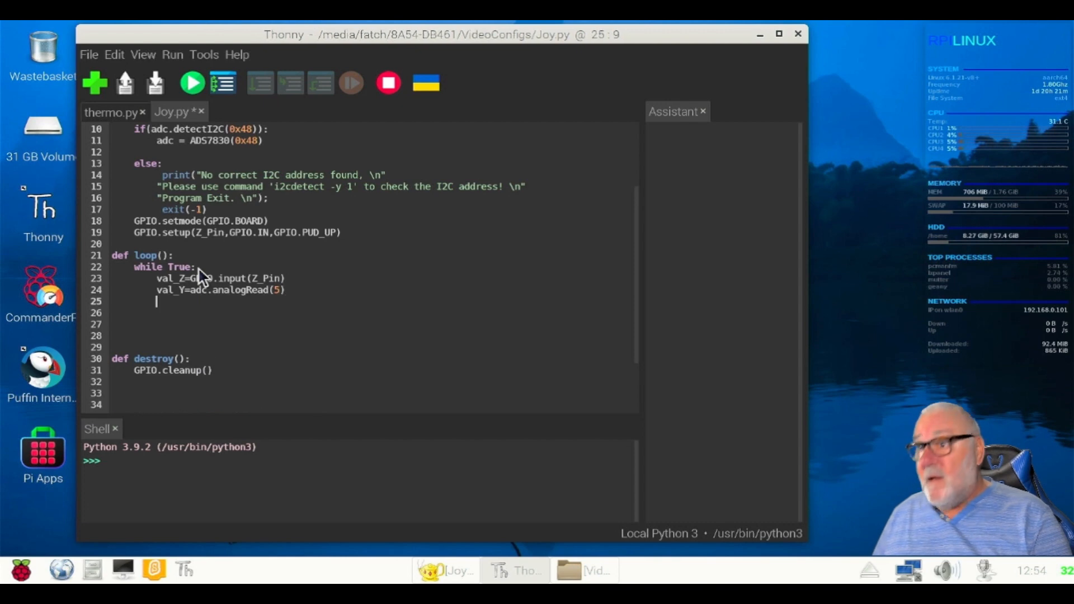
type("val_")
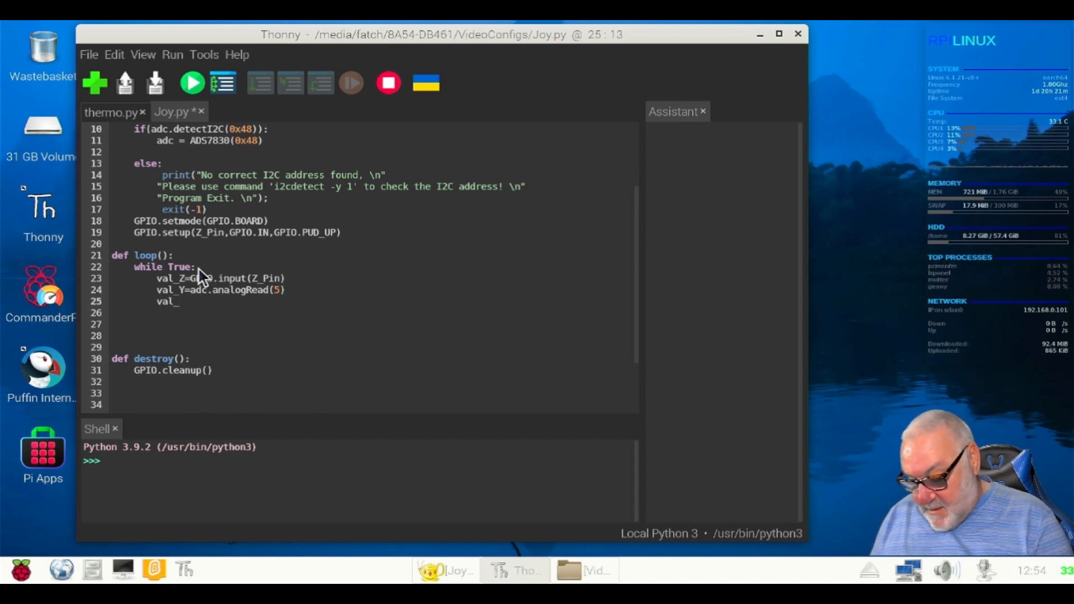
Write val_X=adc.analogRead(6) on line 25 of the loop.
type("X")
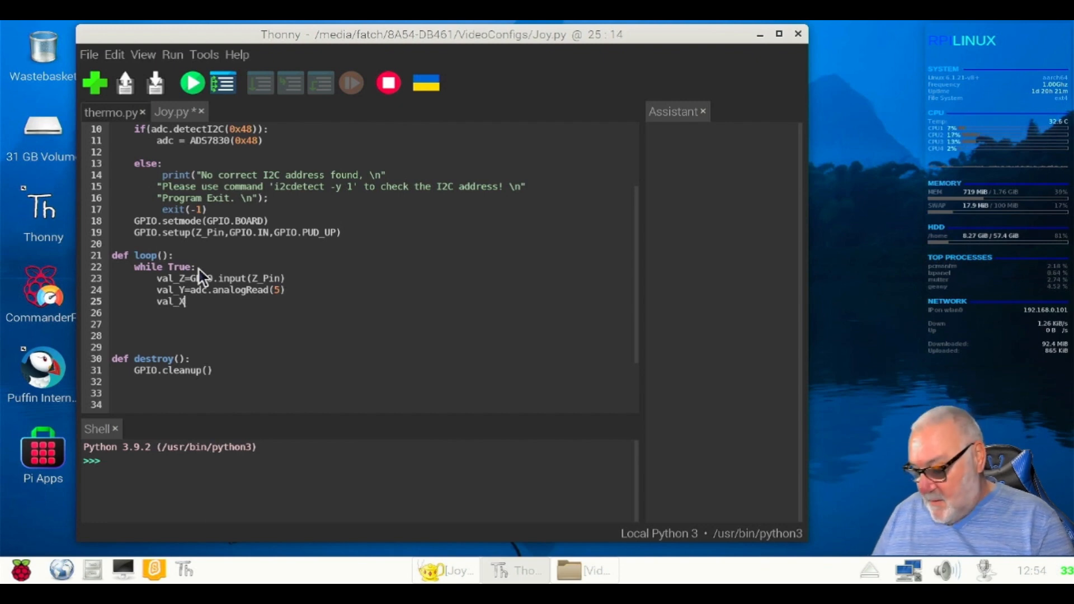
type("=")
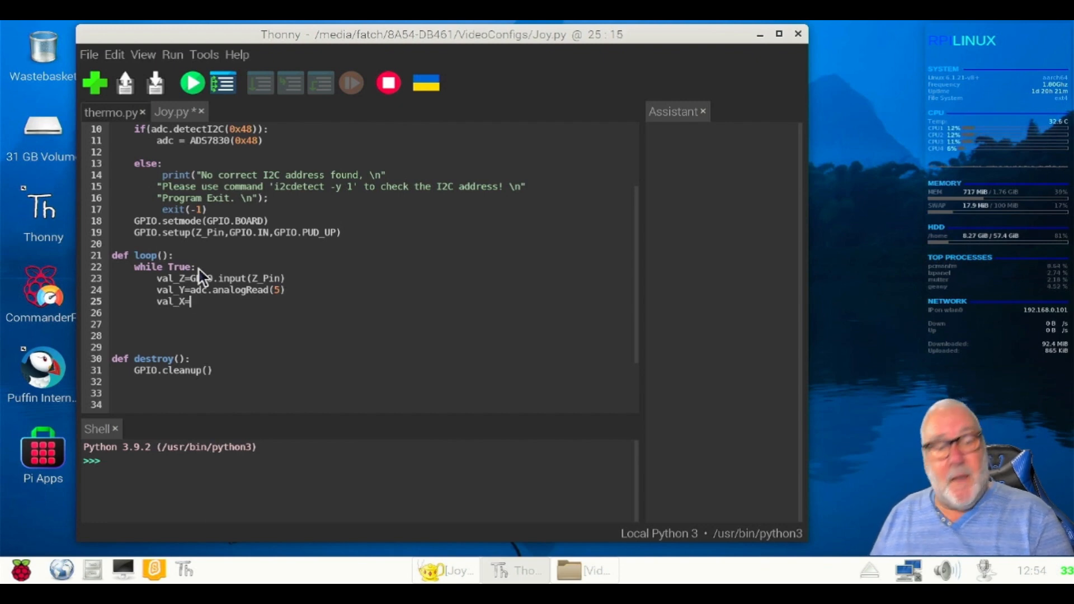
type("adc")
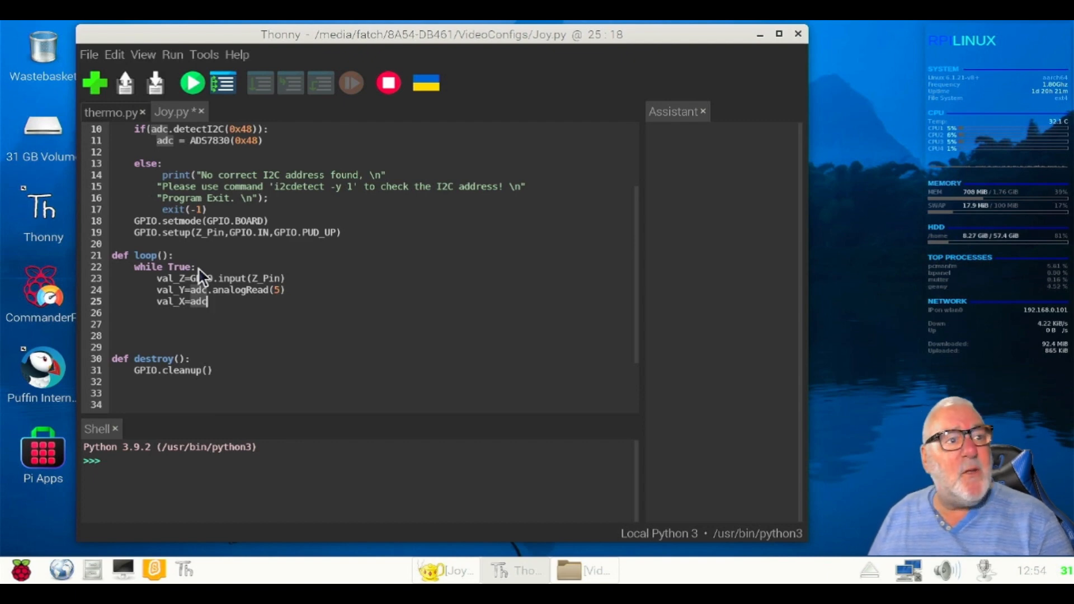
type(".ana")
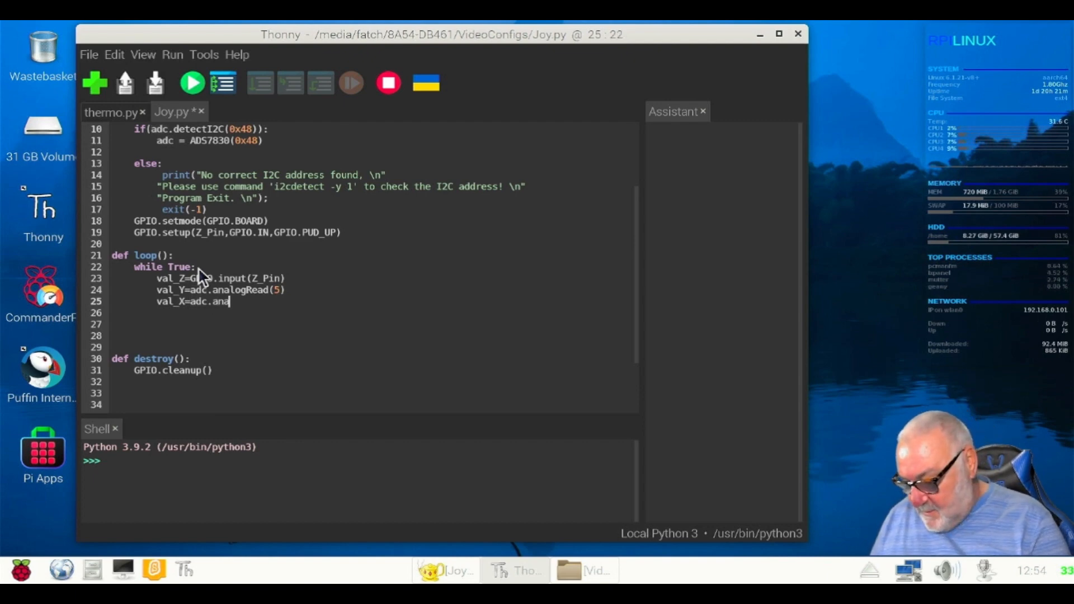
type("log")
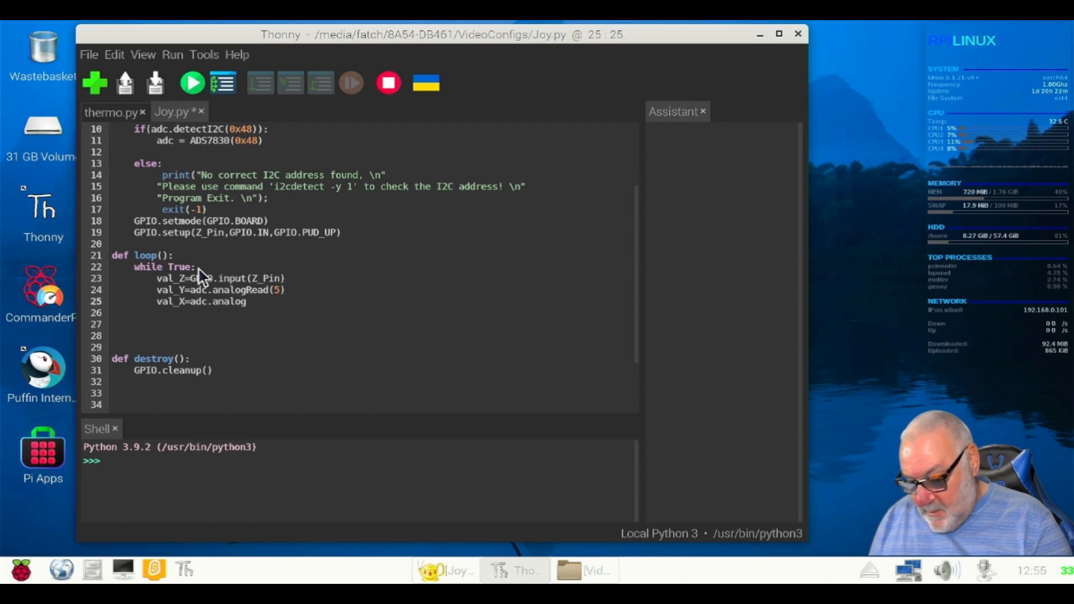
type("Read")
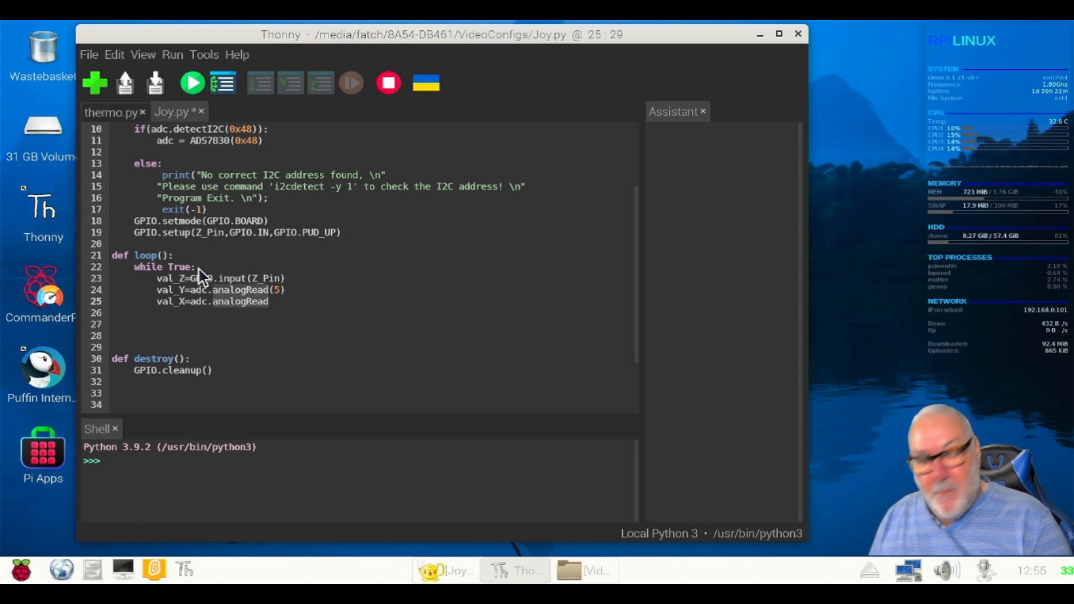
type("(")
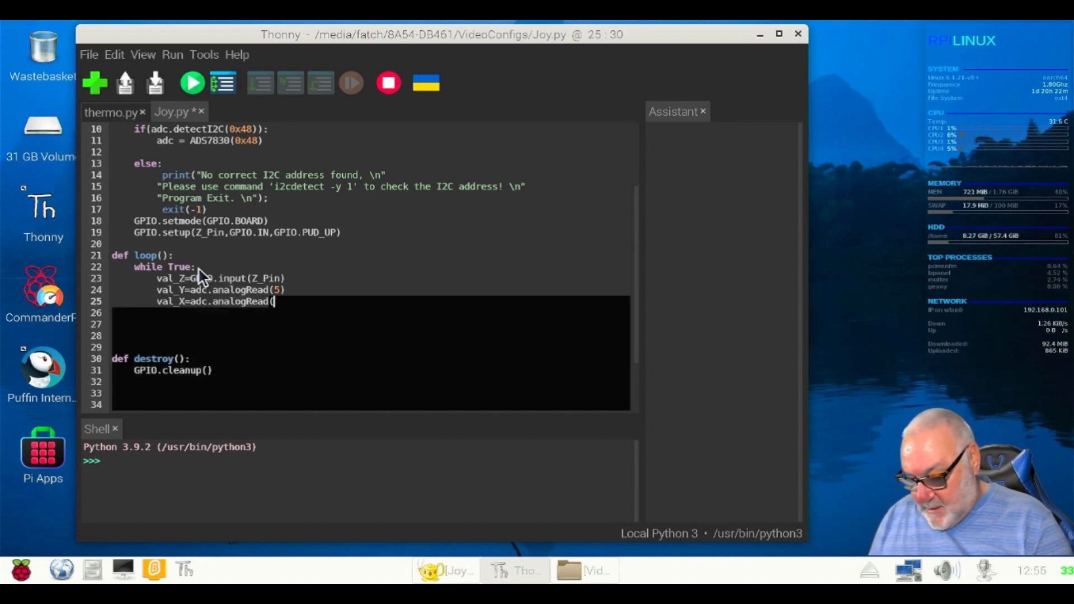
type("6)")
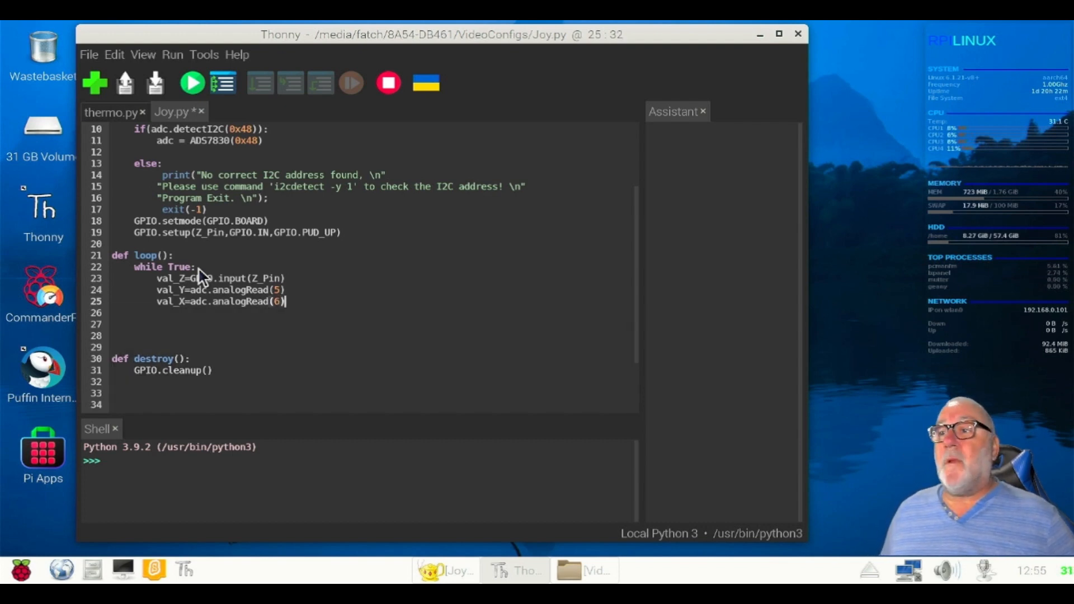
mouse_move(287, 288)
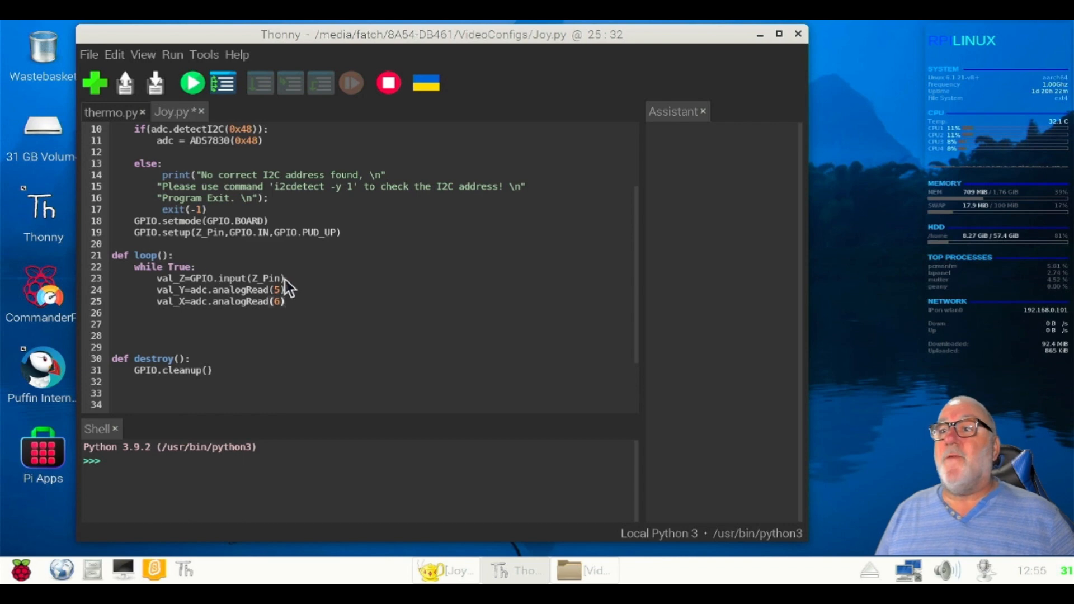
mouse_move(308, 291)
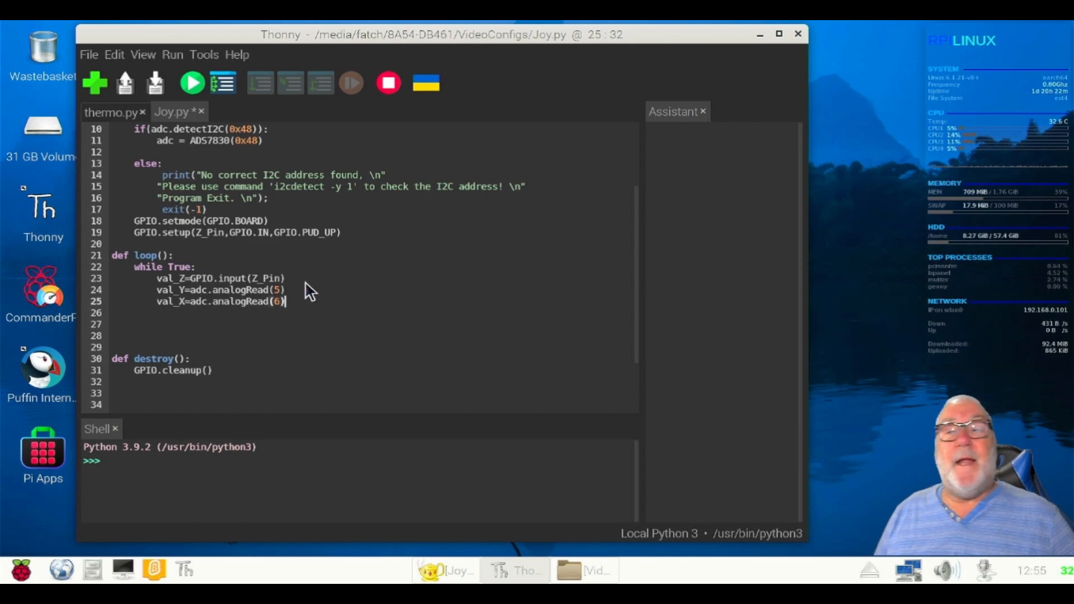
Begin line 26 with print ('value X: %d, as the start of the format string.
scroll("down", 3)
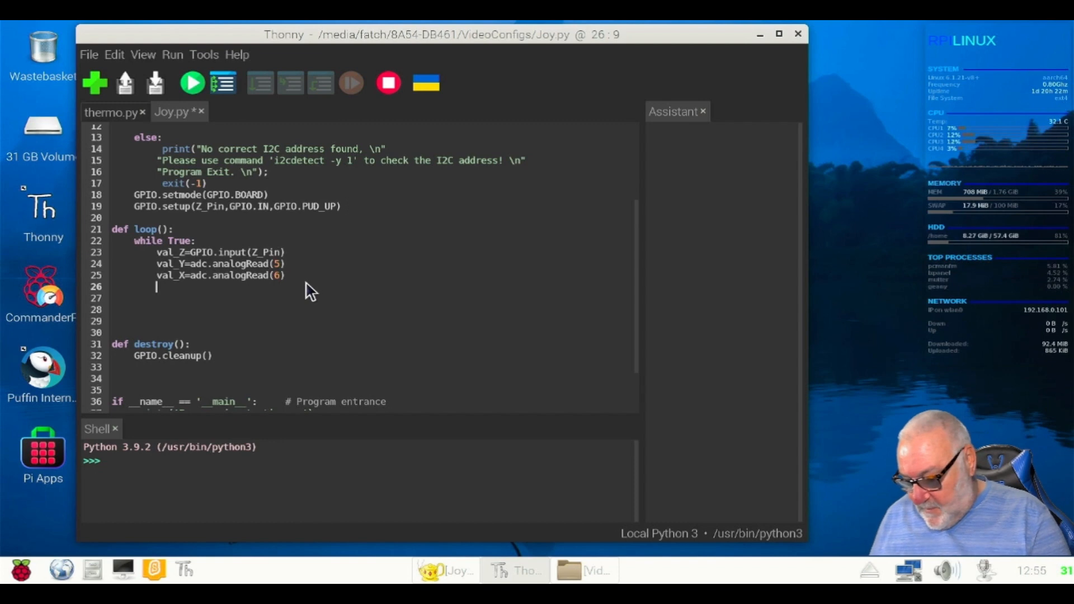
type("pri")
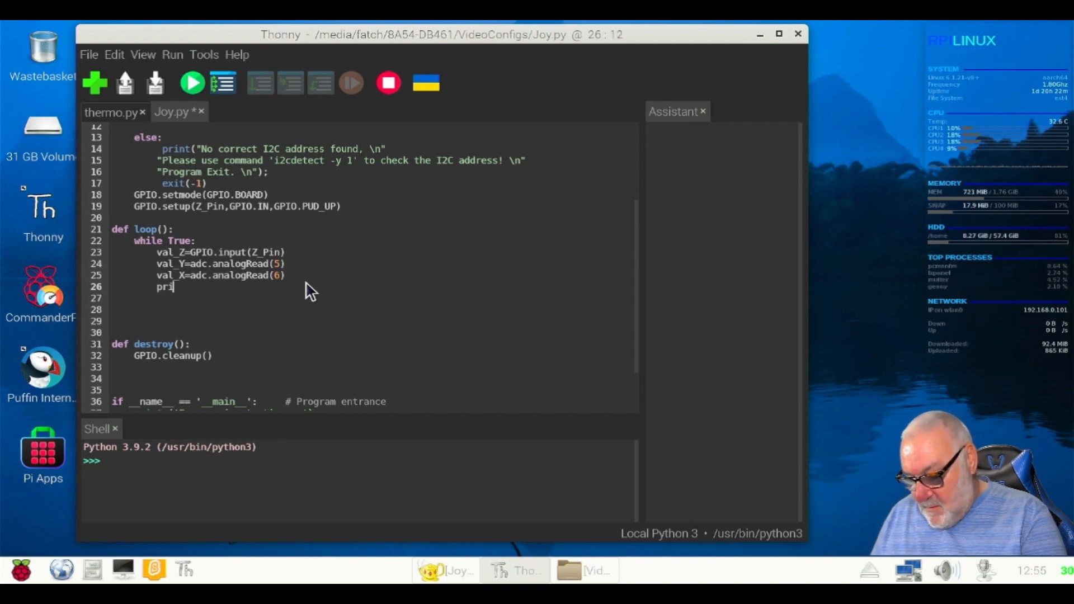
type("nt")
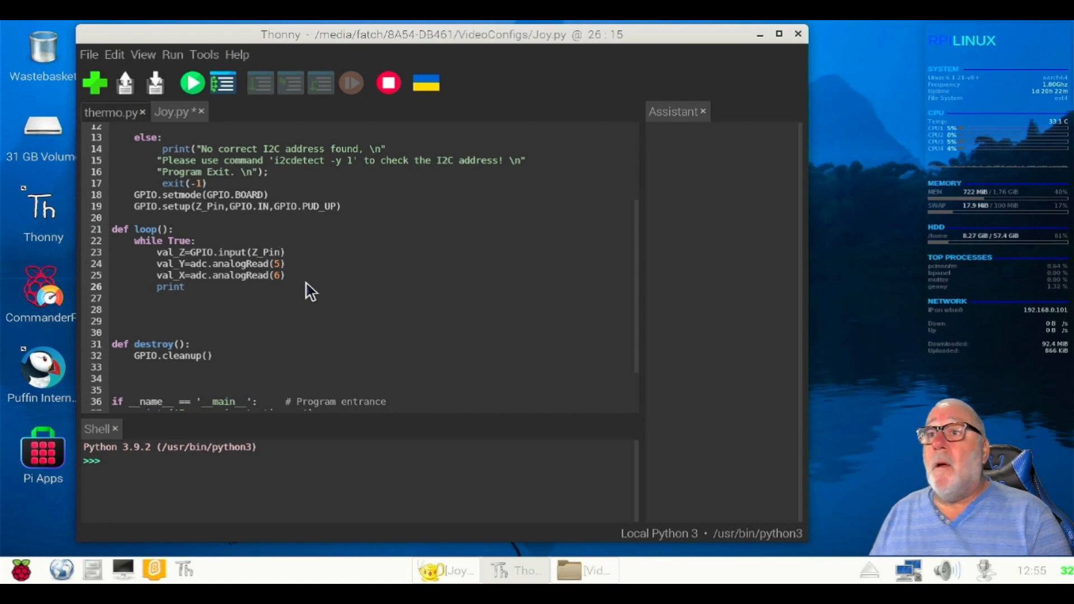
type("(")
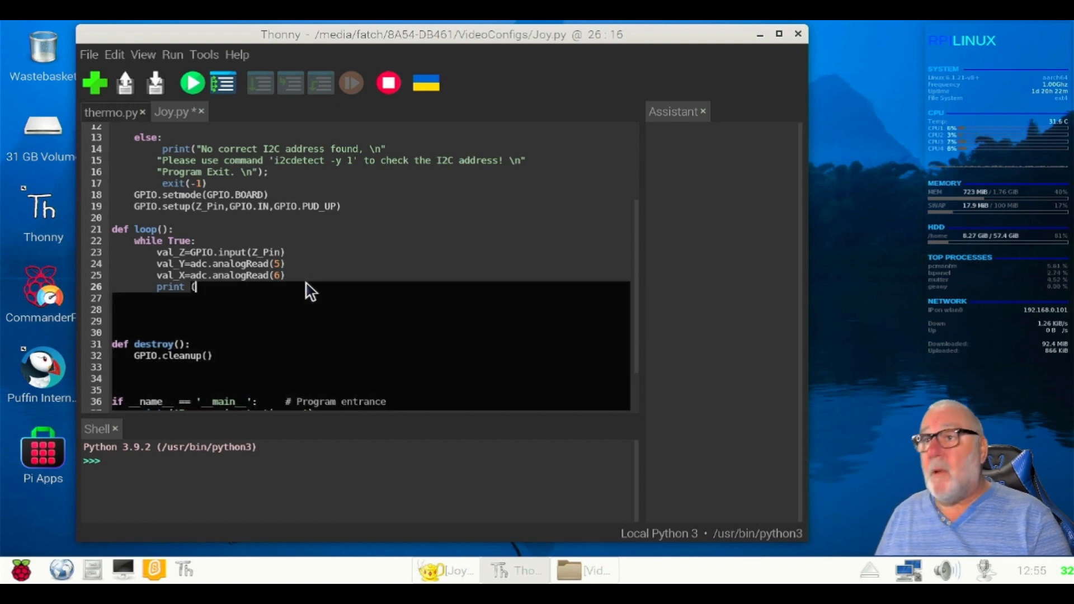
type("'")
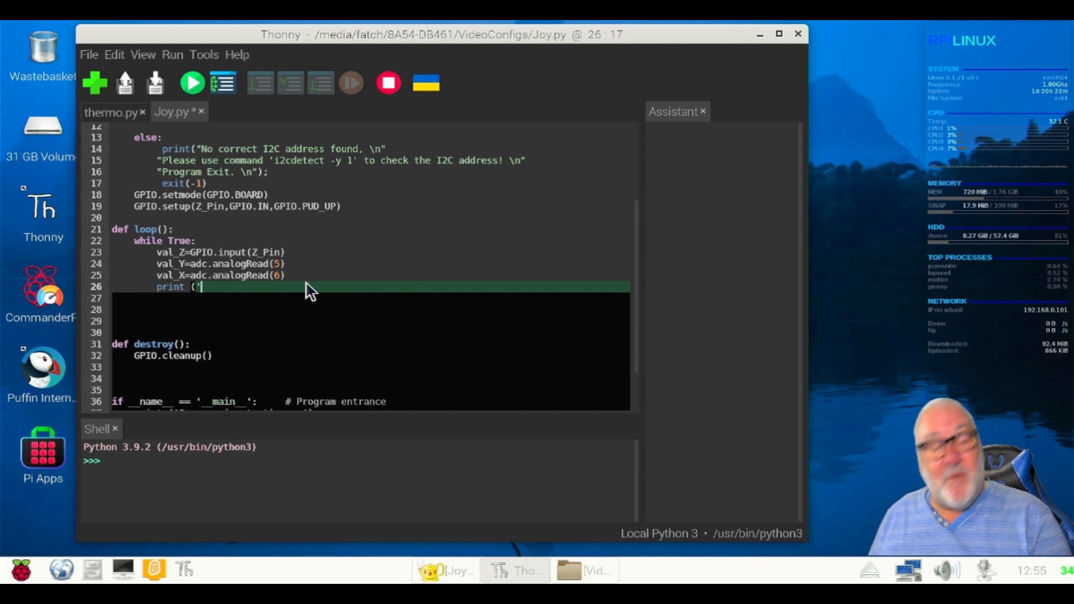
type("va")
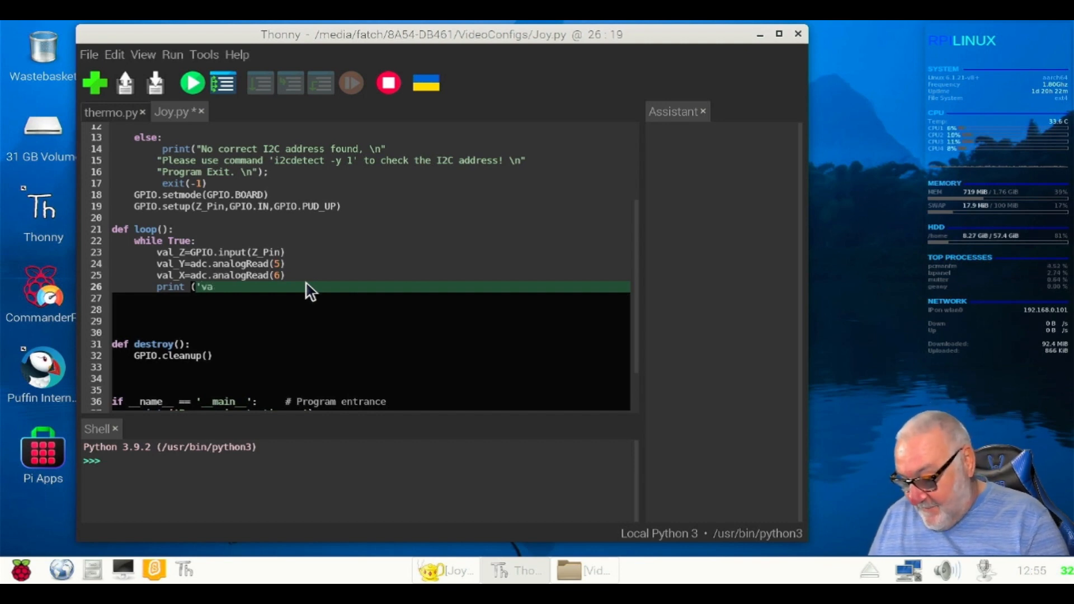
type("lue")
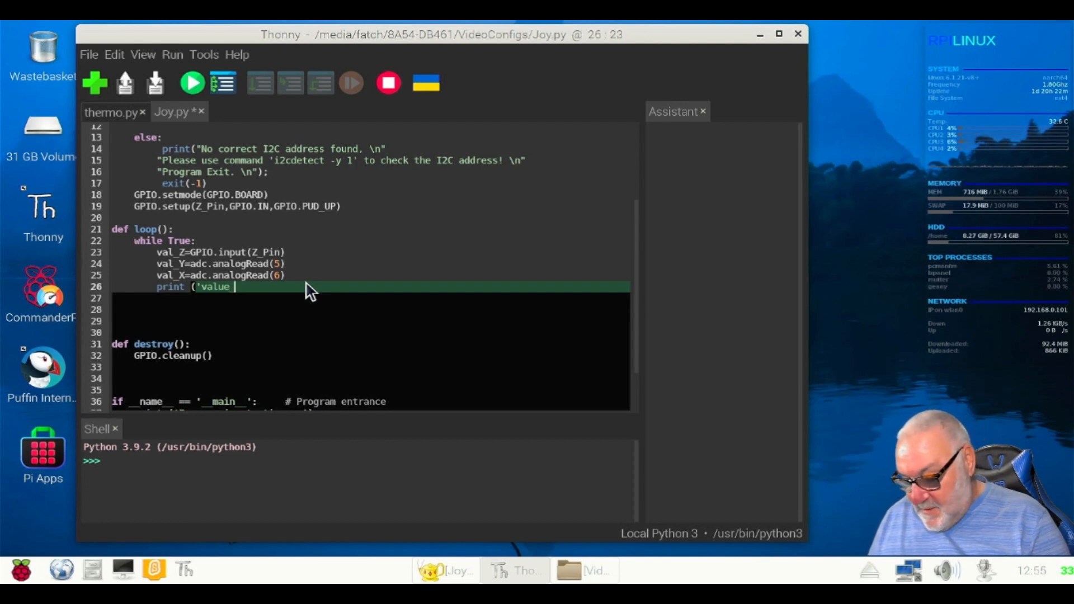
type("X:")
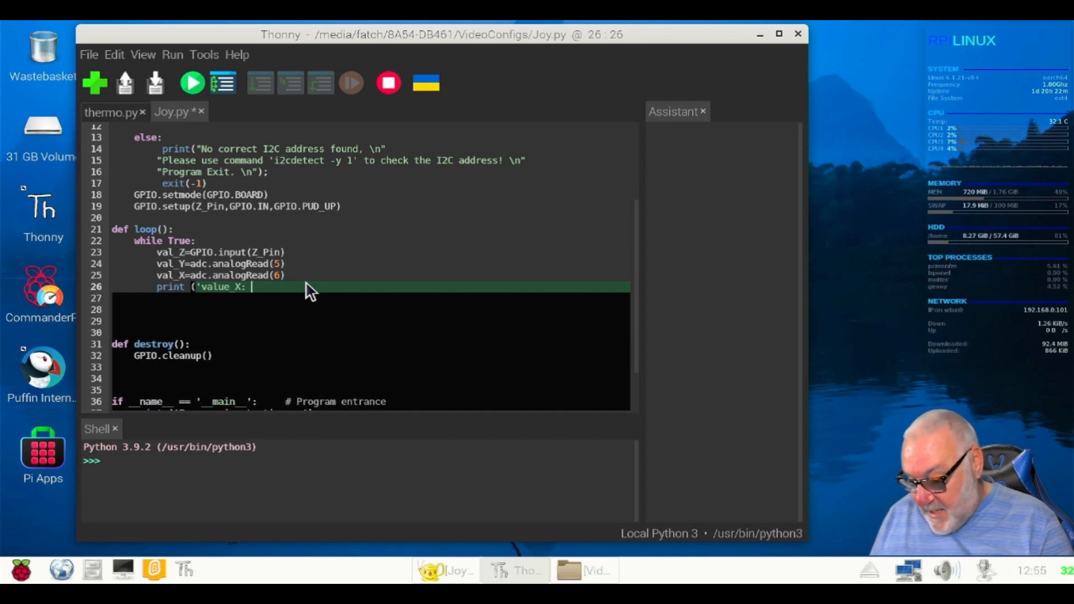
type("%")
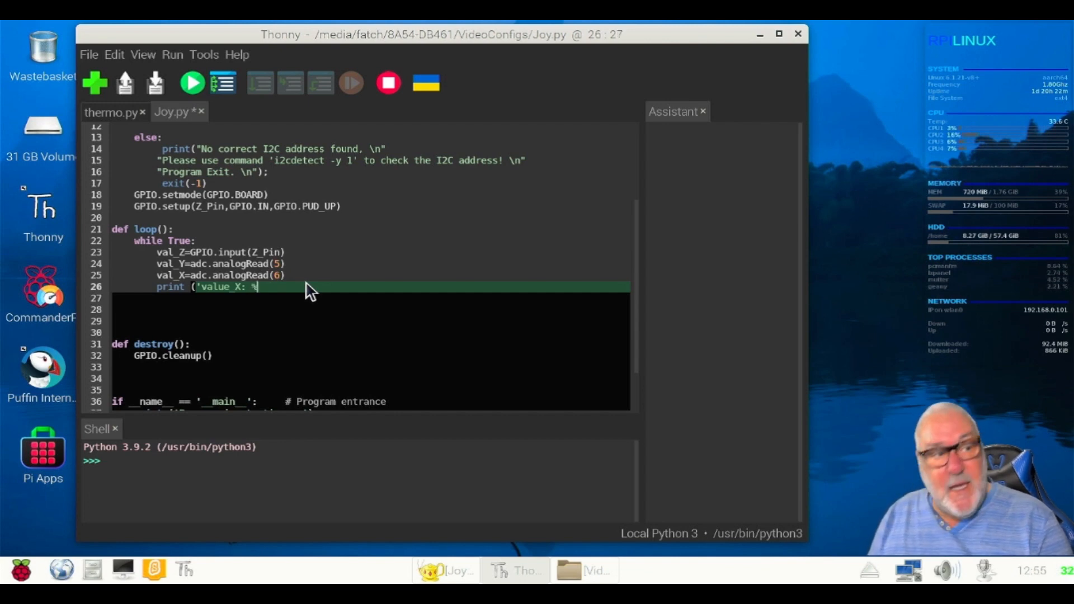
type("d")
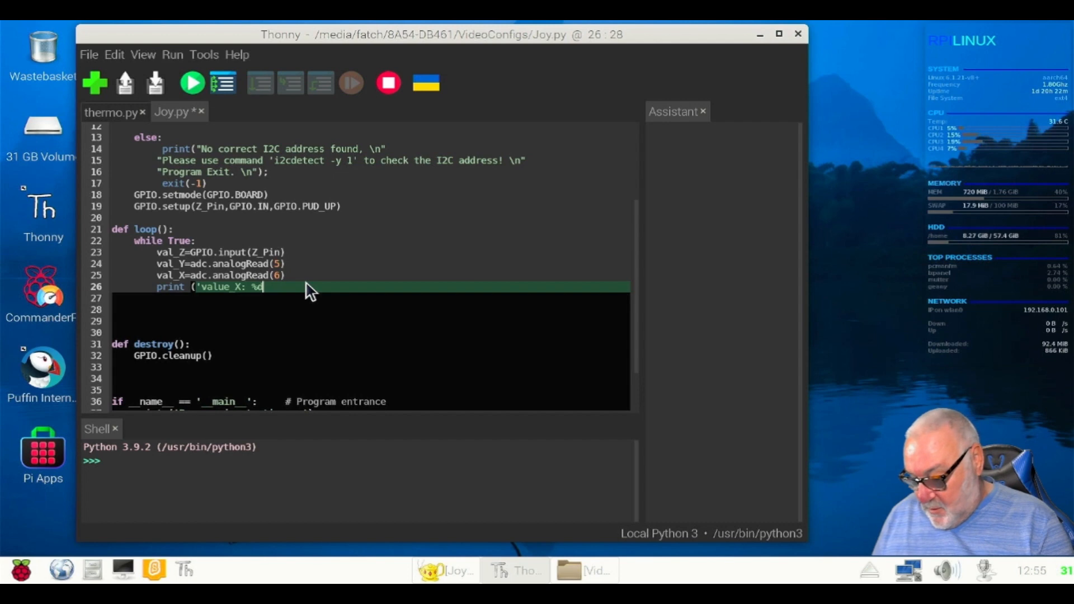
type(",")
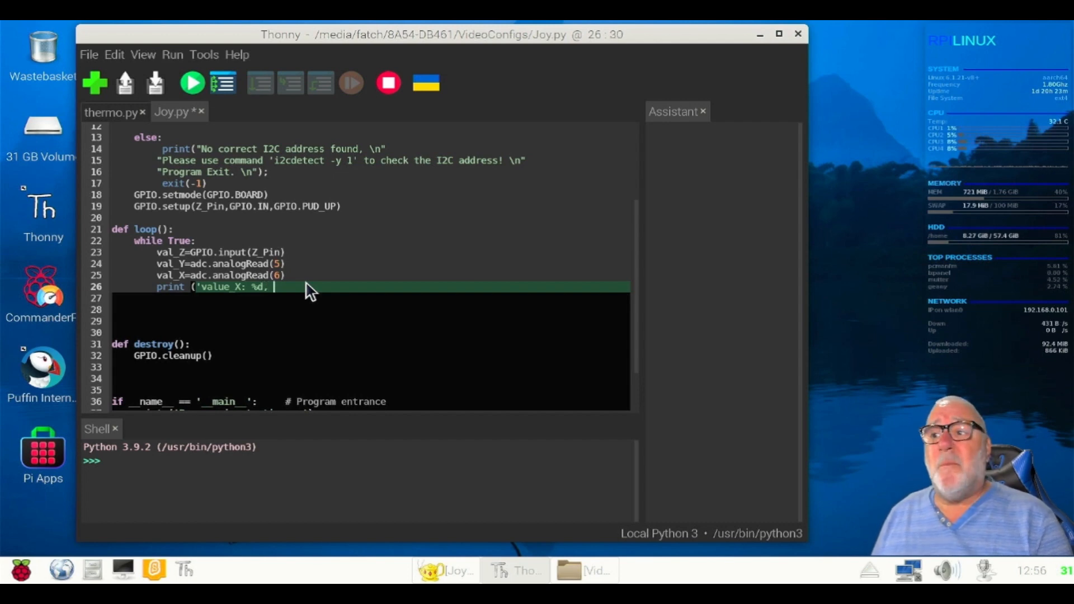
mouse_move(249, 206)
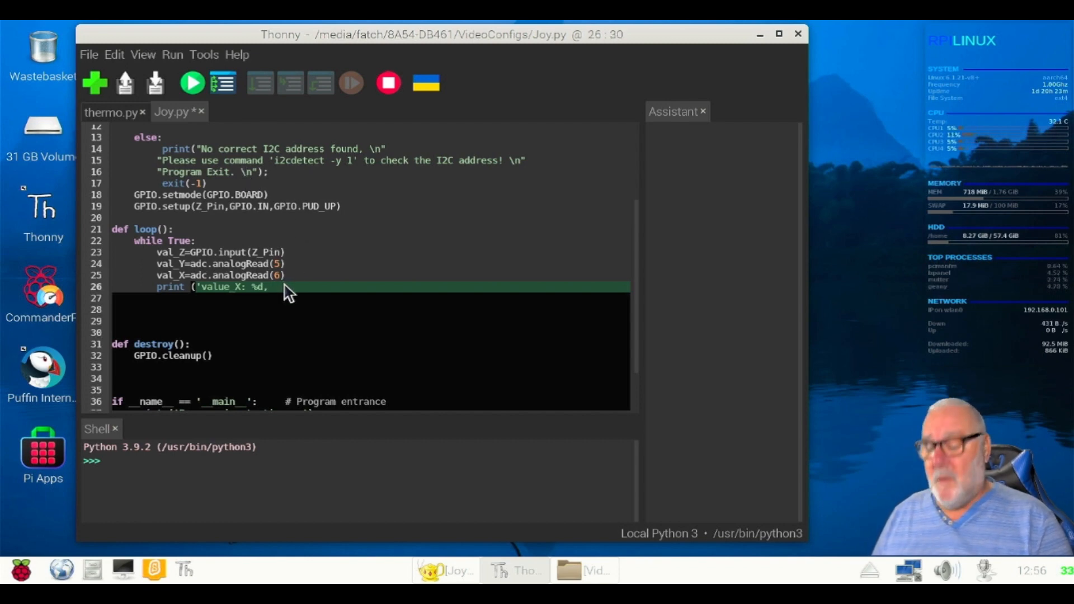
Remove the stray space and extend the string with \tvalue_Y: %d,.
type("\\")
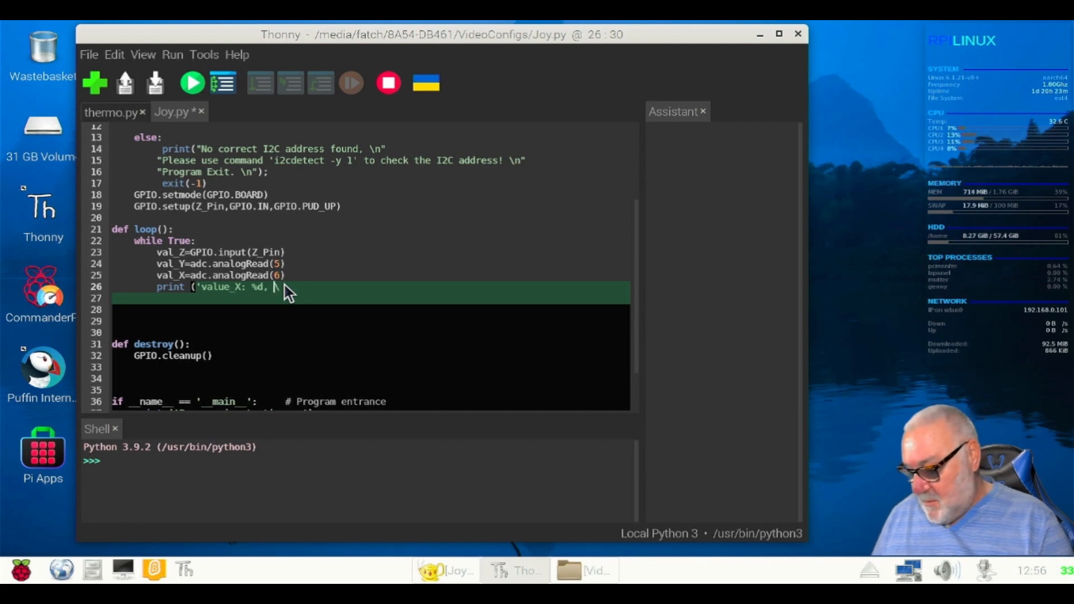
key("BackSpace")
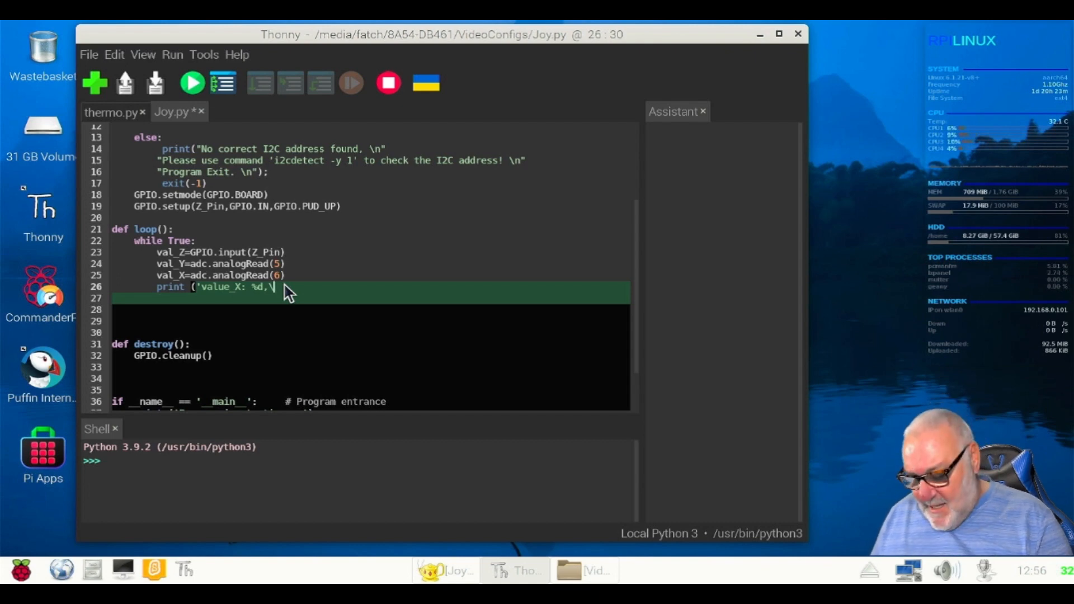
type("tv")
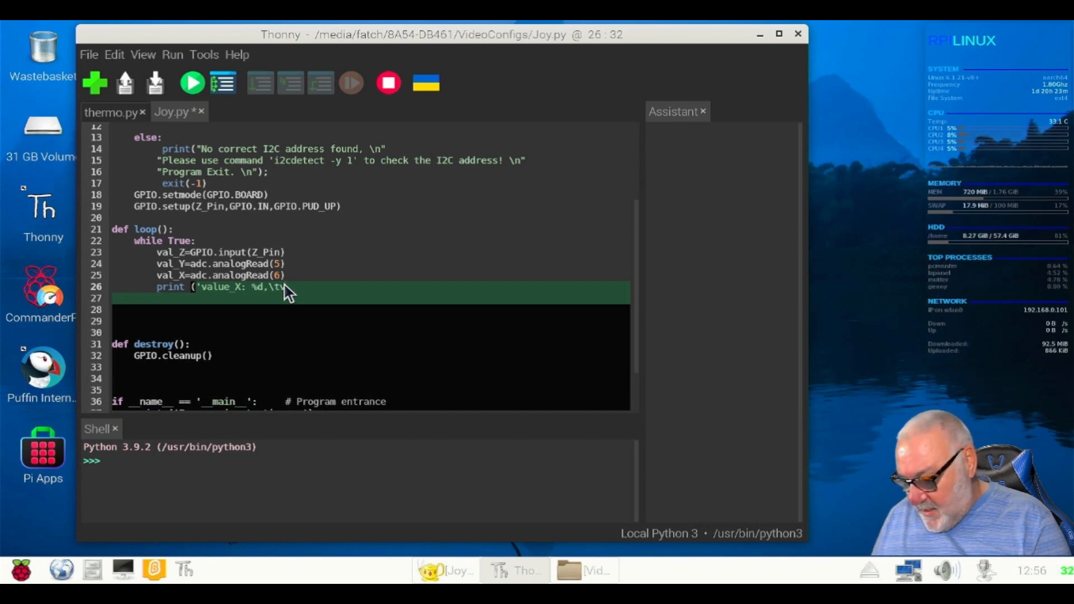
type("ue")
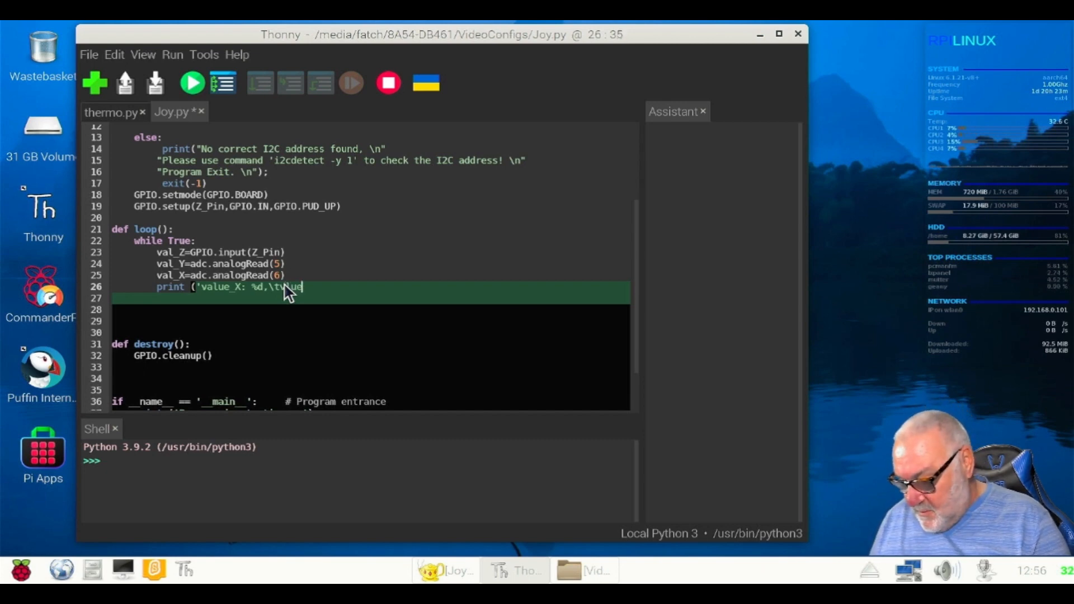
type("_Y")
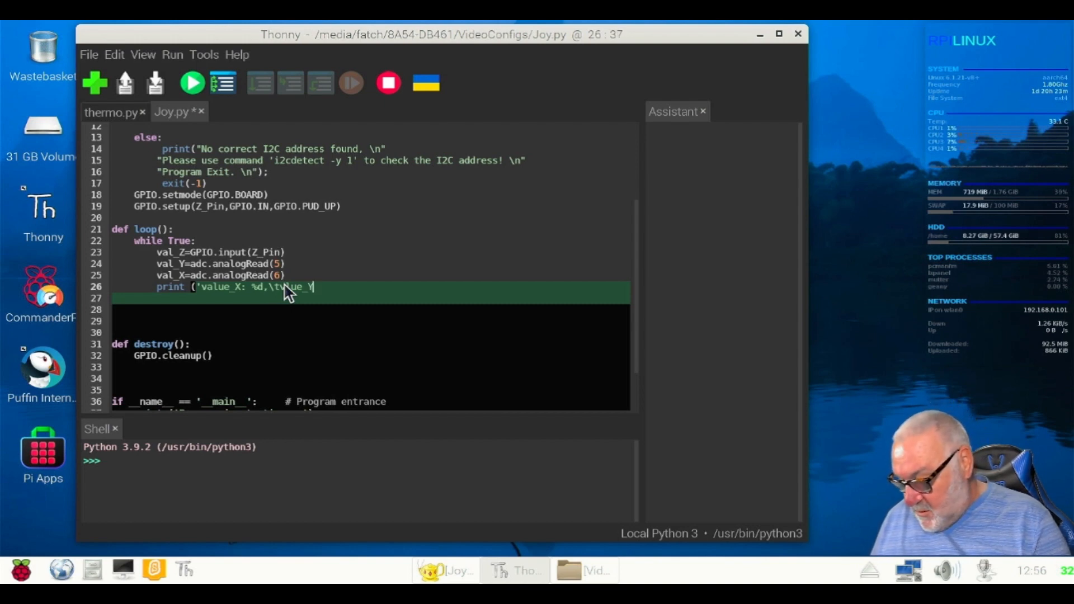
type(":")
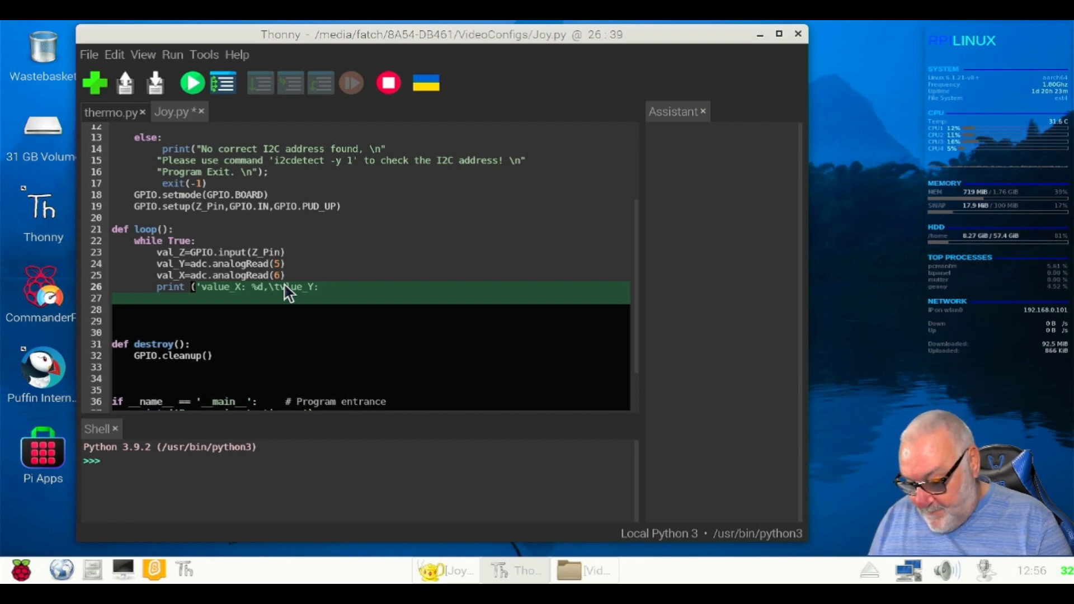
type("%d")
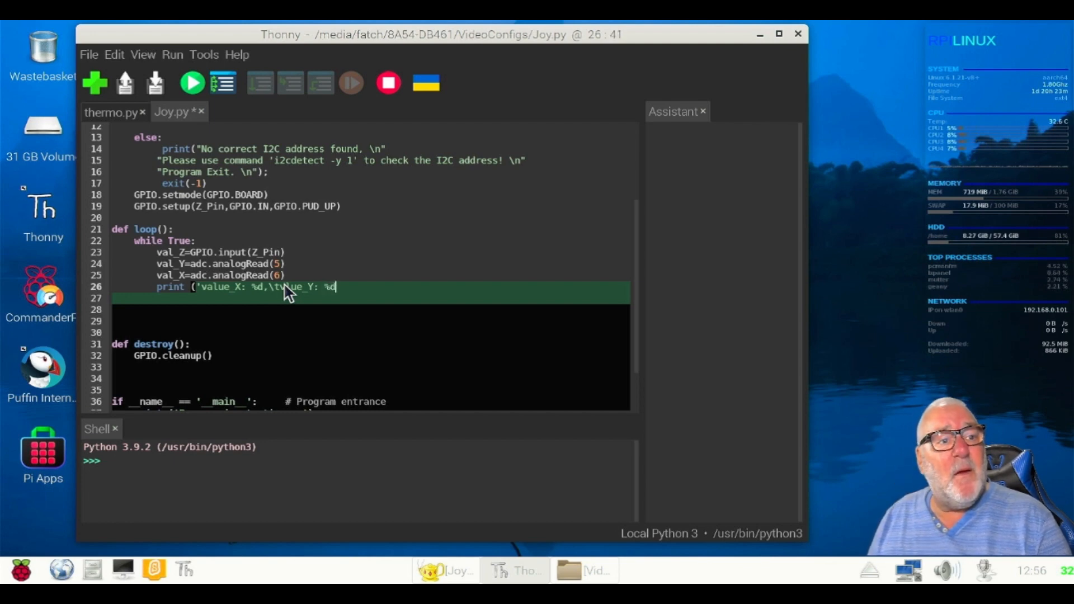
type(",")
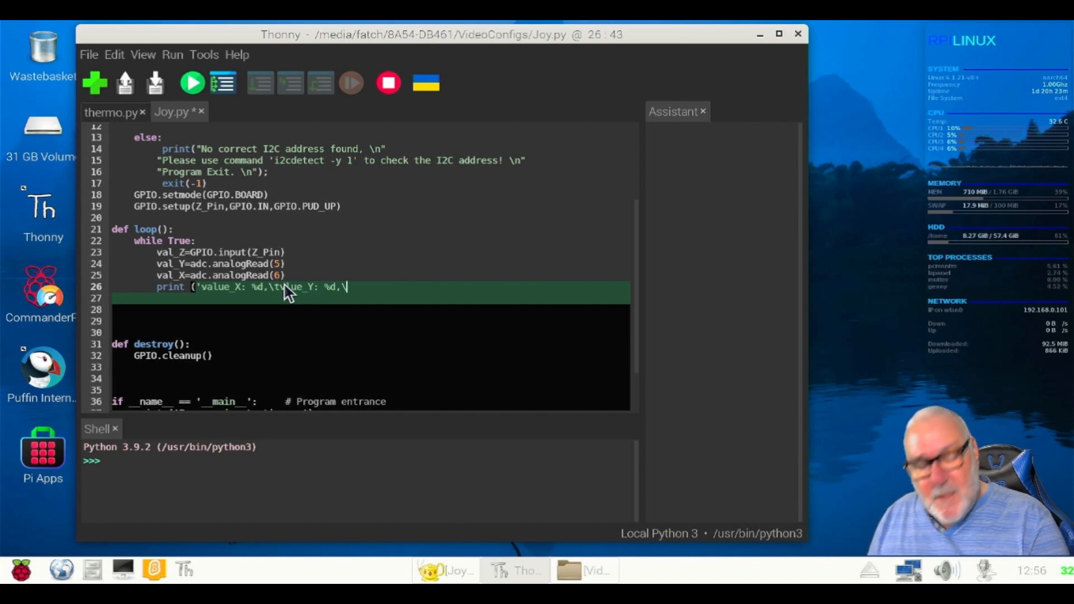
Finish the string with \tvalue Z:%d and its closing quote.
type("\\tv")
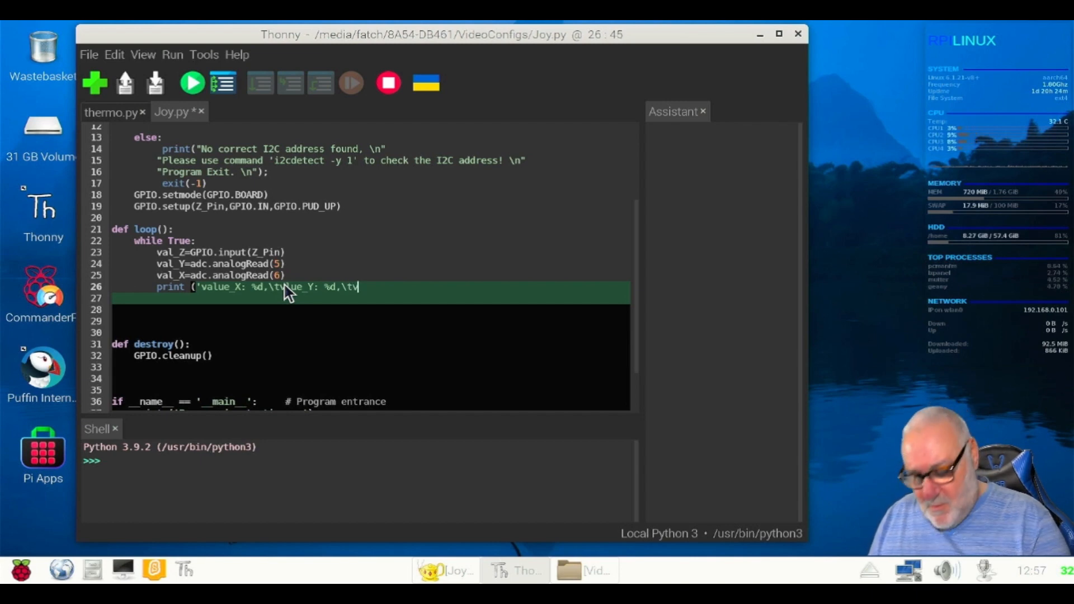
type("alu")
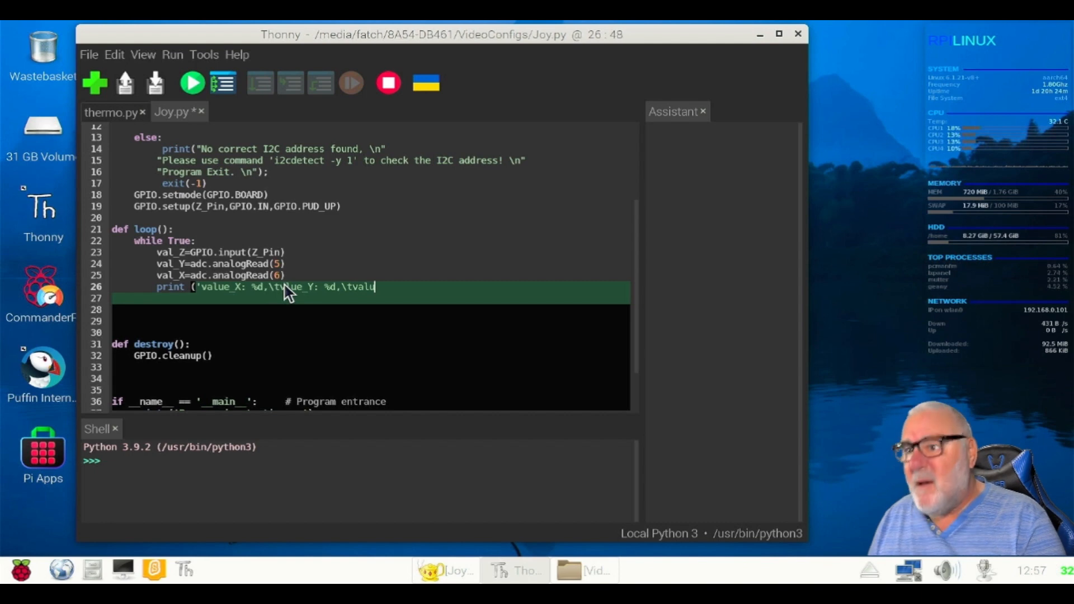
type("e")
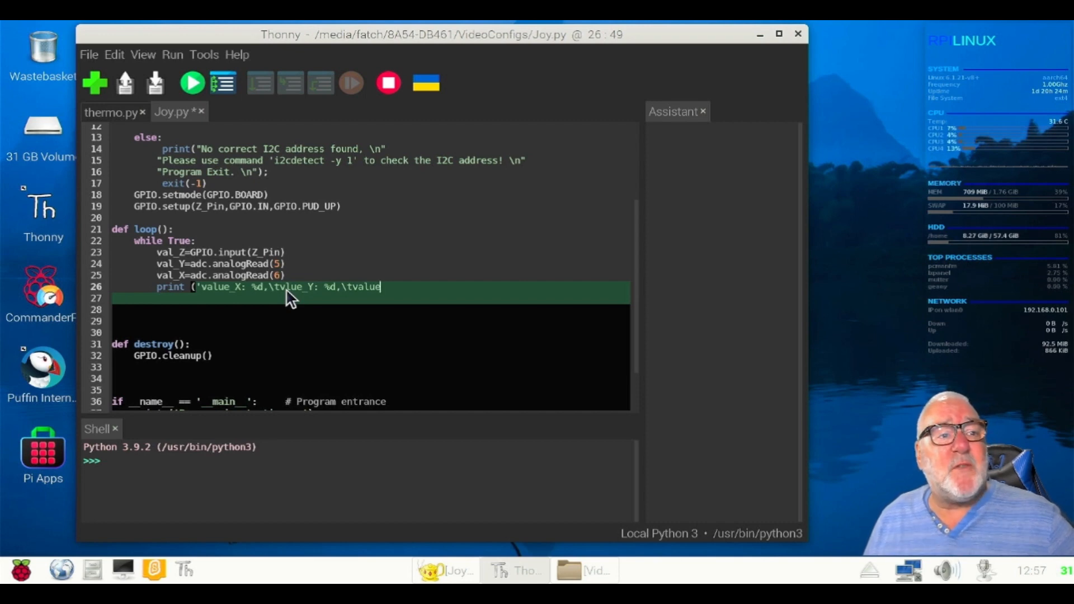
mouse_move(310, 297)
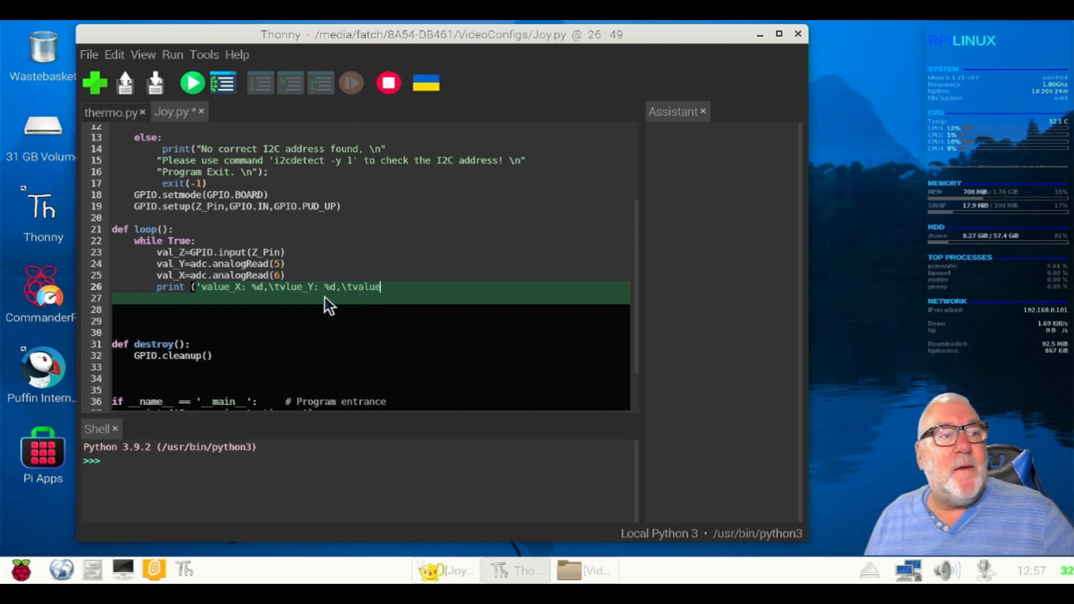
mouse_move(370, 302)
type("_")
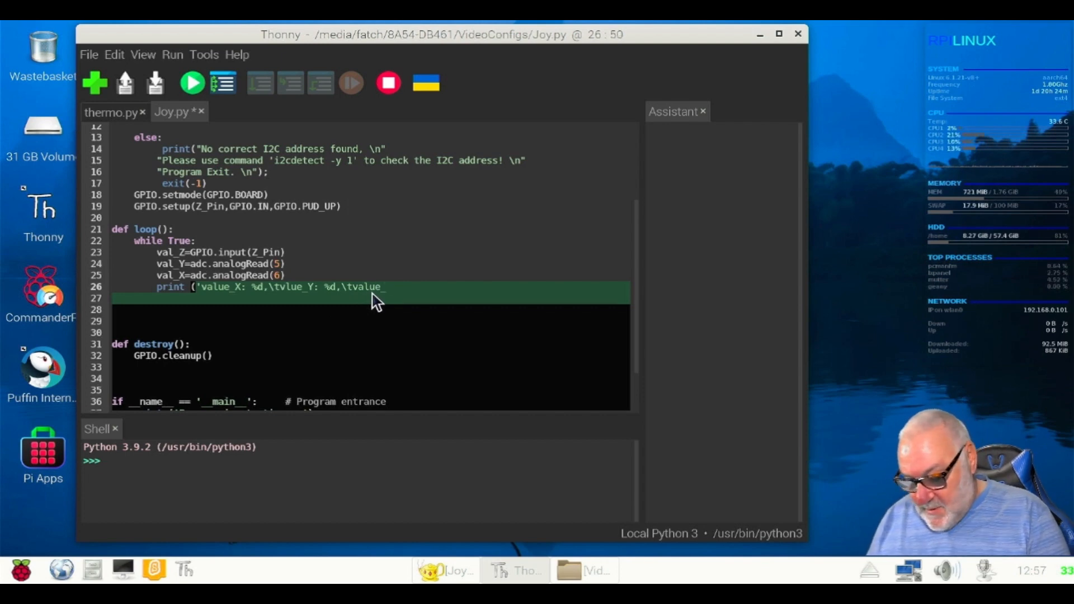
type("Z")
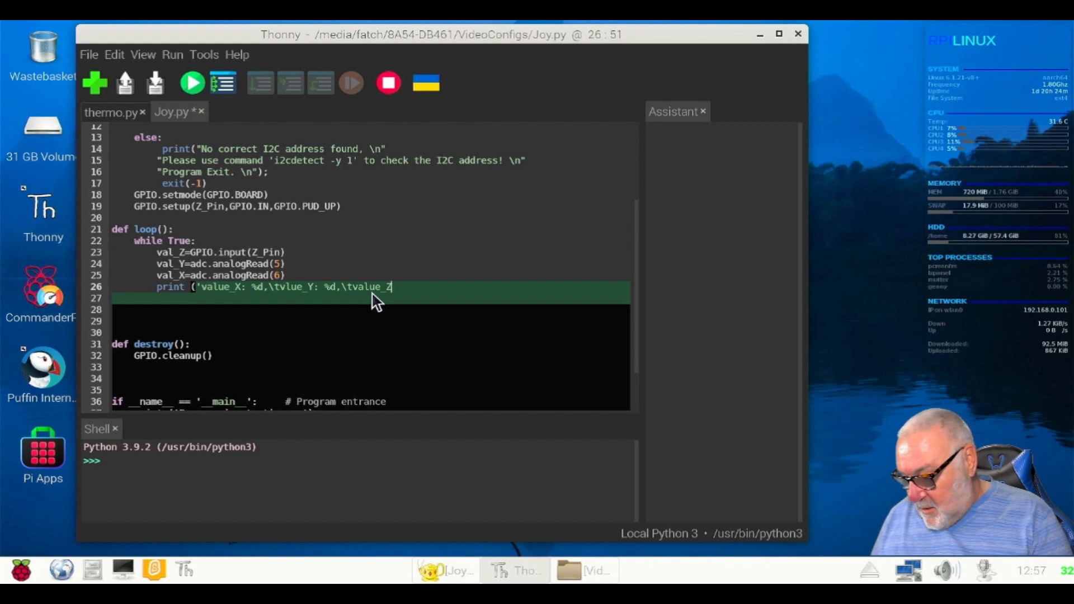
type(":")
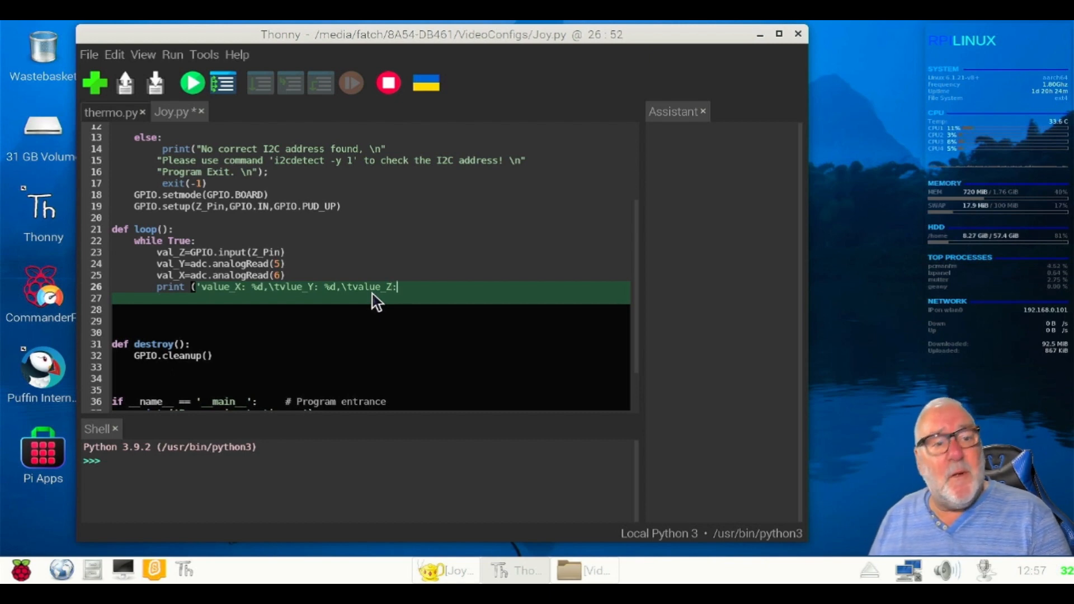
type("%")
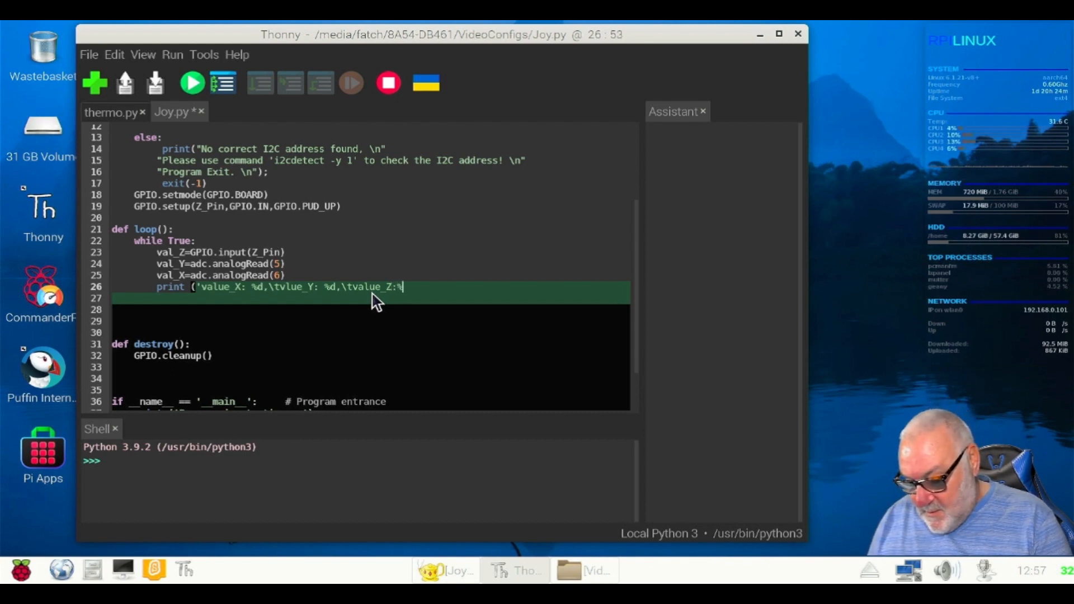
type("d")
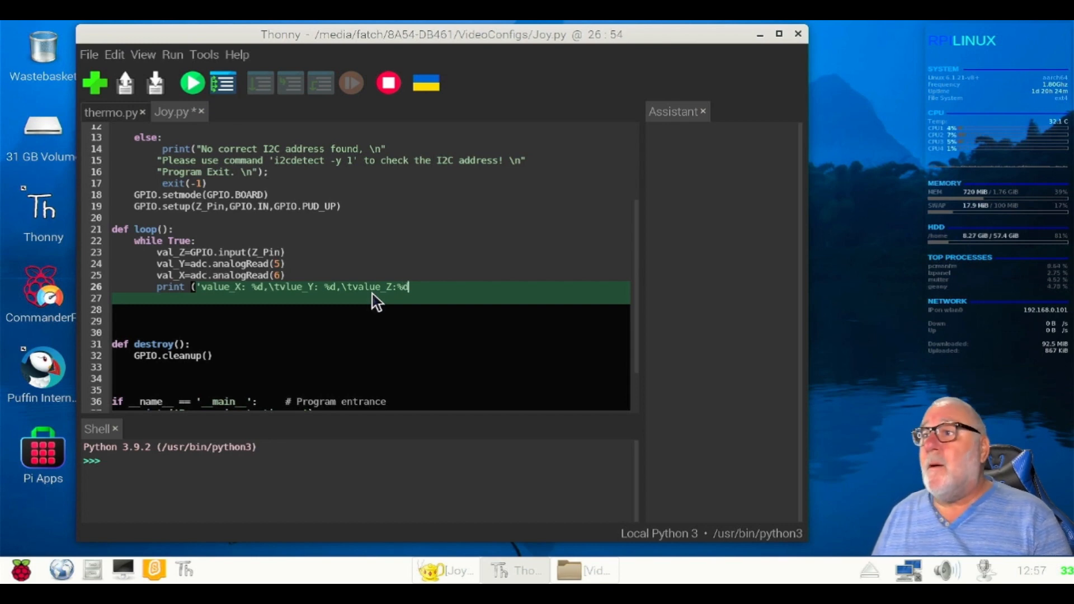
type("'")
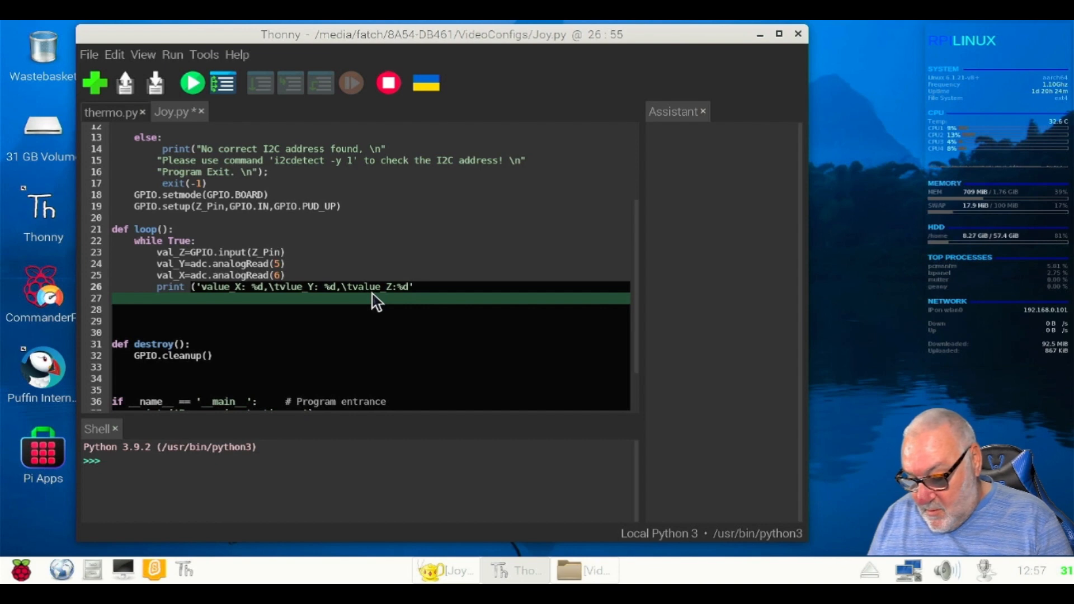
Close the print line with %(val_X,val_Y,val_Z).
type("%")
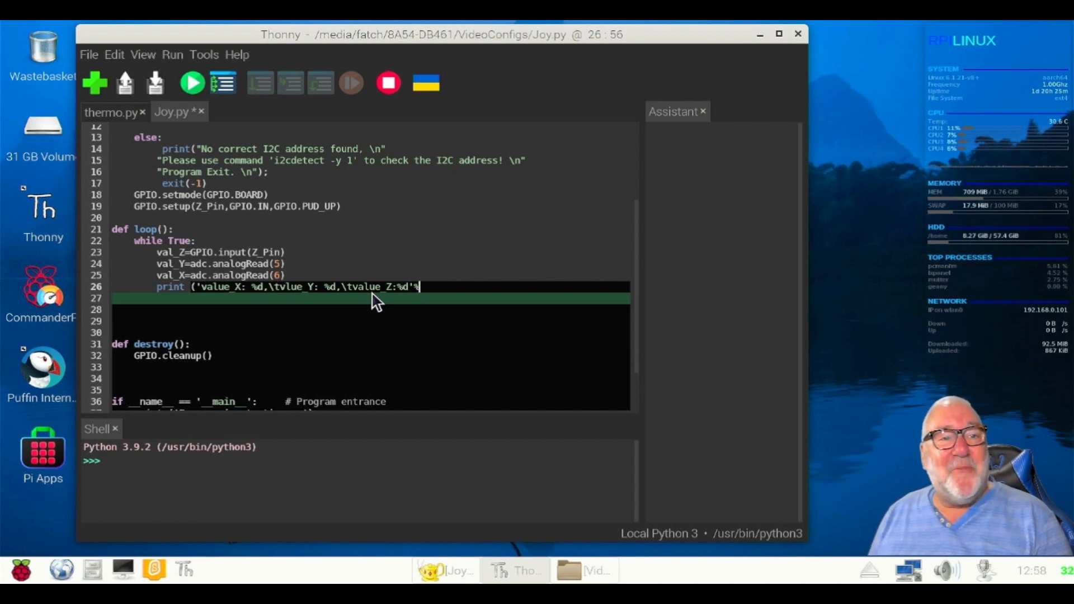
type("(")
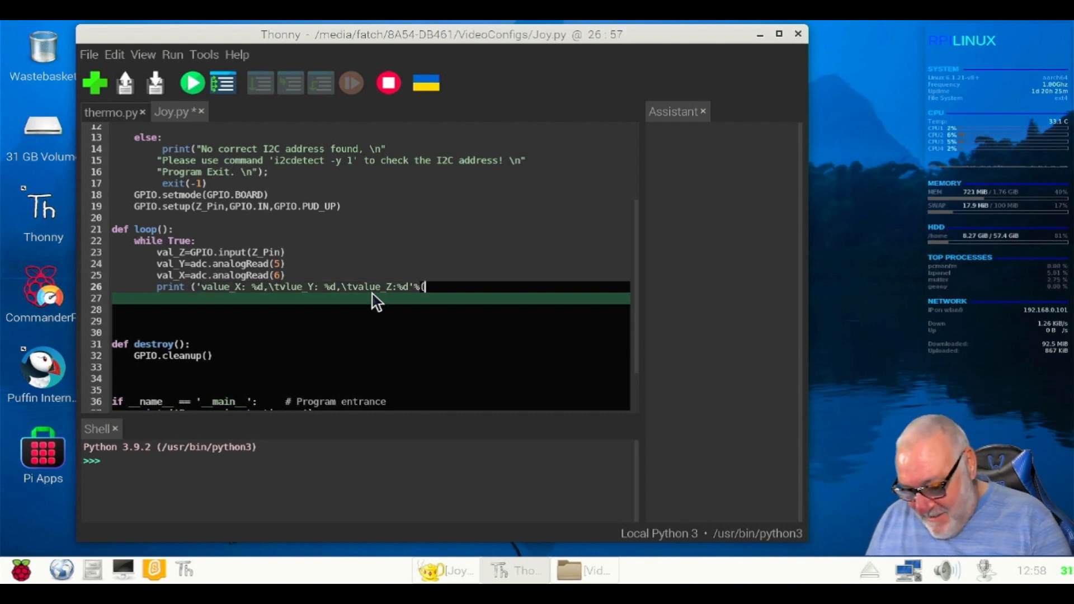
type("val")
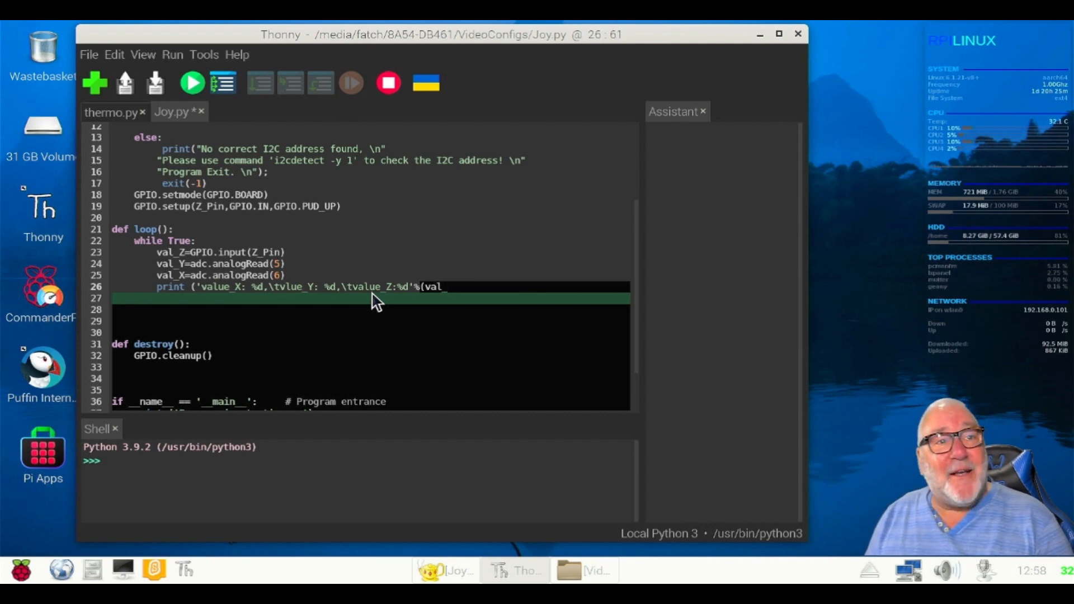
type("_X")
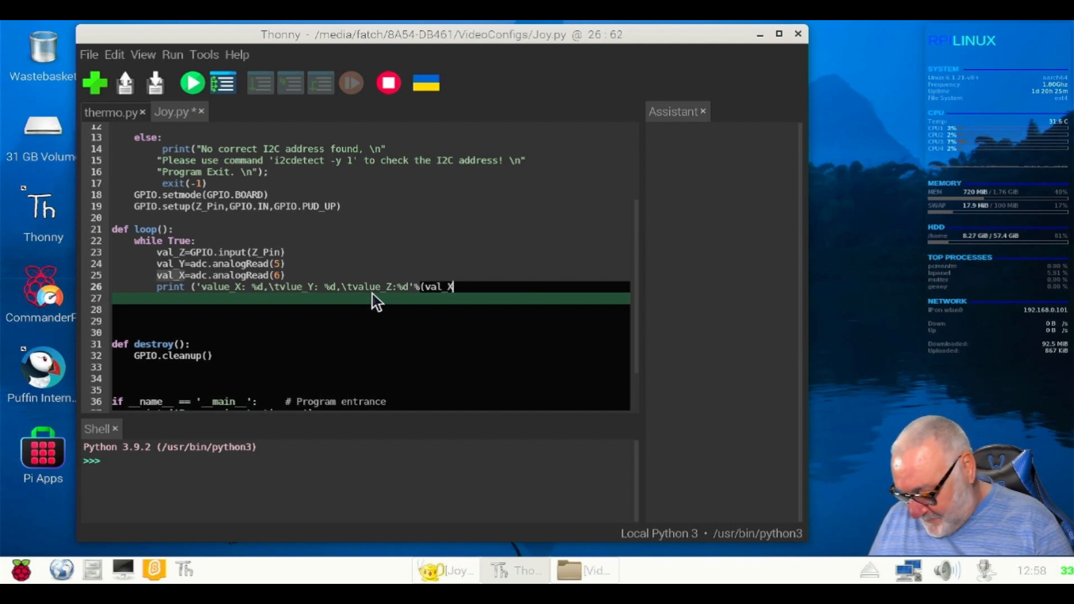
type(",")
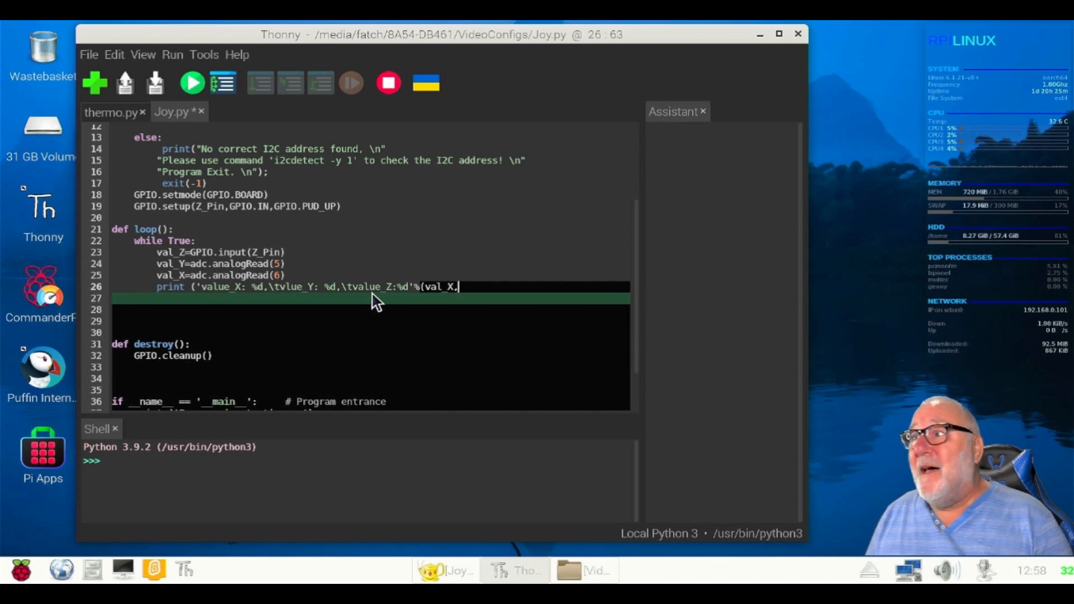
type("val_")
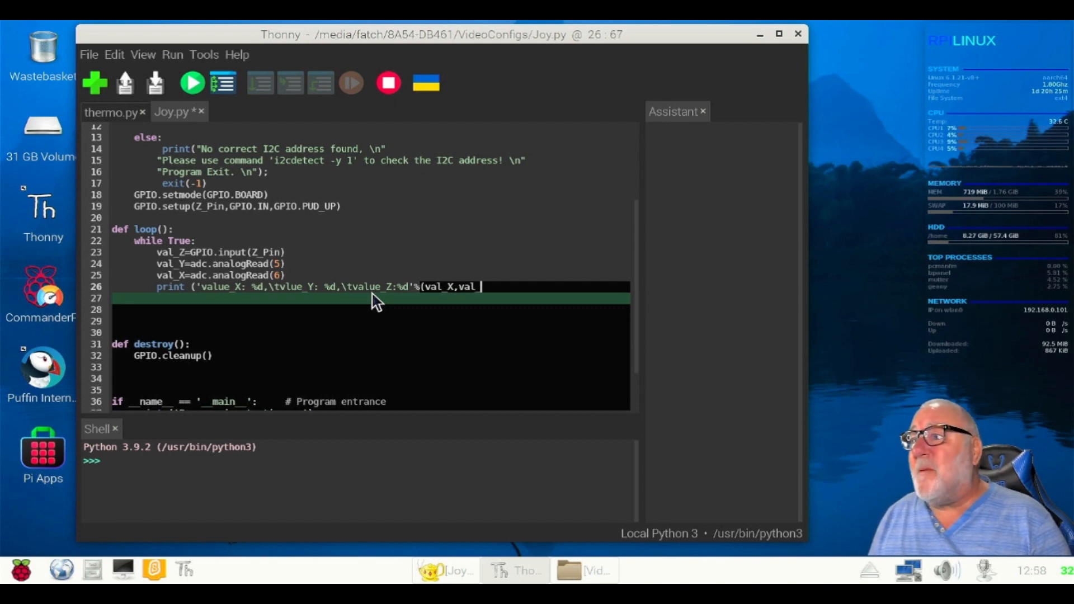
type("Y")
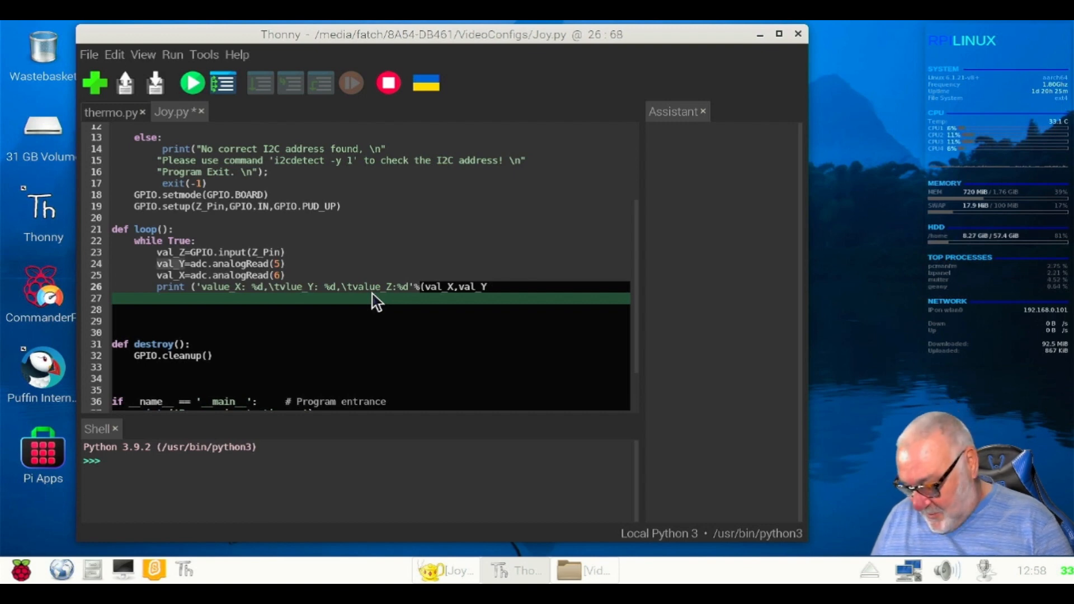
type(",")
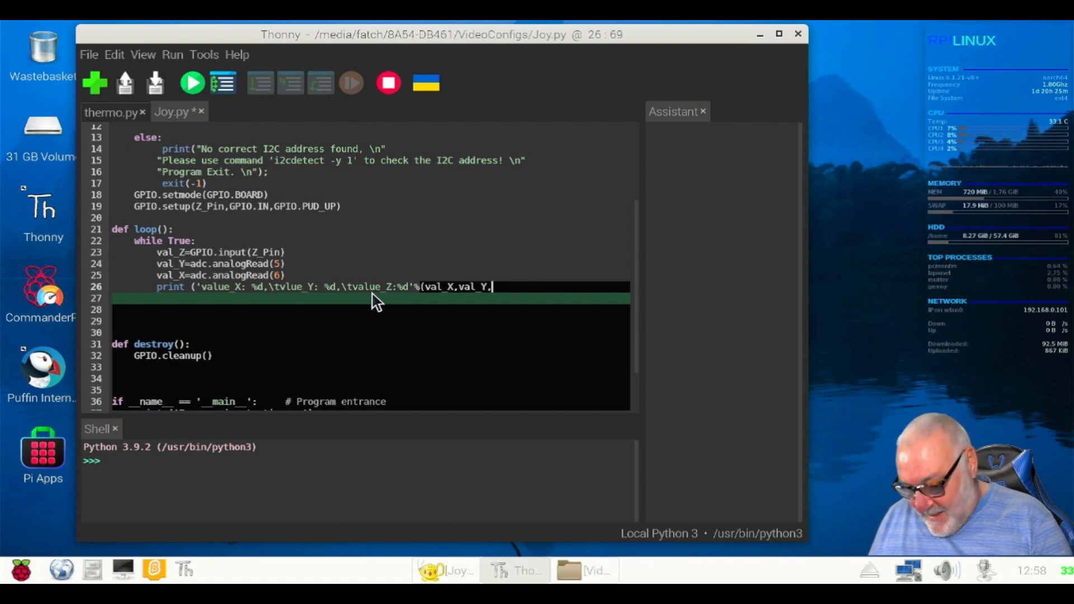
type("val_")
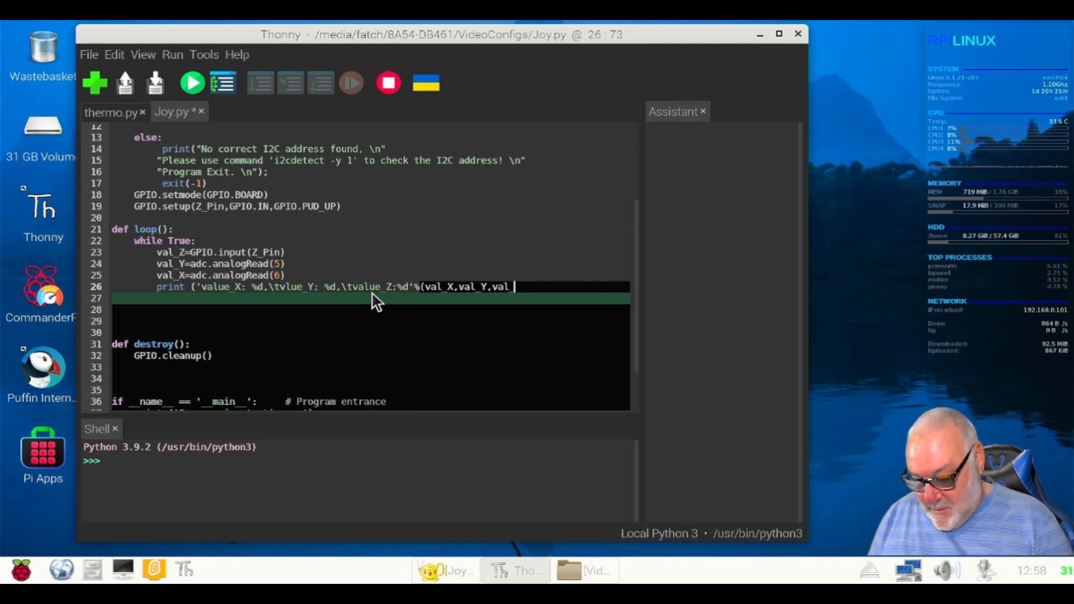
type("Z")
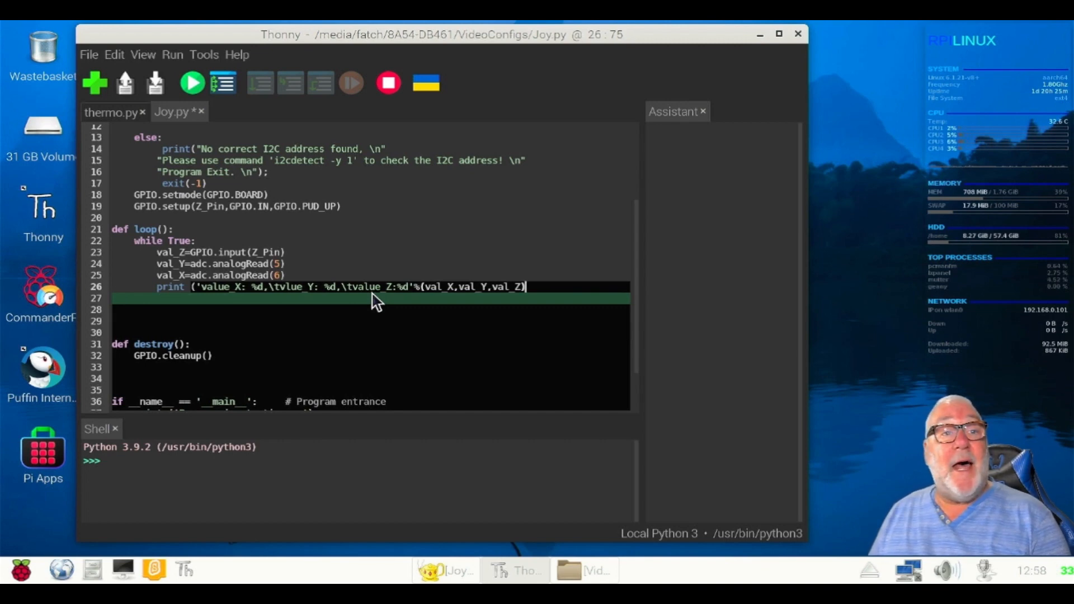
type(")")
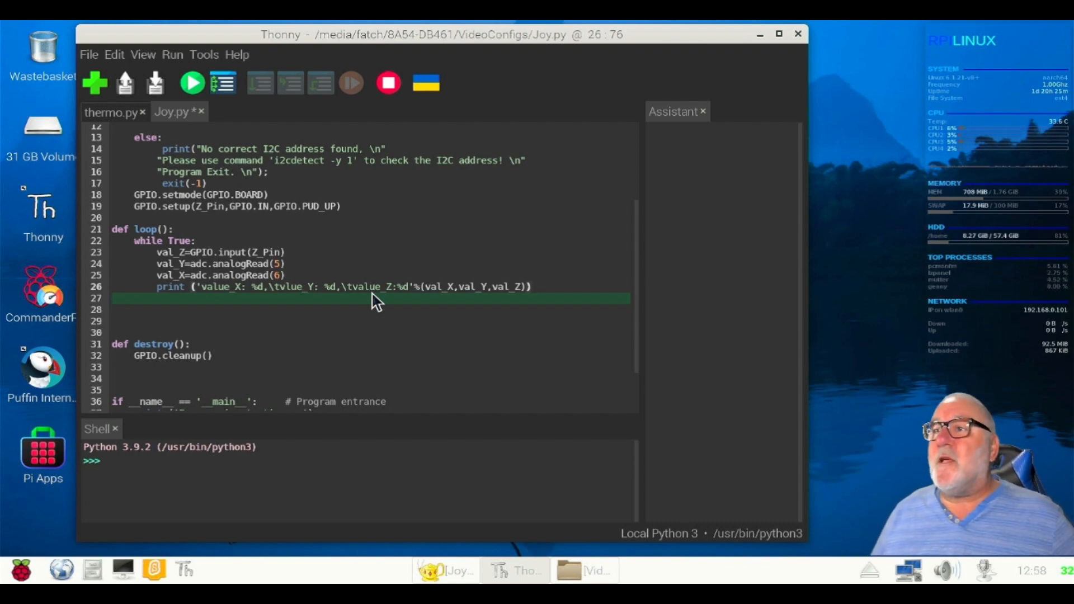
mouse_move(291, 303)
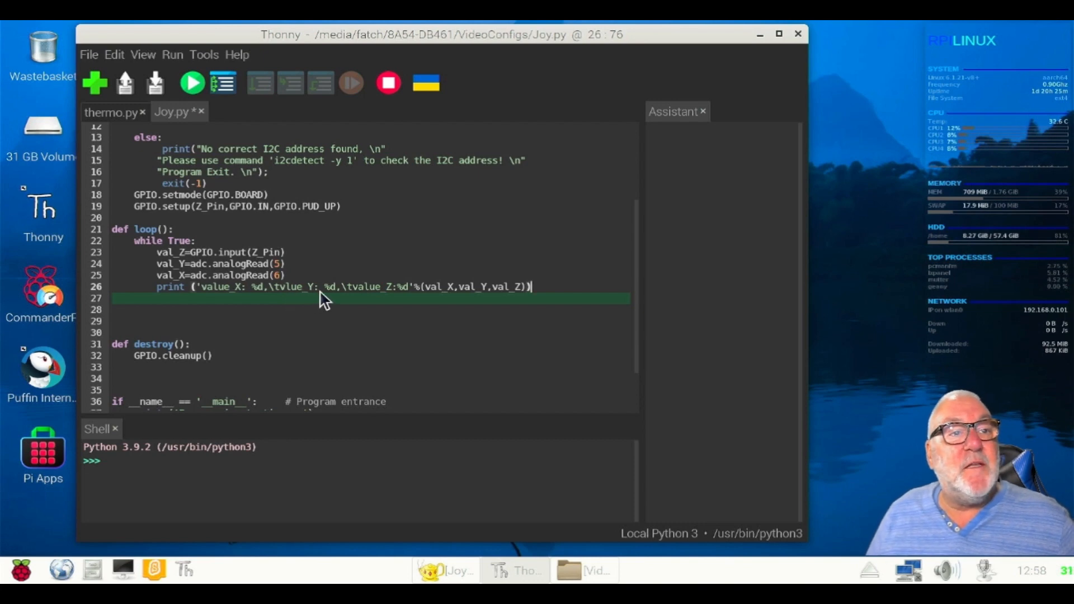
mouse_move(290, 301)
type("a")
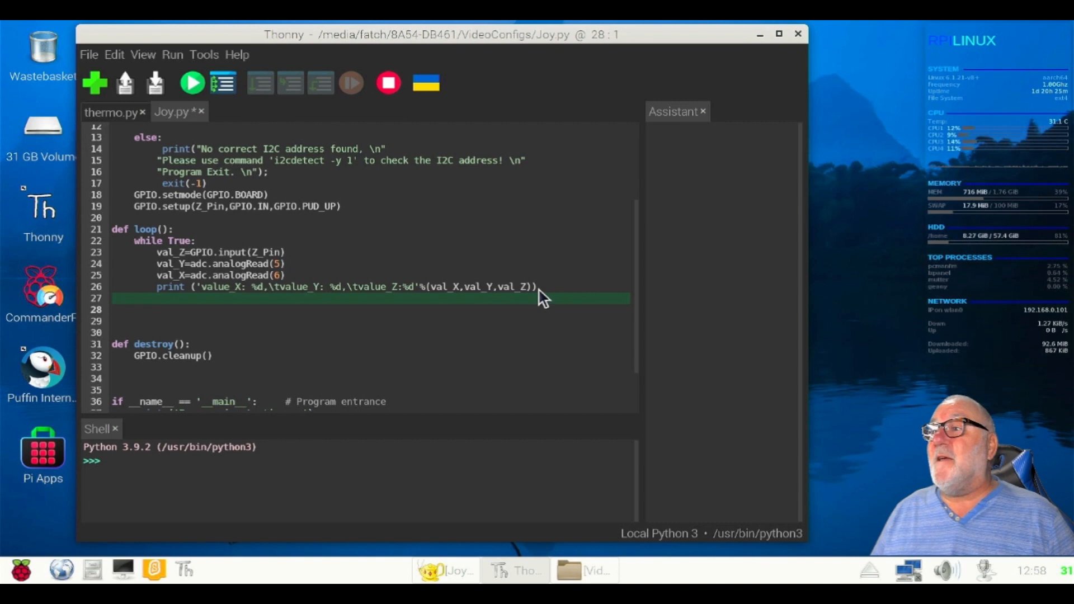
mouse_move(187, 317)
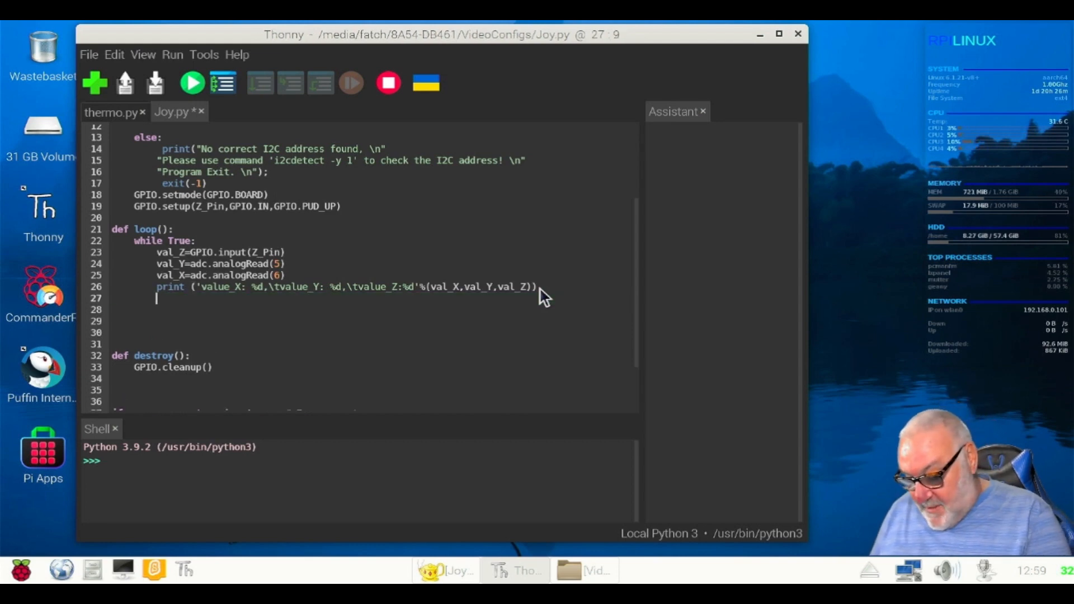
End the loop with time.sleep(0.01) and move to the blank lines above destroy().
type("time")
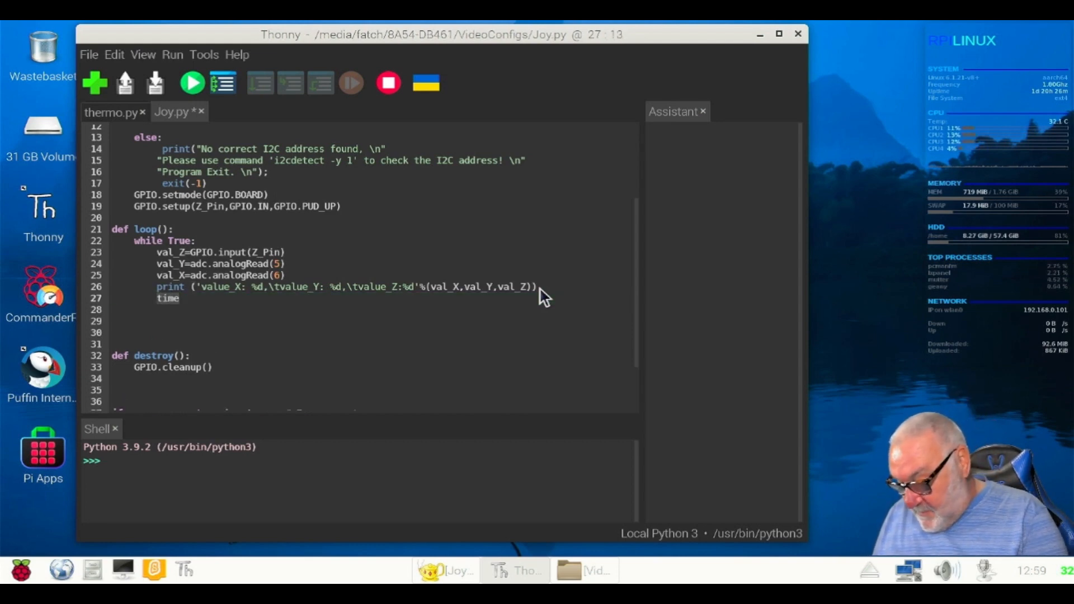
type(".sle")
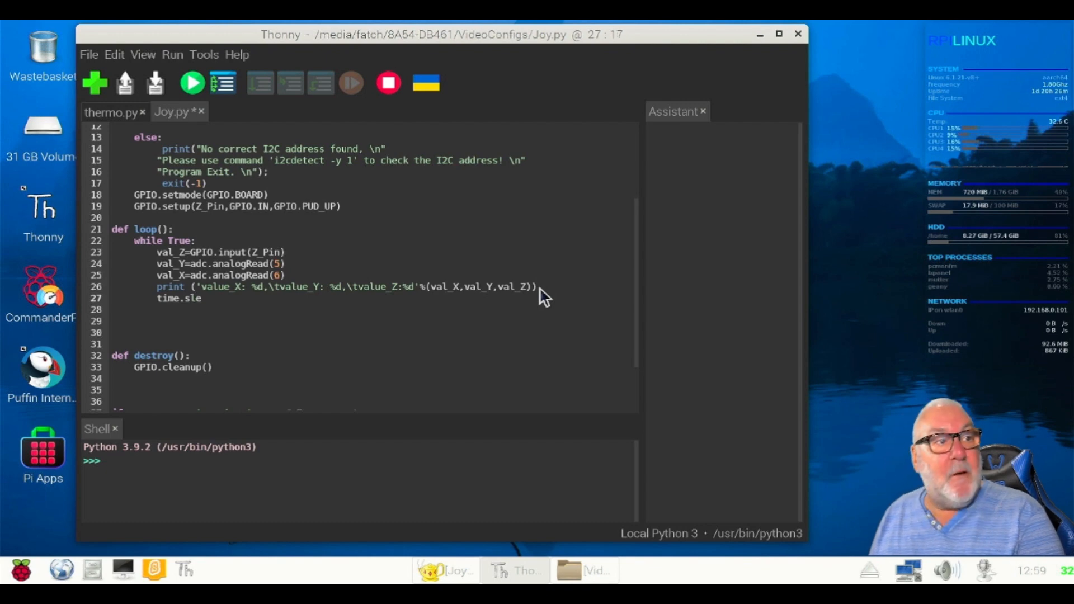
type("ep")
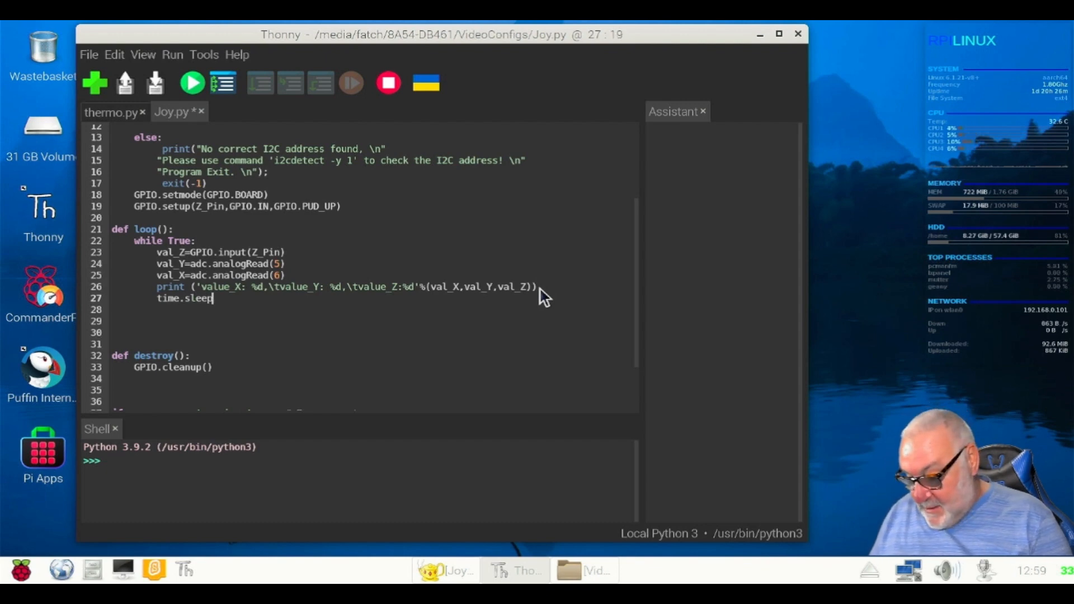
type("(0.")
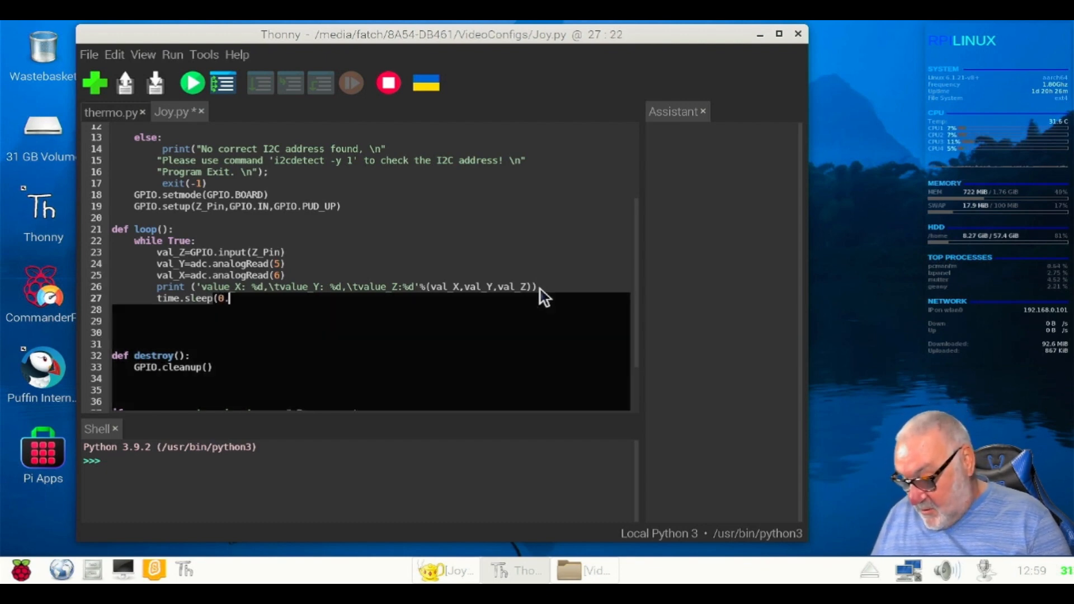
type("01)")
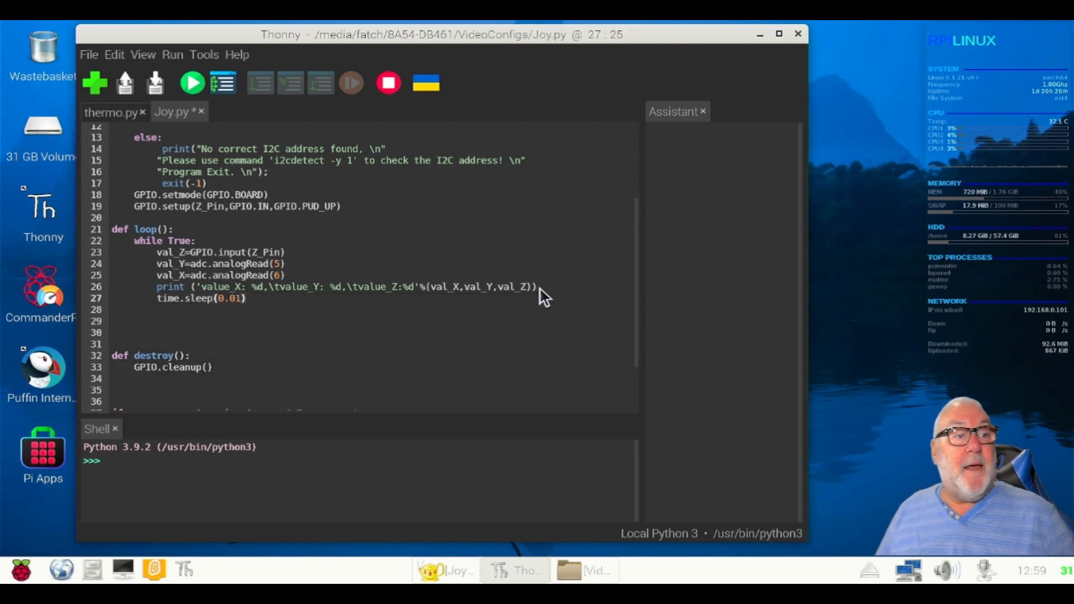
mouse_move(130, 349)
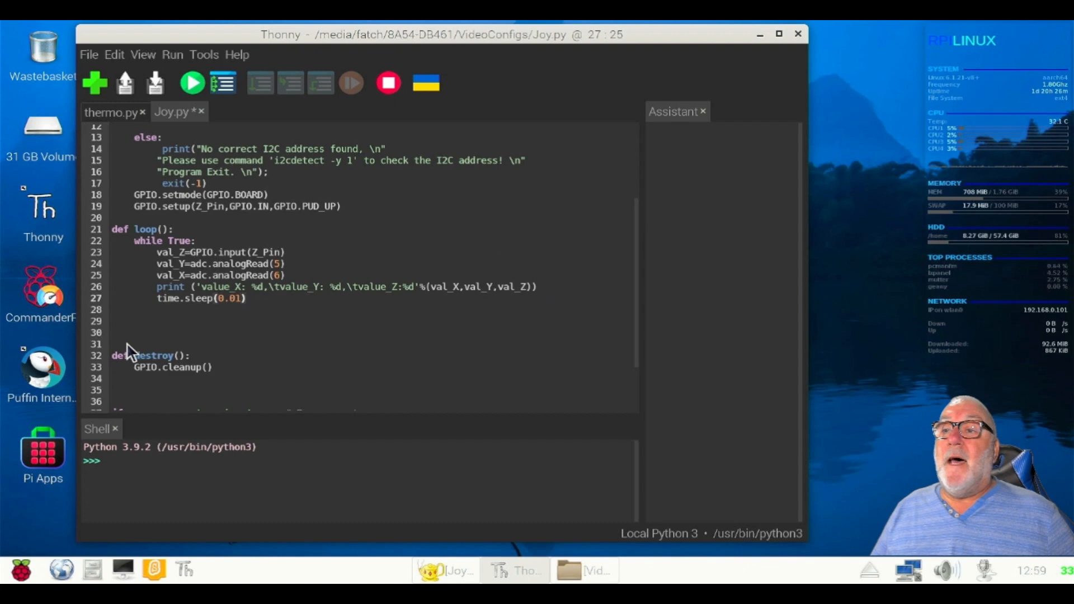
left_click(113, 344)
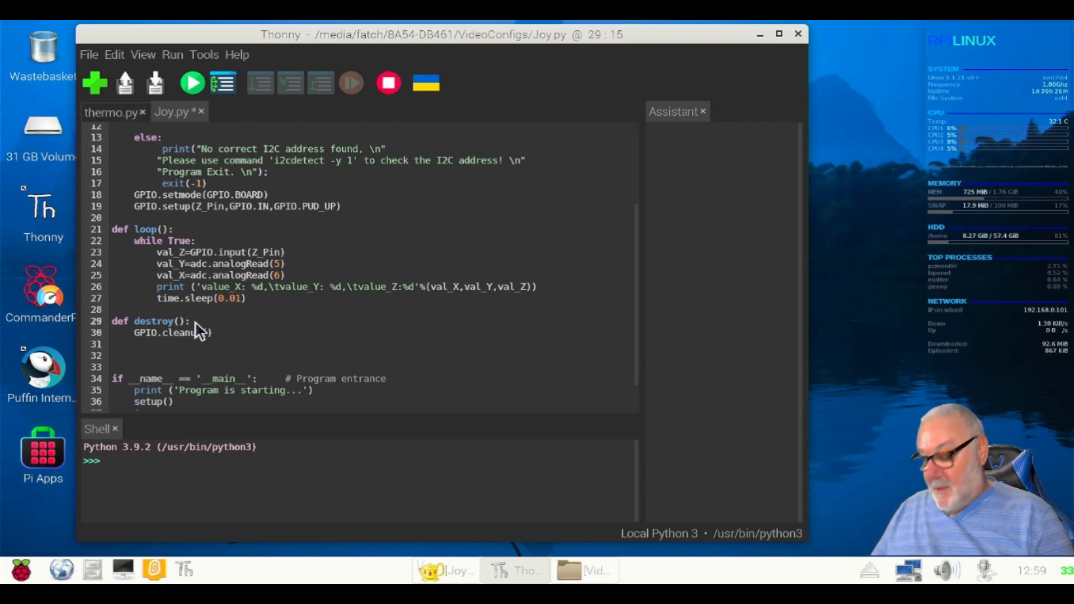
Tidy the blank lines and add an adc.close( call inside destroy().
type("ad")
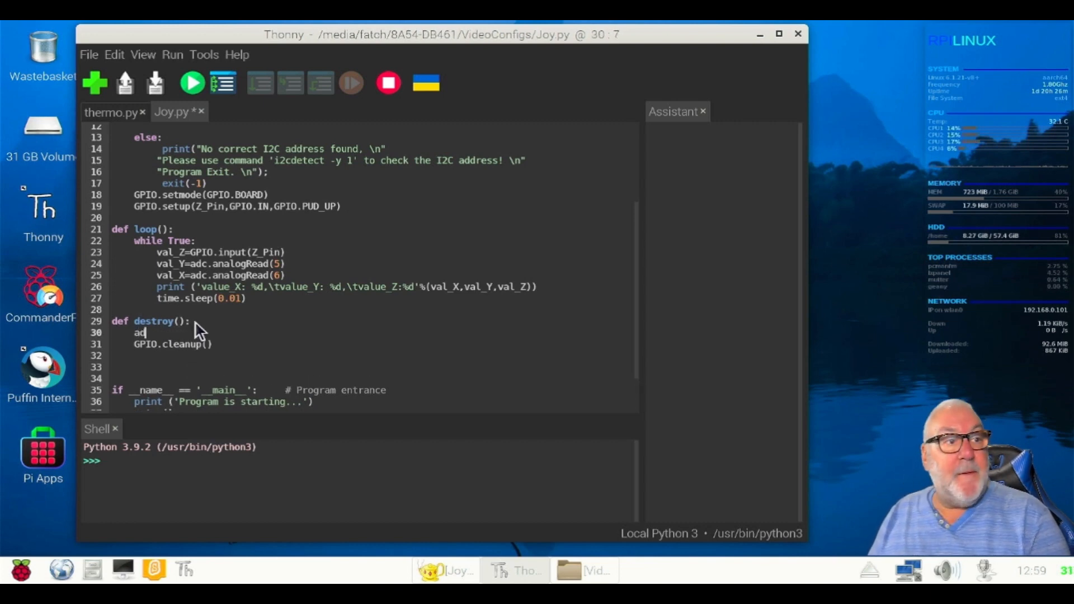
type("d")
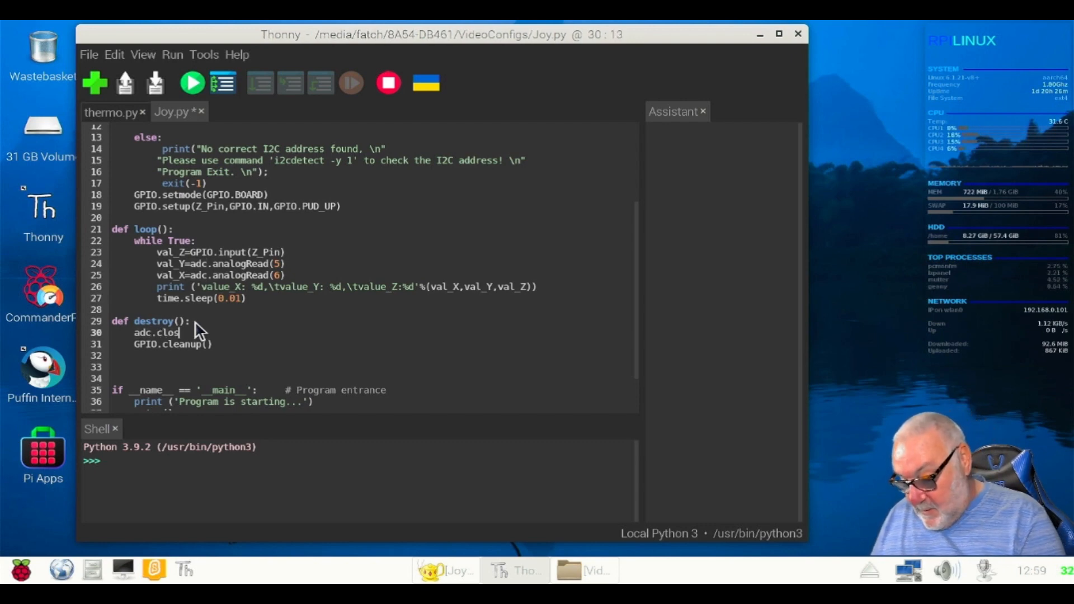
type("e(")
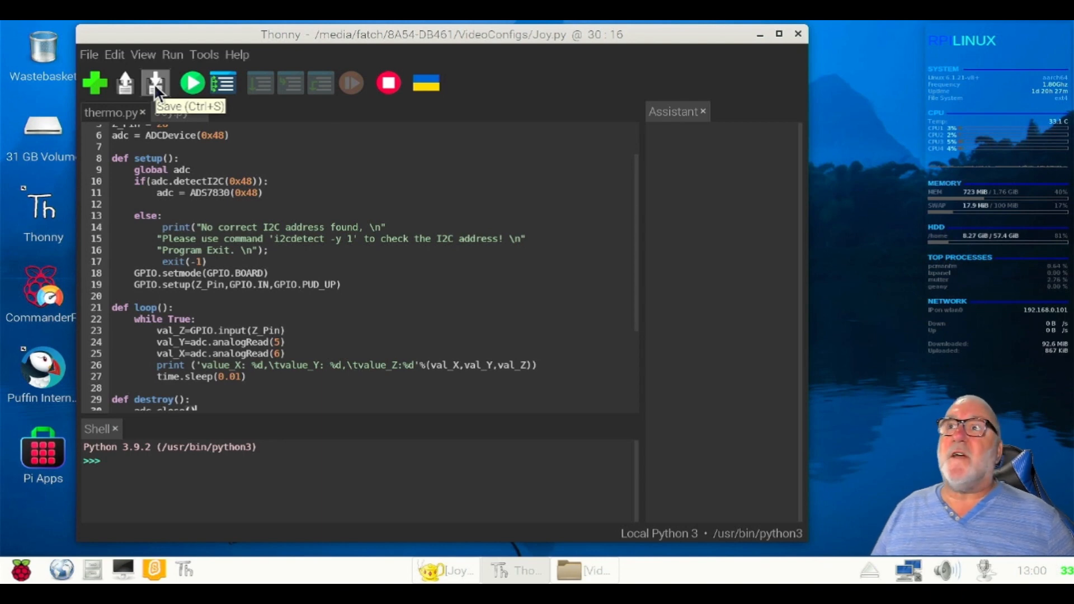
Save Joy.py so the finished joystick script has no pending changes.
left_click(154, 82)
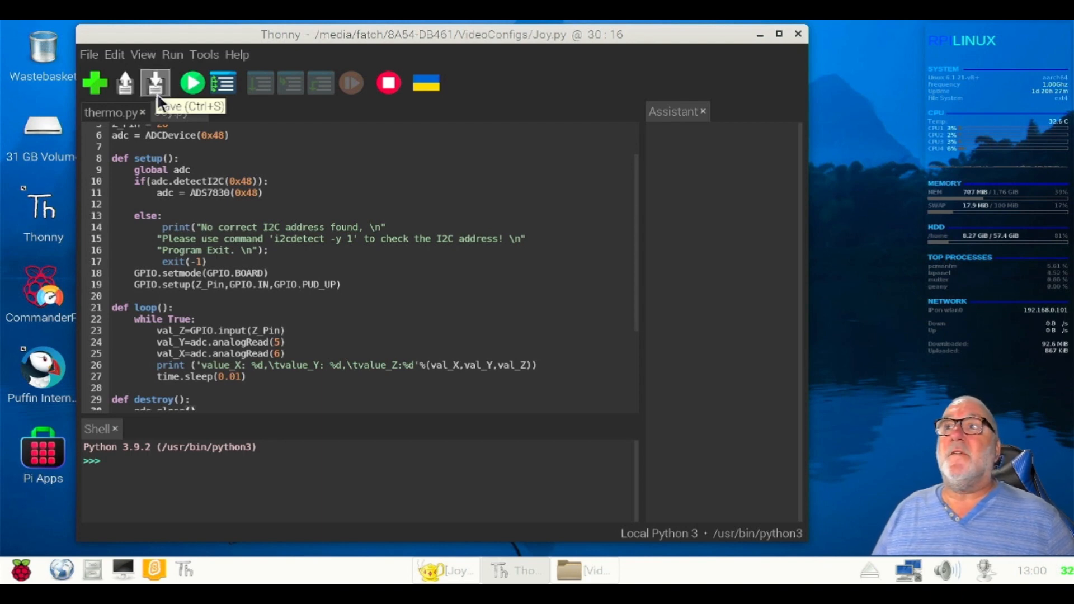
left_click(155, 81)
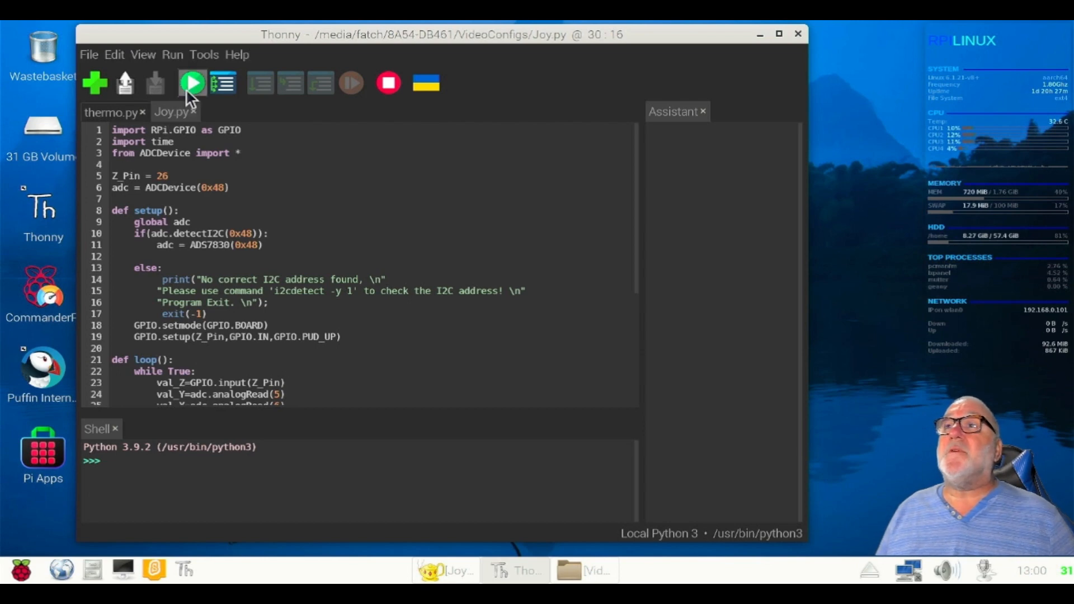
Run Joy.py so the Shell prints X 123, Y about 252 and Z 1 readings.
left_click(191, 83)
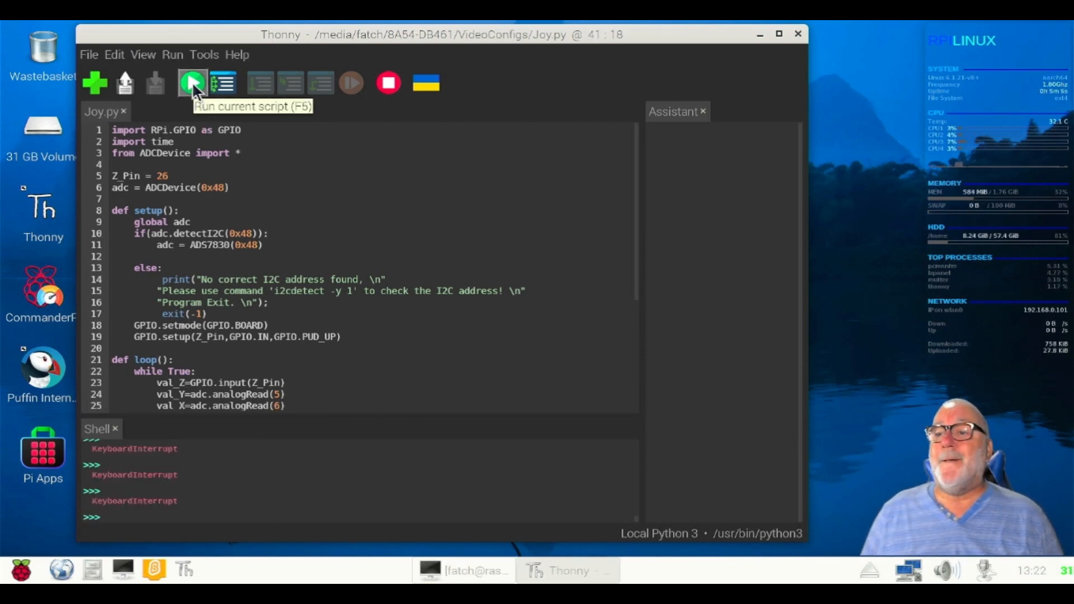
left_click(191, 81)
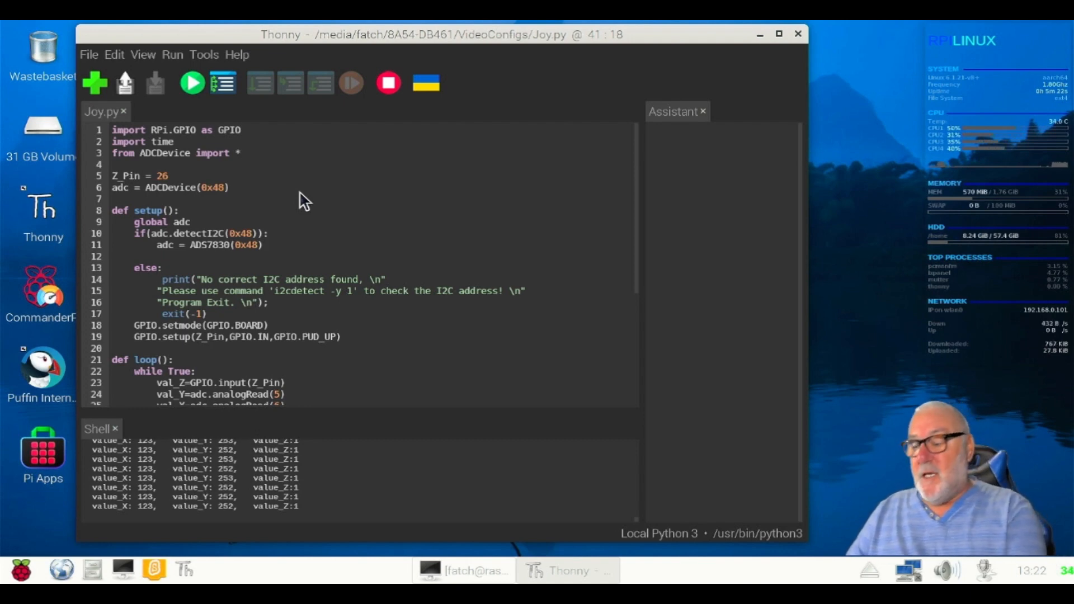
mouse_move(237, 423)
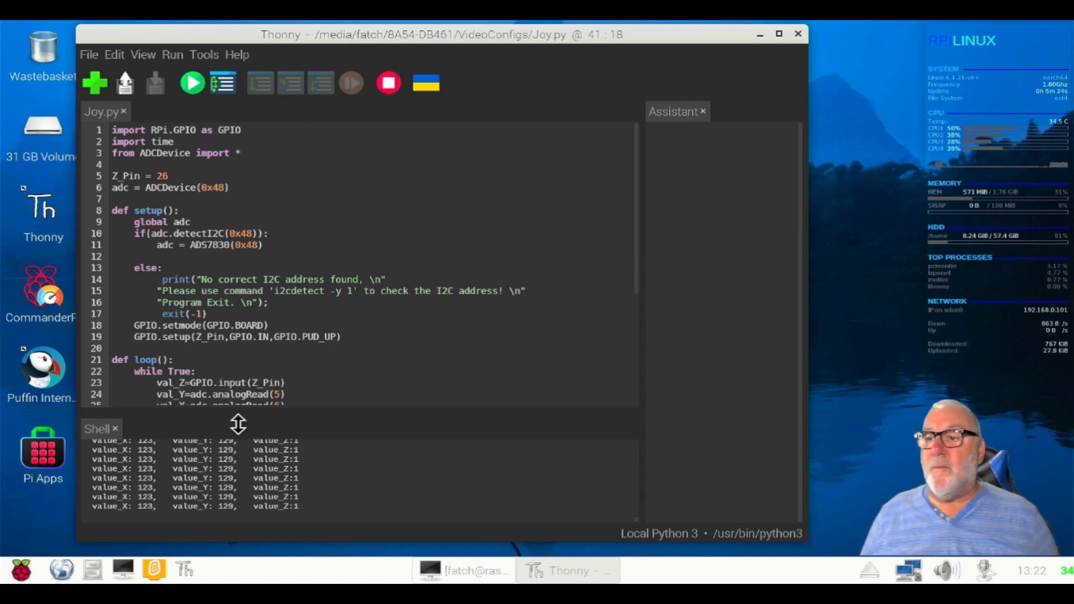